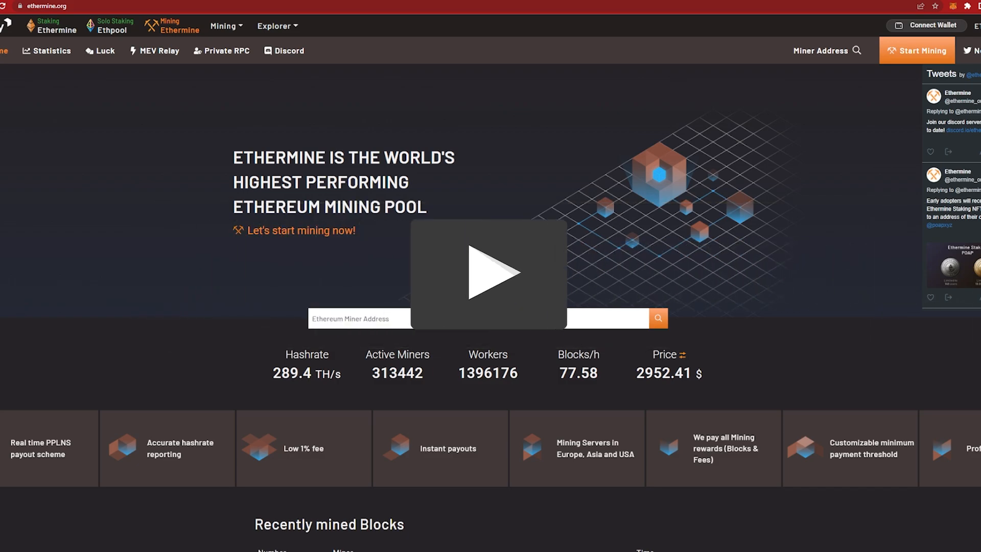
# Review the Ethermine home page and check the MetaMask network list
pyautogui.click(488, 272)
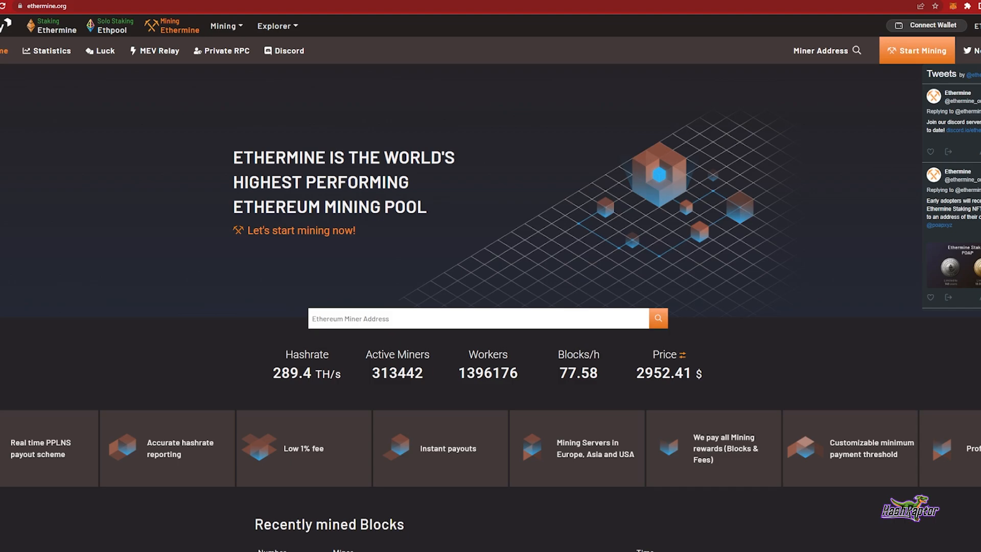
pyautogui.scroll(-3)
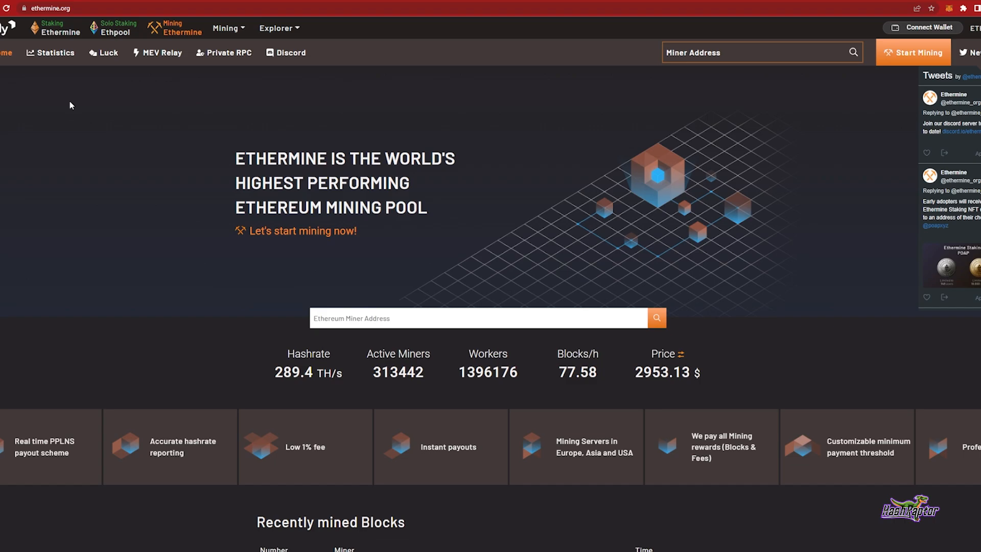
pyautogui.moveTo(360, 132)
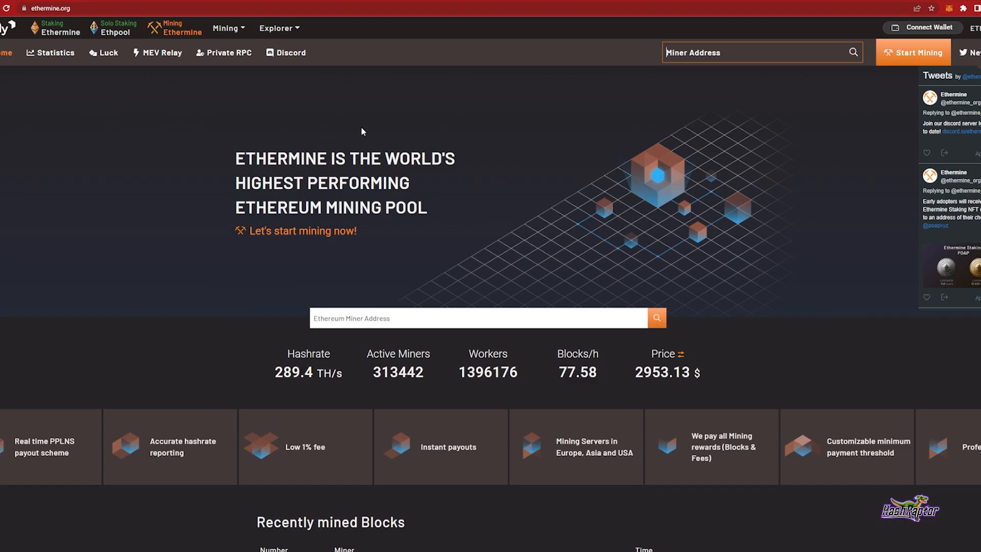
pyautogui.moveTo(561, 120)
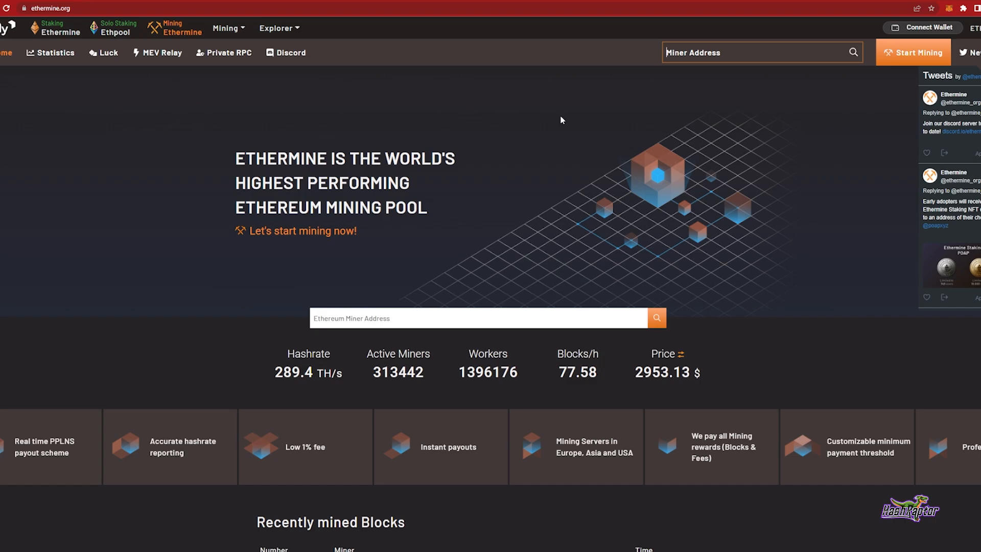
pyautogui.moveTo(947, 9)
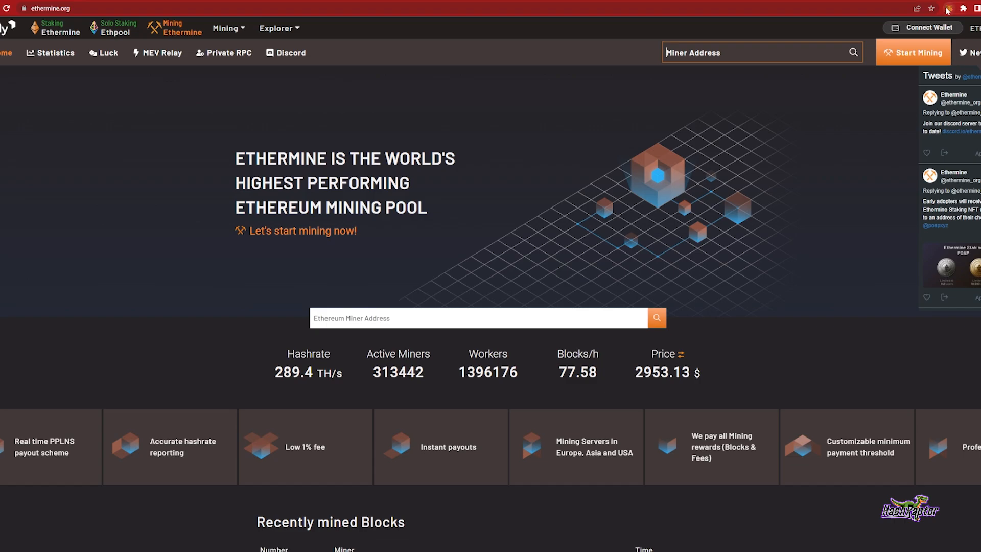
pyautogui.click(946, 8)
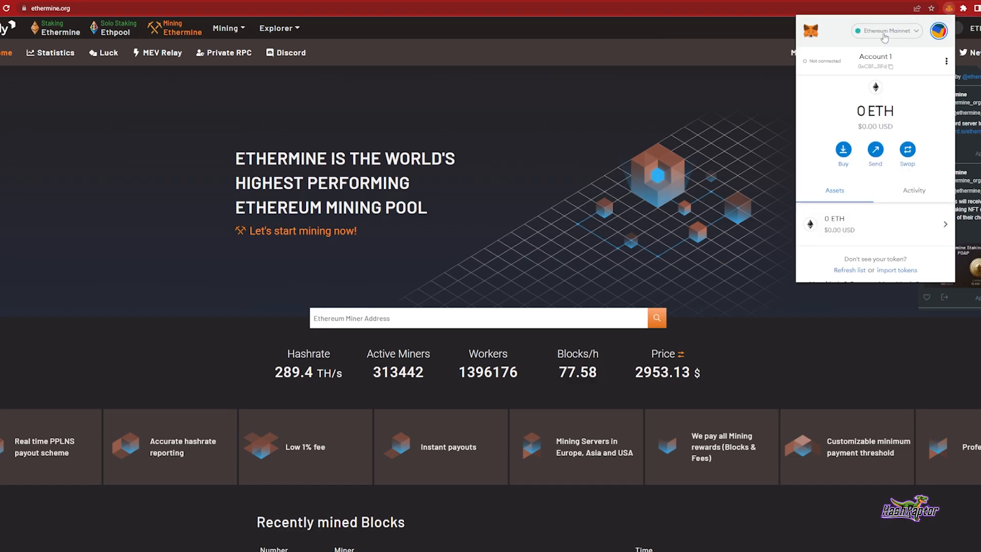
pyautogui.click(885, 30)
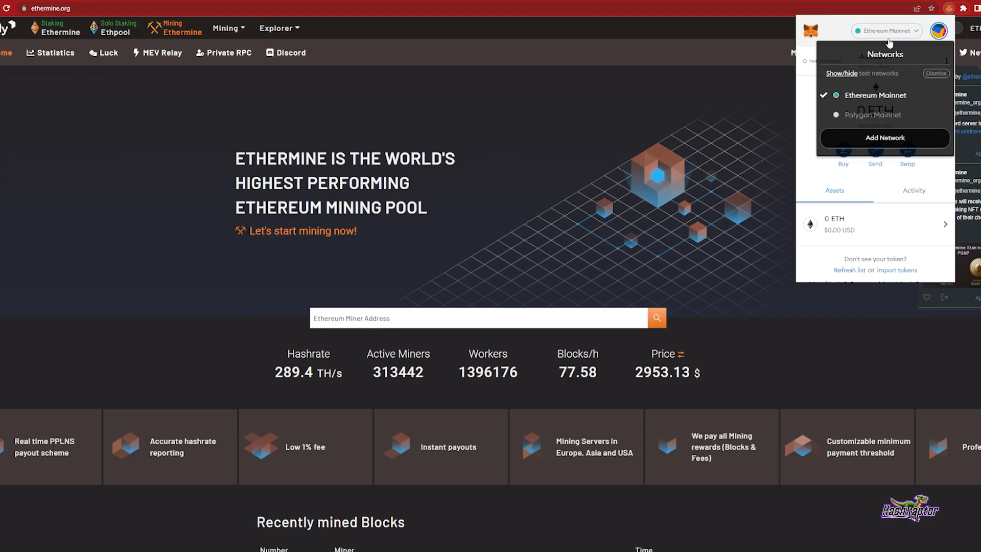
pyautogui.moveTo(910, 119)
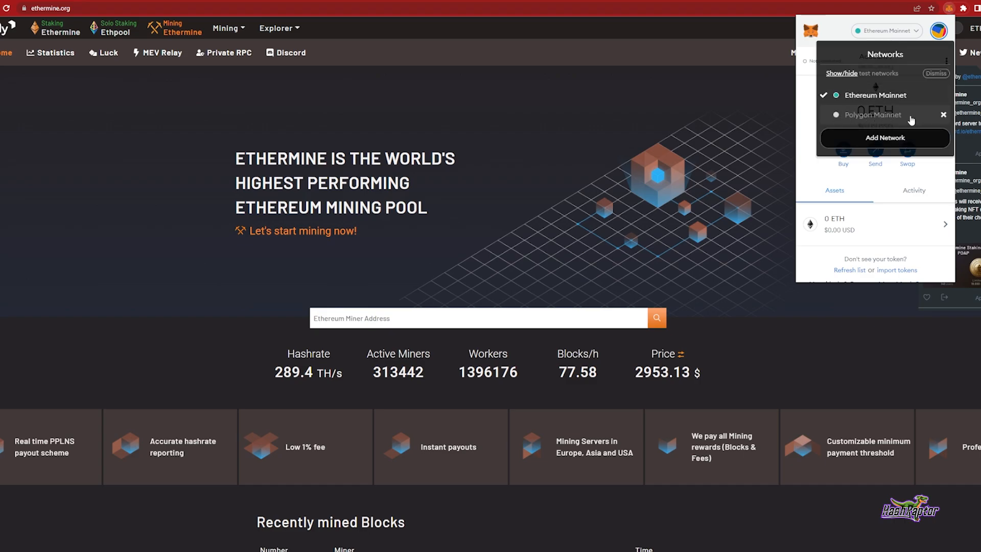
pyautogui.moveTo(901, 118)
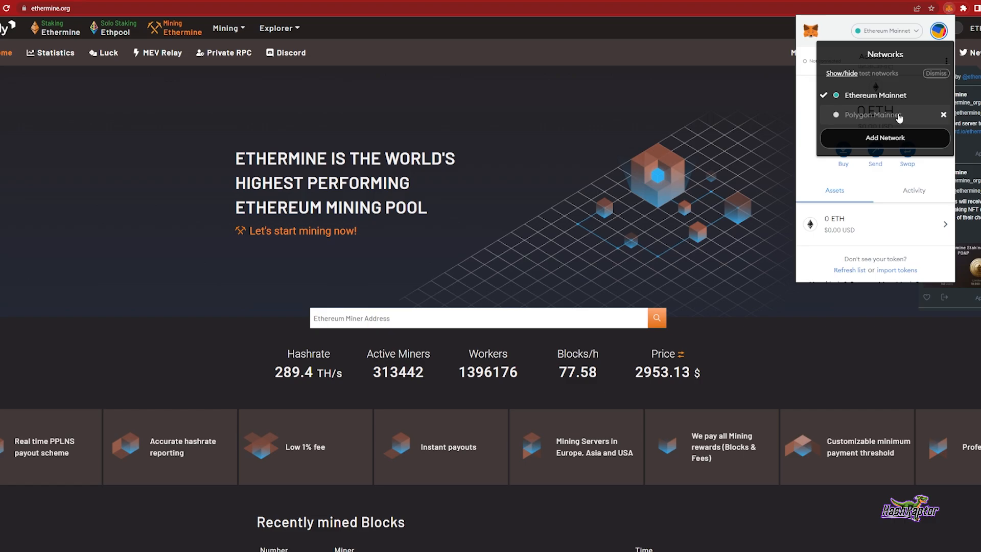
pyautogui.moveTo(834, 118)
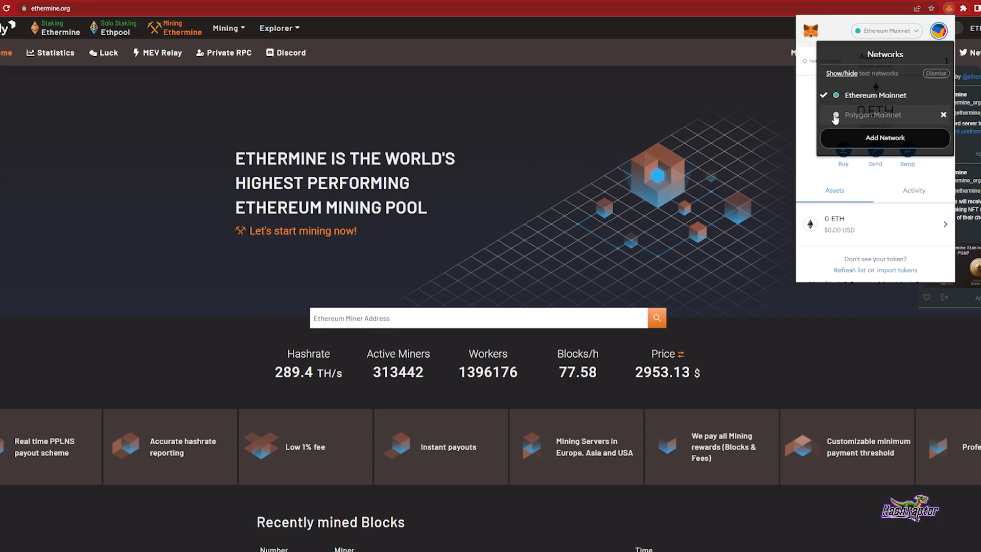
pyautogui.moveTo(867, 120)
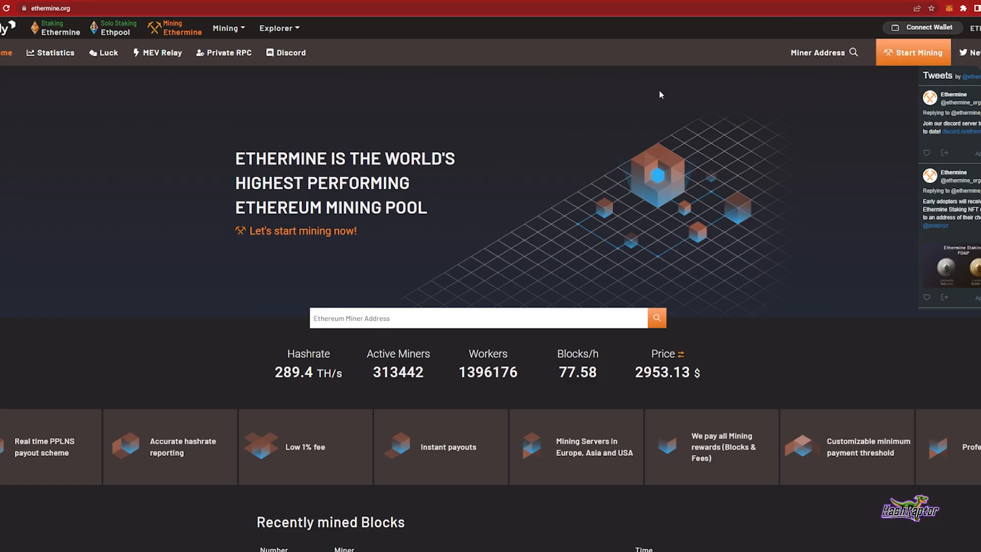
pyautogui.moveTo(308, 130)
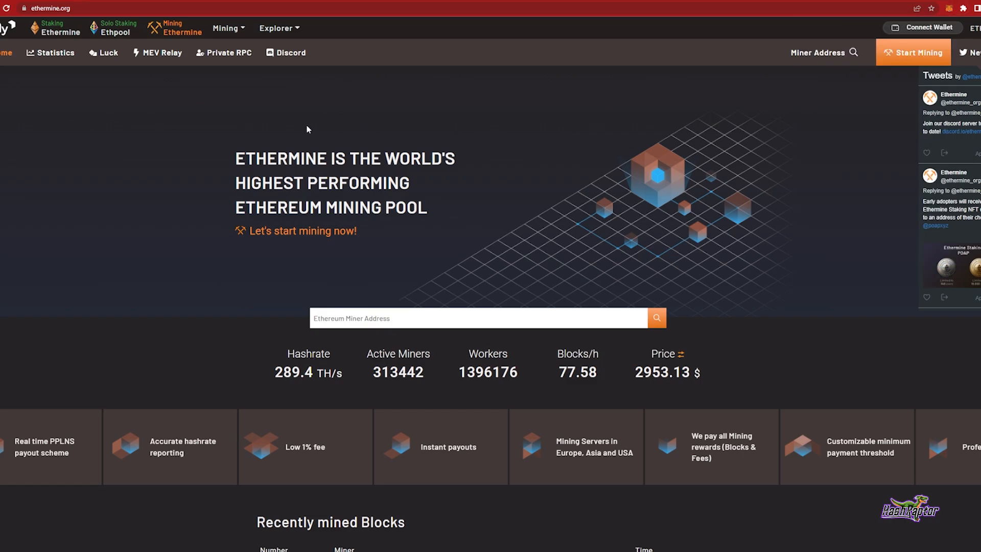
pyautogui.moveTo(825, 197)
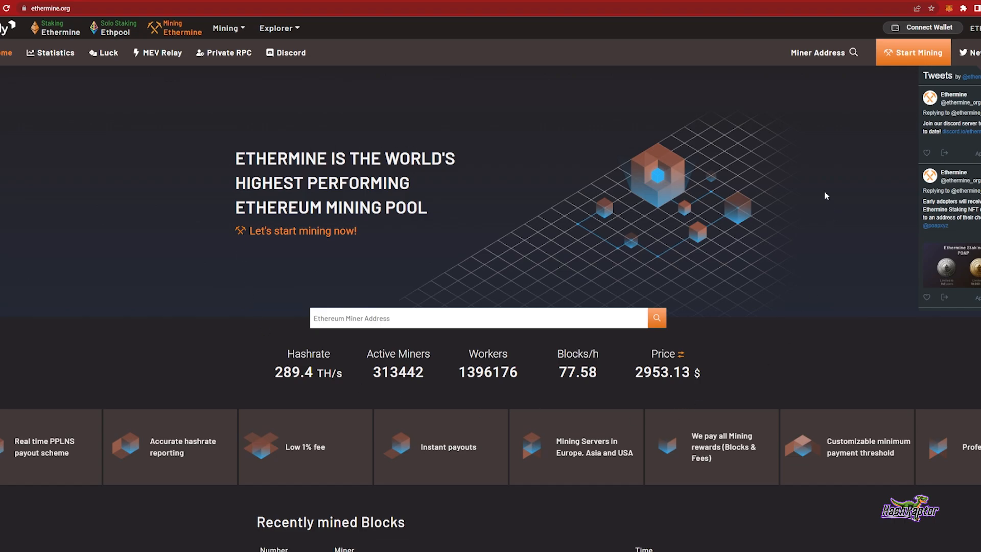
pyautogui.moveTo(182, 114)
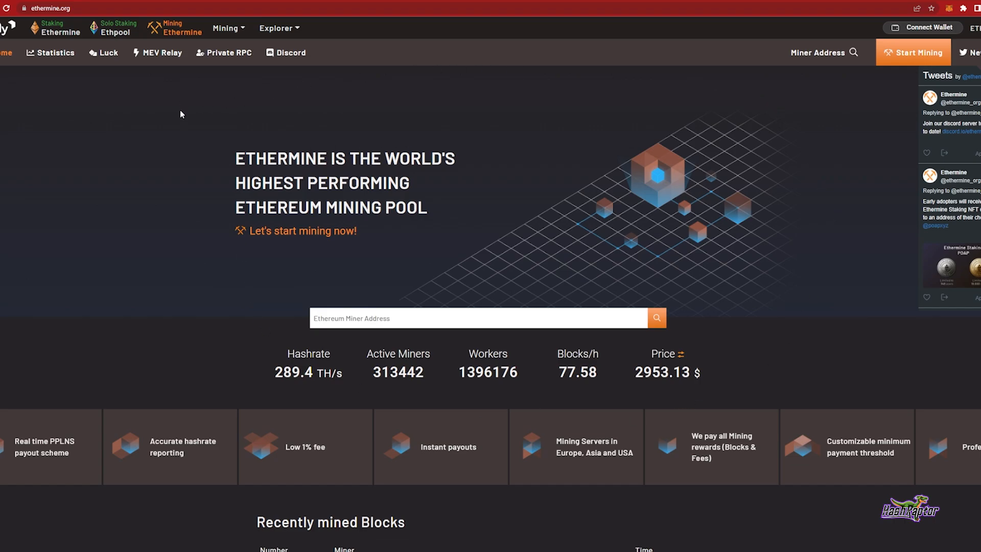
pyautogui.moveTo(160, 159)
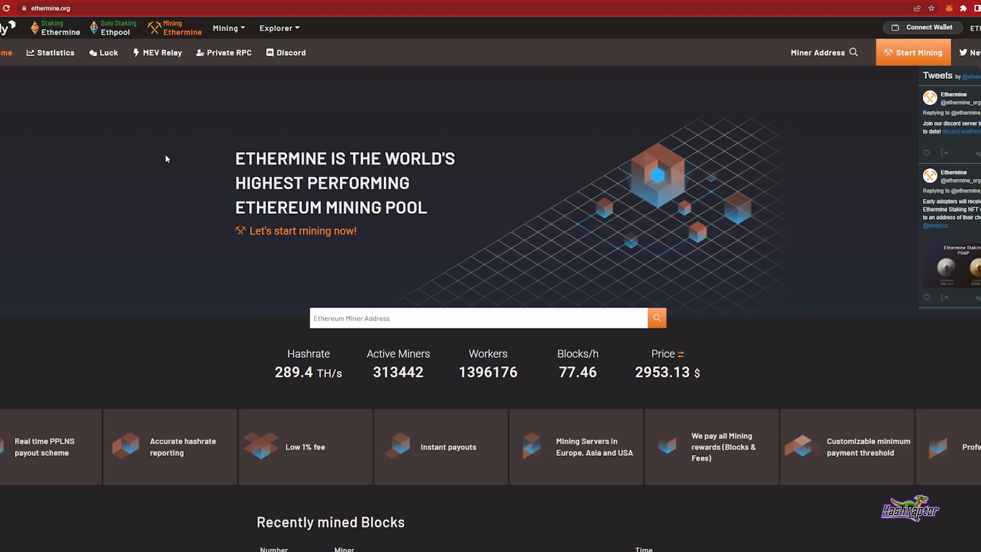
pyautogui.moveTo(167, 152)
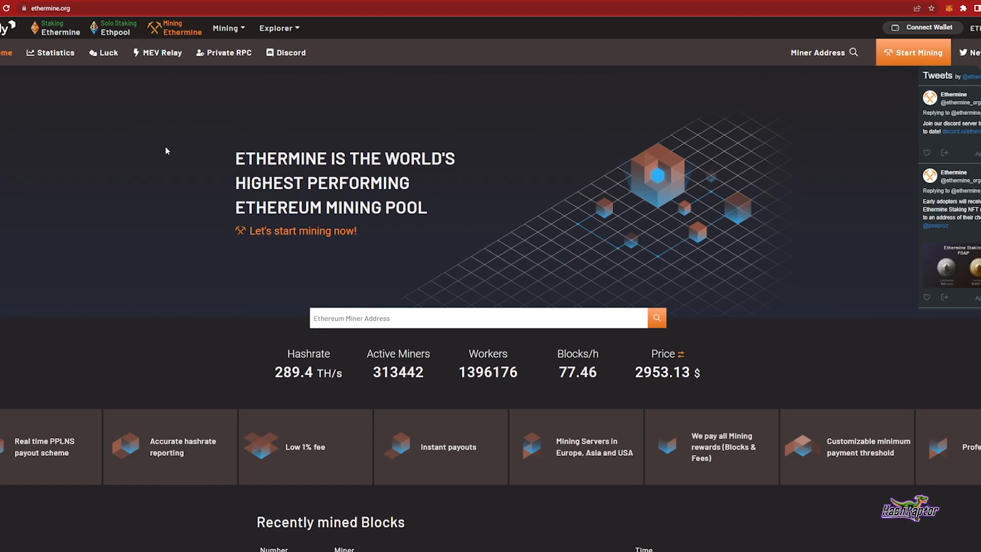
pyautogui.moveTo(193, 266)
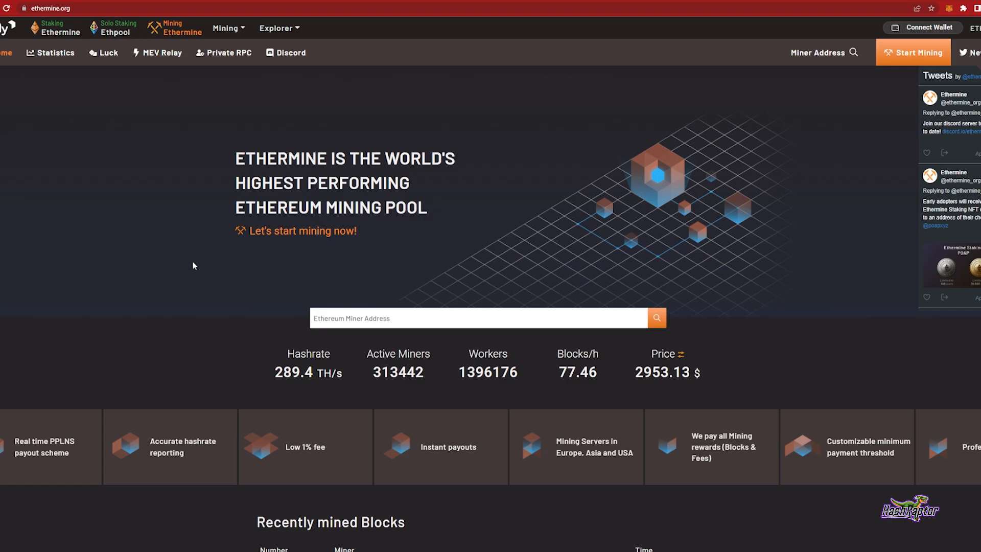
pyautogui.moveTo(199, 247)
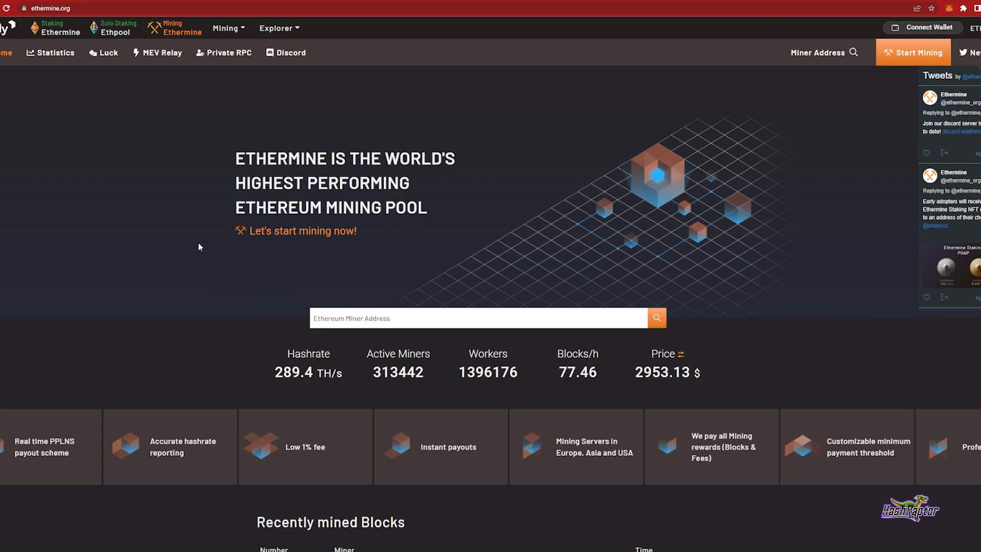
pyautogui.moveTo(168, 149)
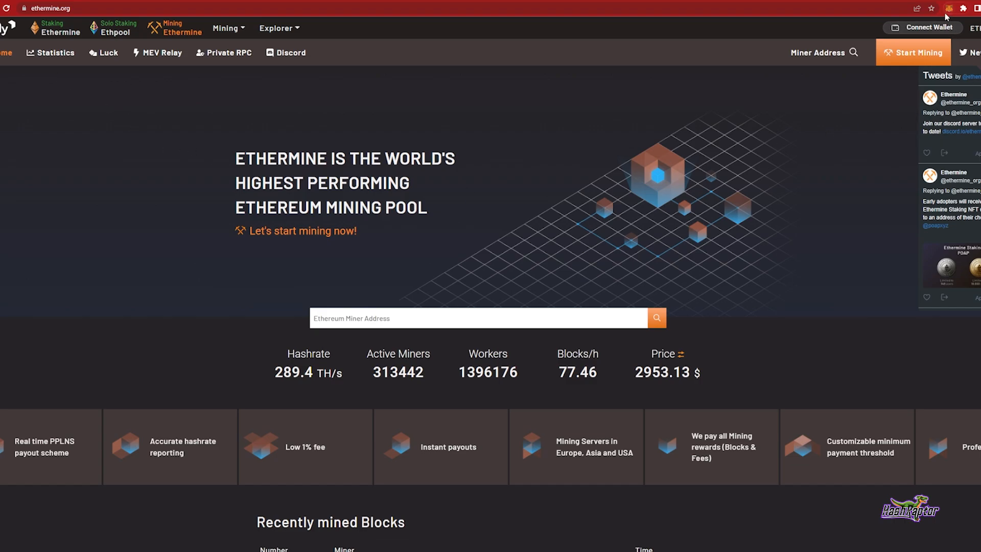
# Copy the MetaMask account address and paste it into the Ethereum miner address field
pyautogui.click(946, 8)
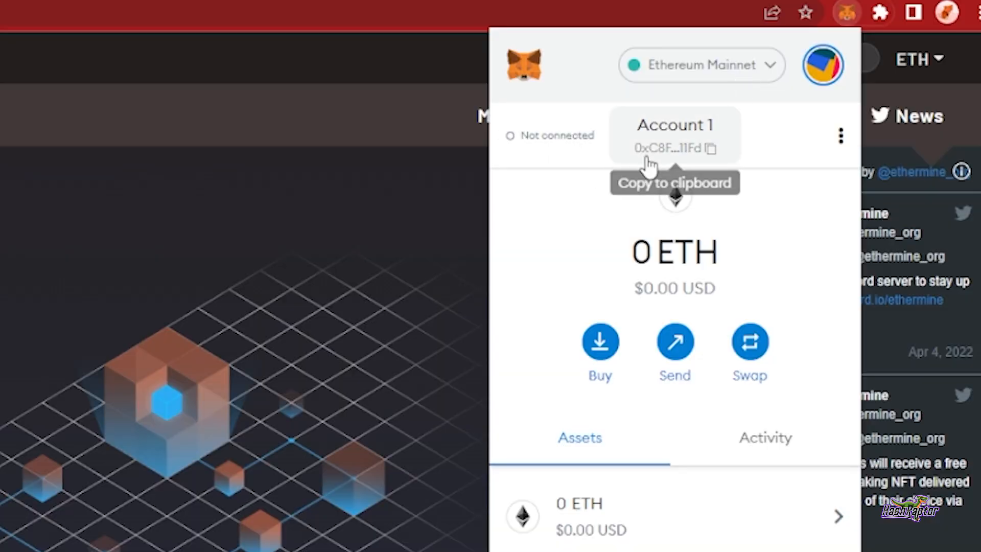
pyautogui.click(710, 149)
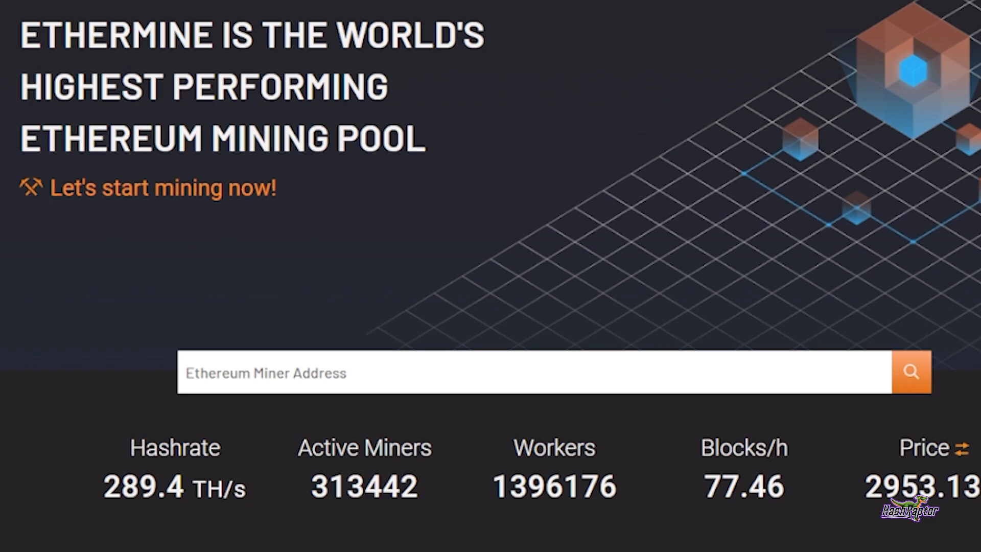
pyautogui.rightClick(439, 373)
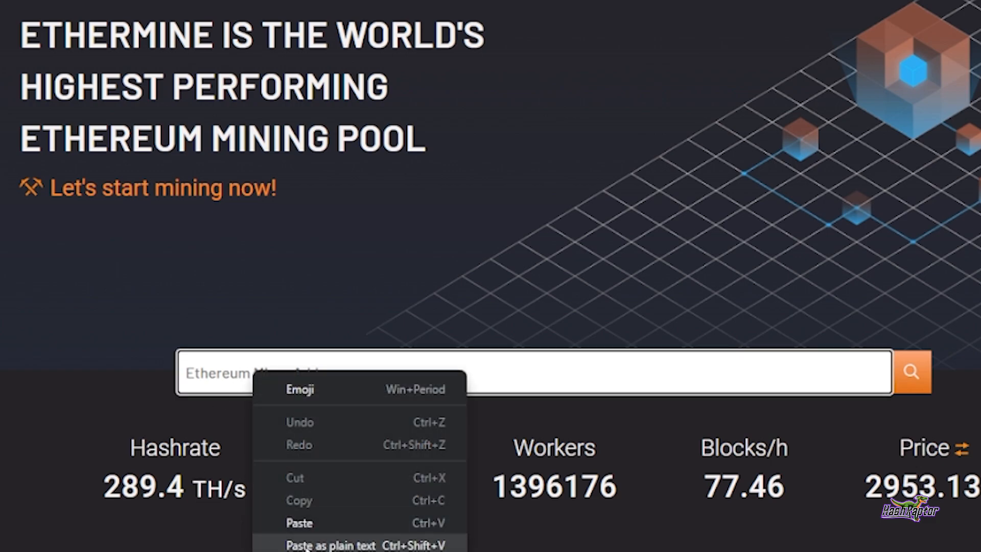
pyautogui.click(299, 522)
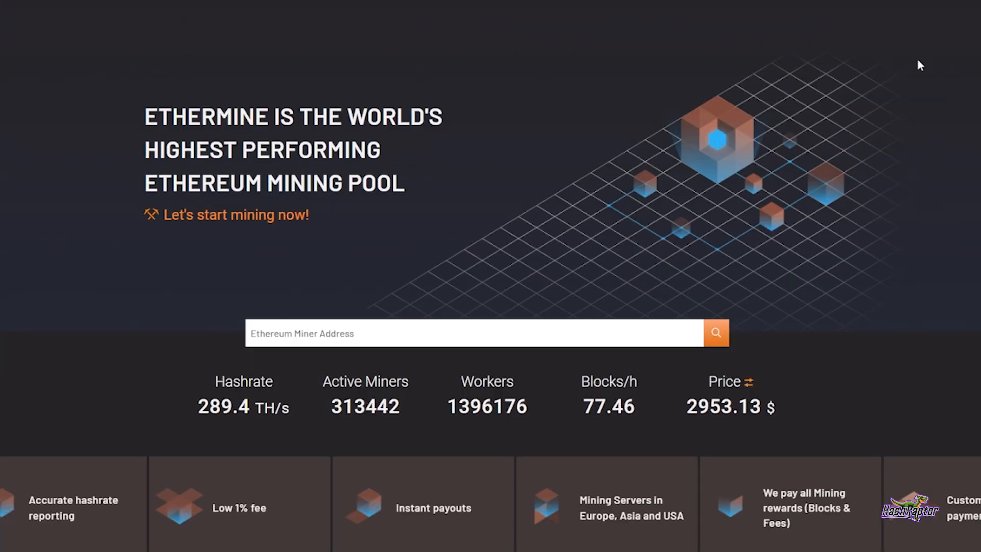
# Look up the pasted miner address to show its Ethermine dashboard
pyautogui.click(715, 332)
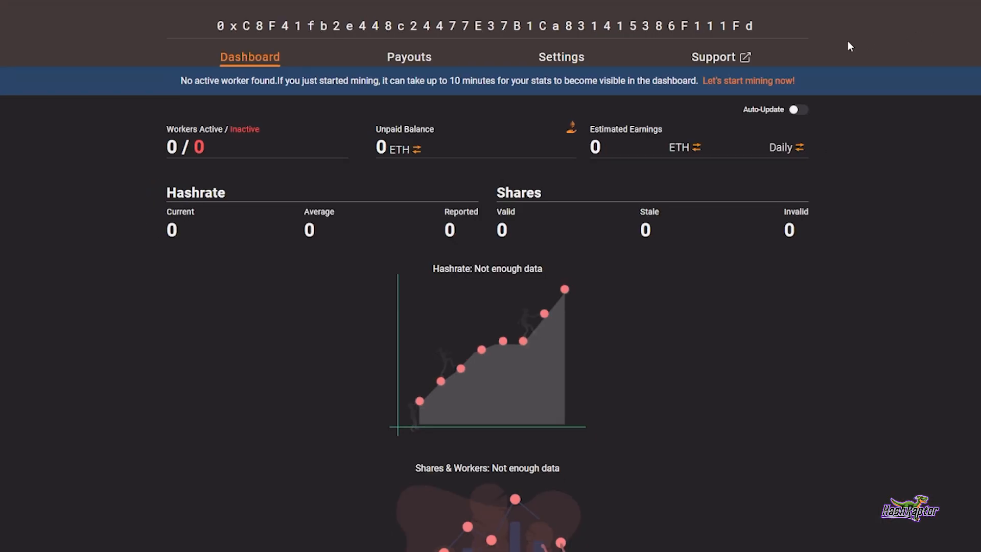
pyautogui.moveTo(409, 56)
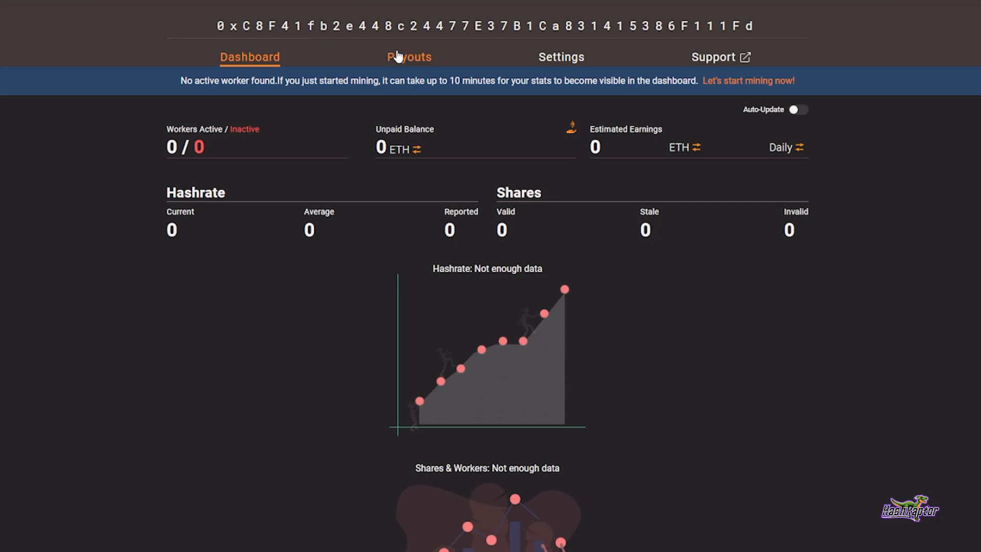
pyautogui.moveTo(449, 78)
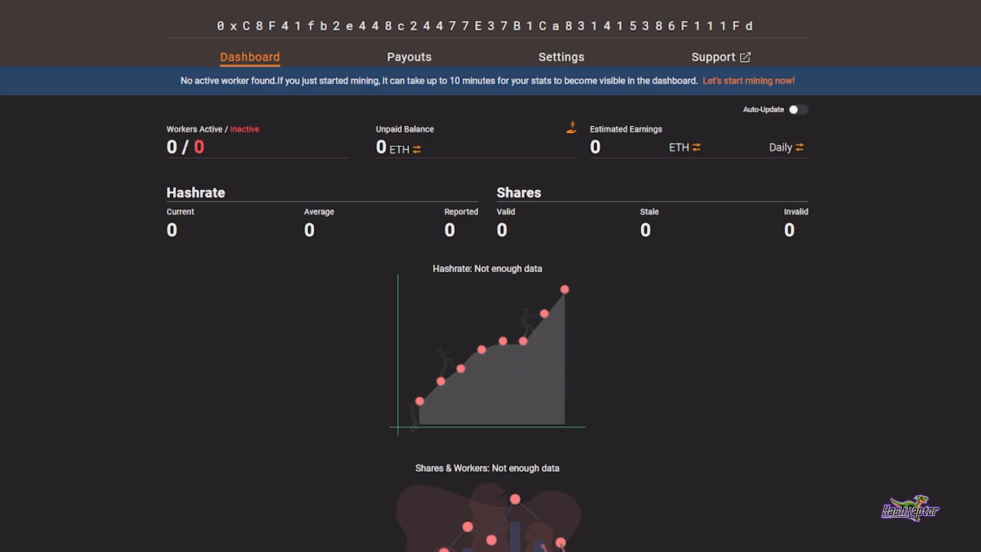
pyautogui.moveTo(466, 162)
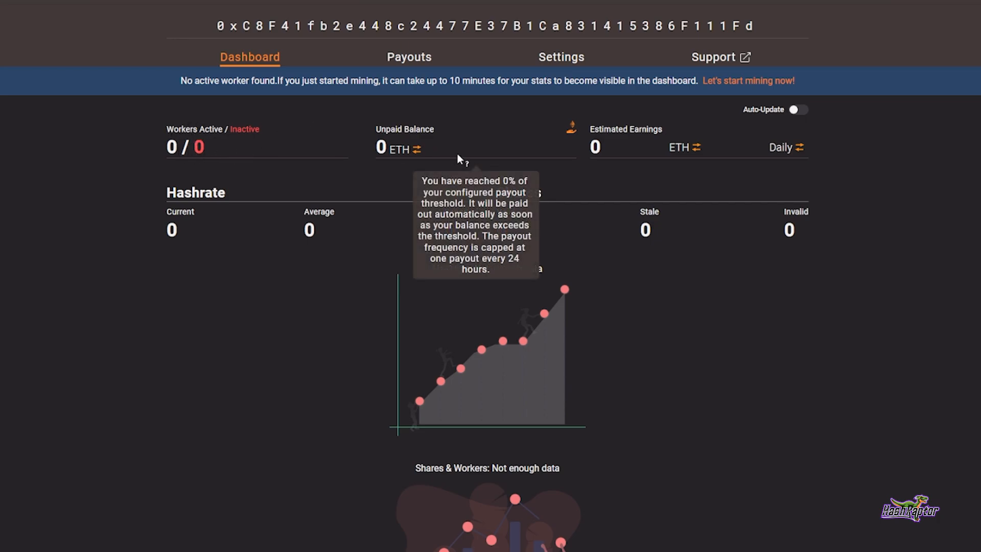
pyautogui.moveTo(278, 253)
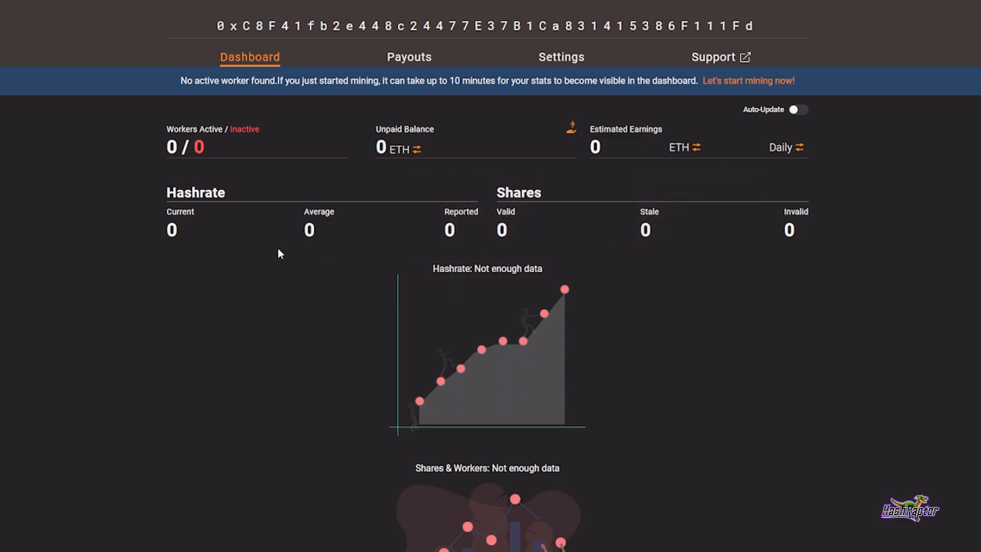
pyautogui.moveTo(116, 161)
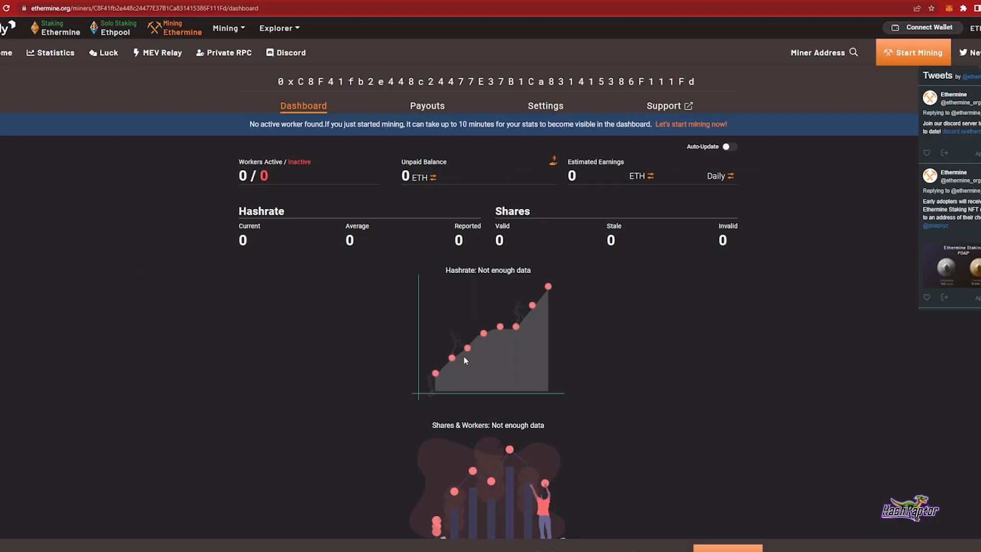
pyautogui.moveTo(458, 118)
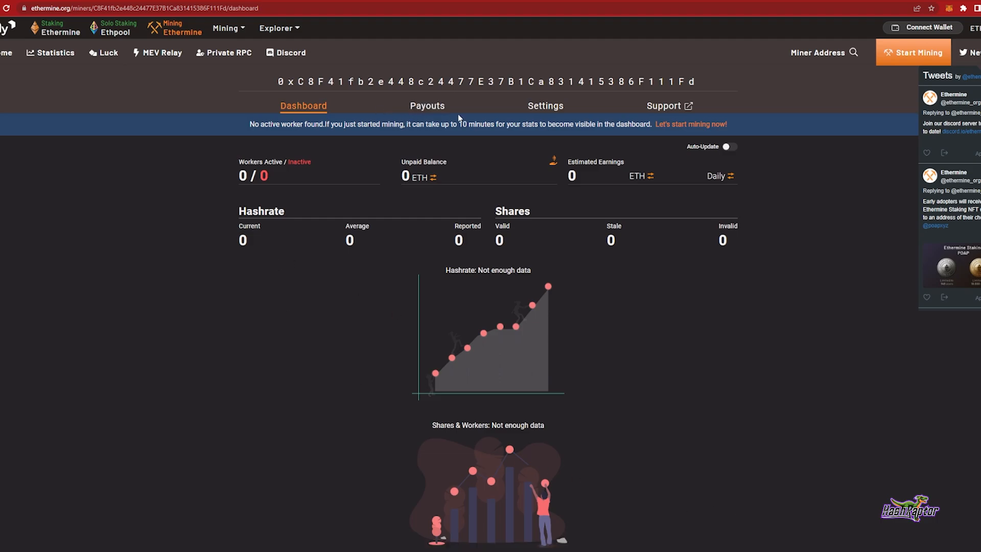
# View the miner's Payouts overview, then read the pool's Payout Policy article
pyautogui.click(427, 105)
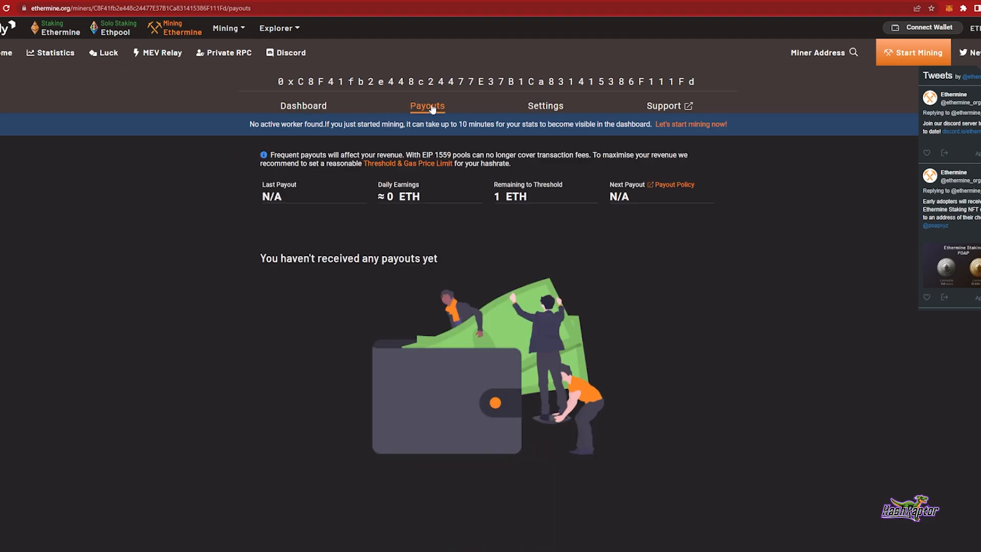
pyautogui.moveTo(267, 296)
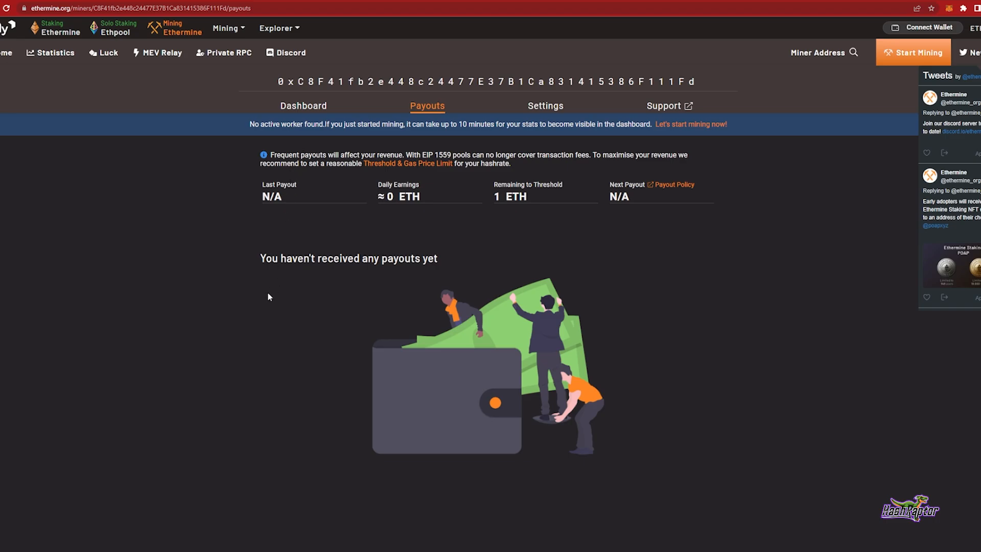
pyautogui.moveTo(300, 176)
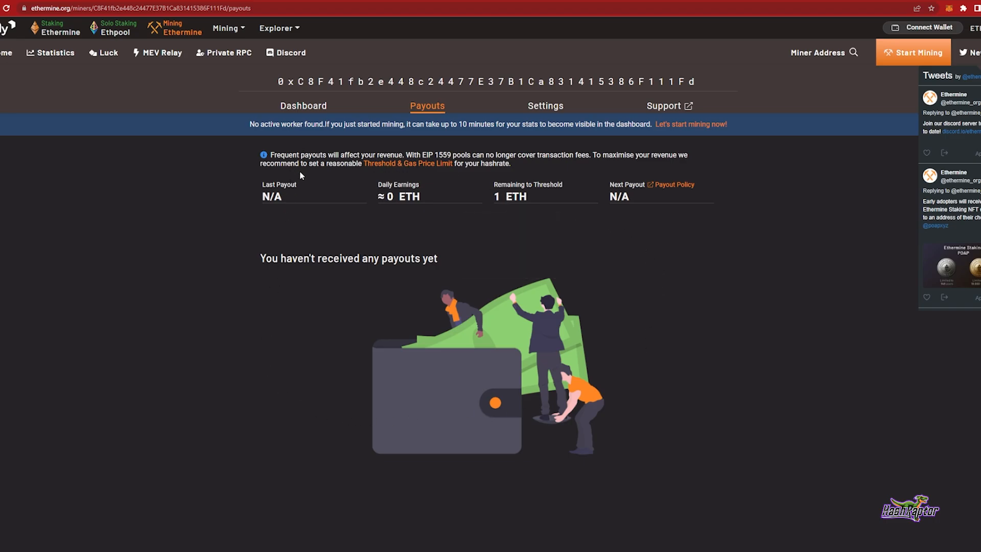
pyautogui.moveTo(624, 200)
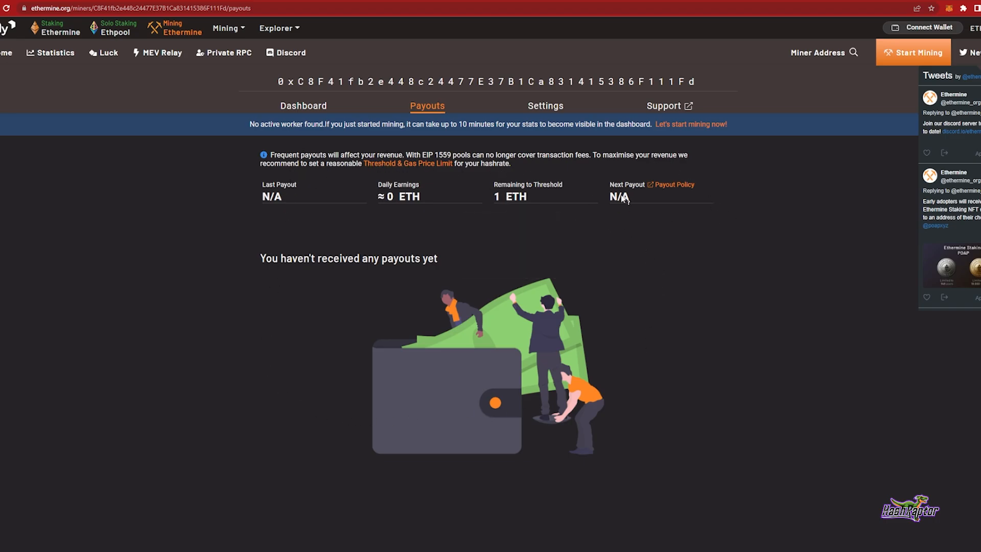
pyautogui.moveTo(666, 188)
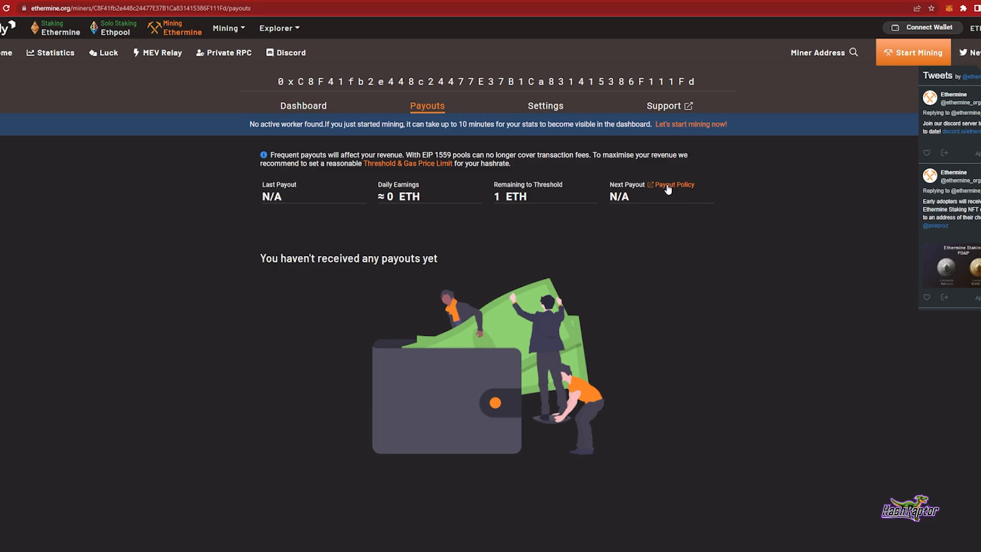
pyautogui.click(674, 185)
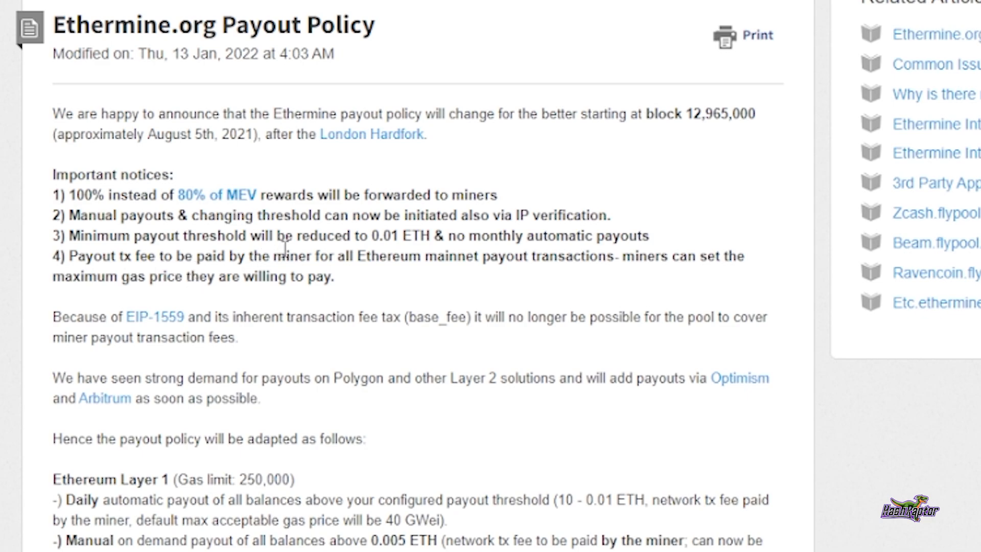
pyautogui.moveTo(235, 260)
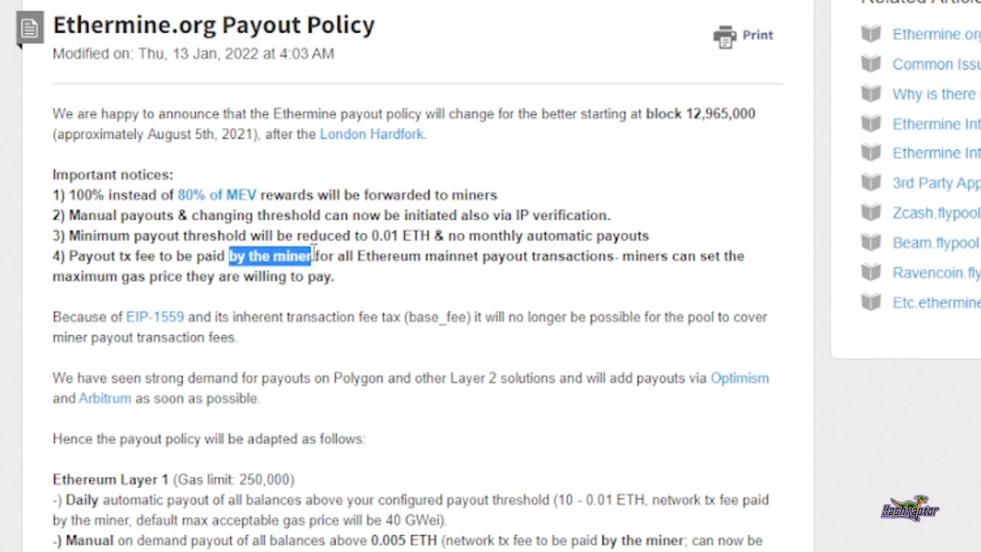
pyautogui.moveTo(287, 305)
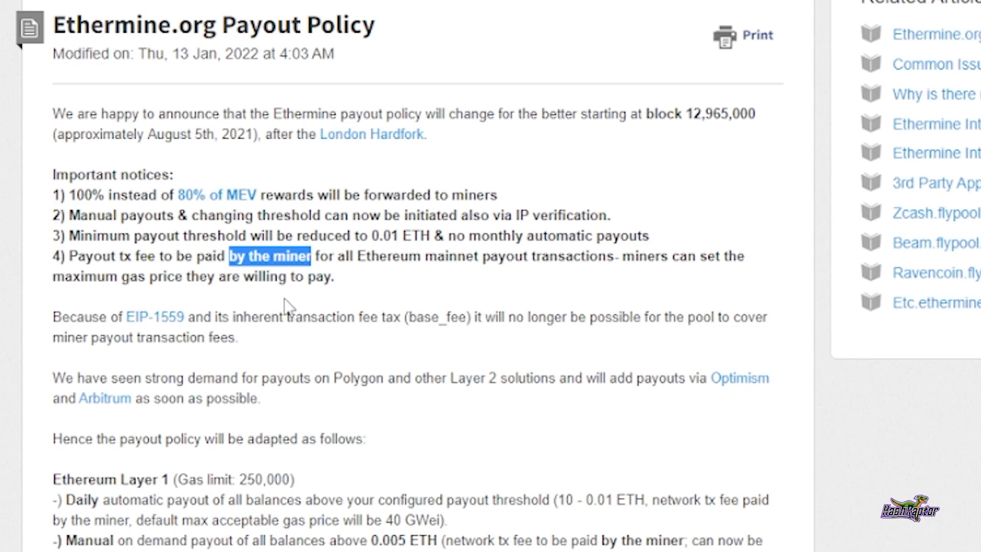
pyautogui.moveTo(255, 272)
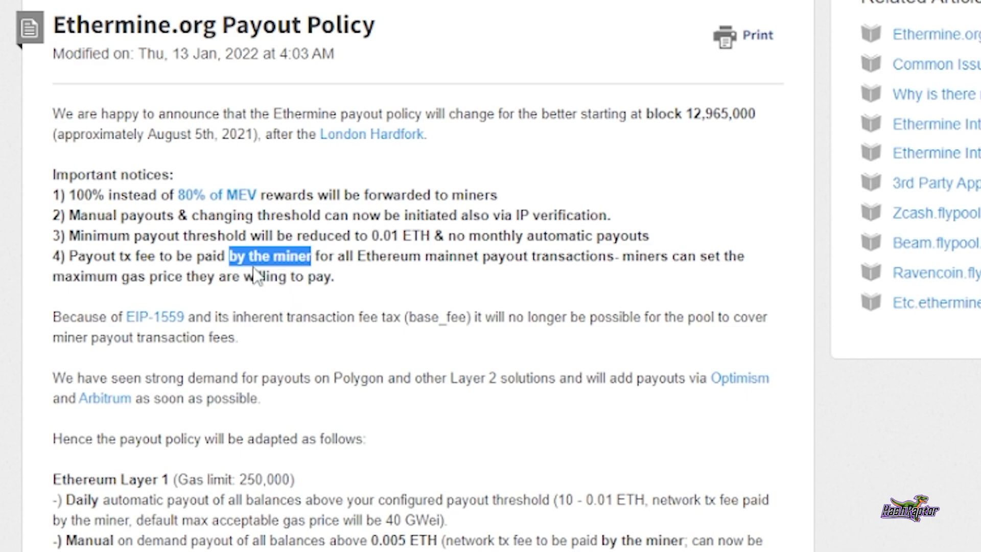
pyautogui.moveTo(287, 301)
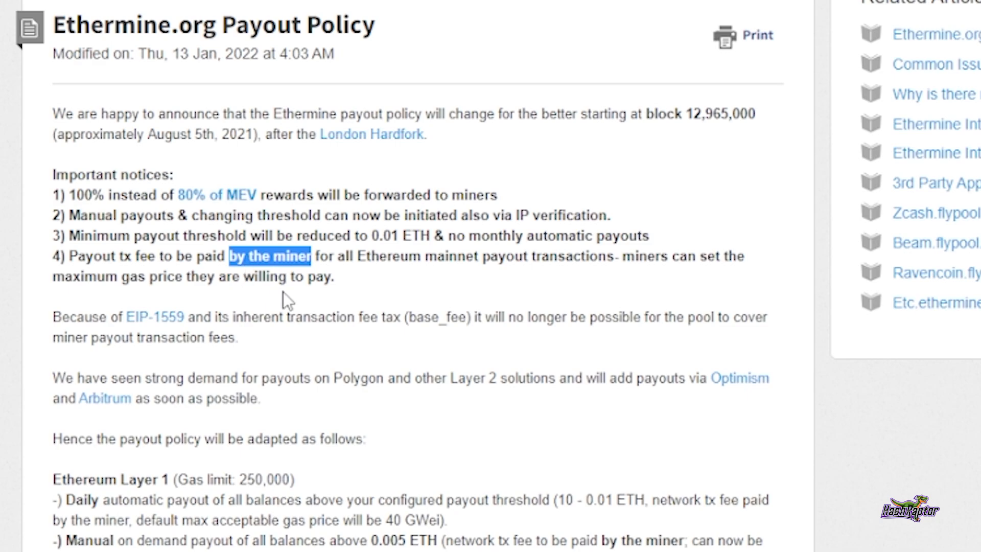
pyautogui.moveTo(325, 275)
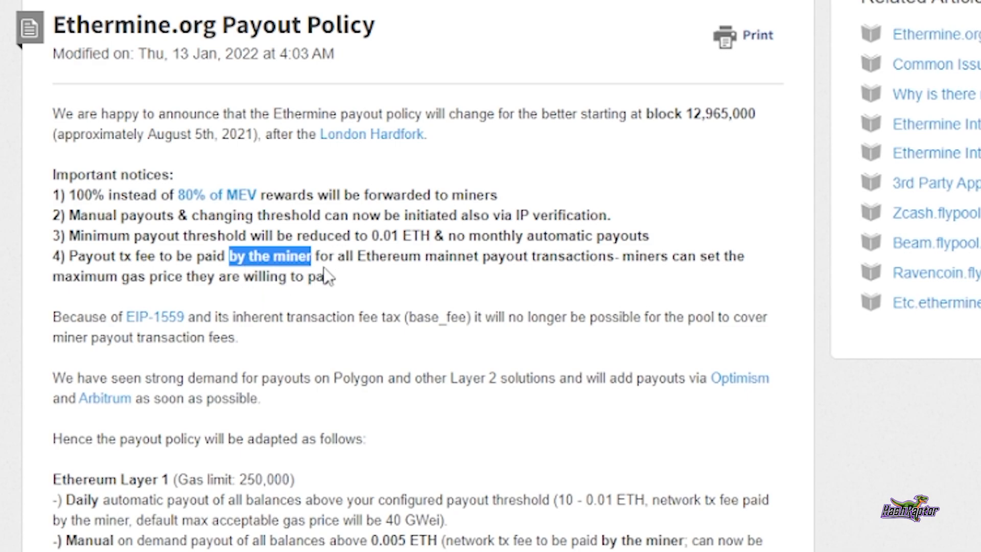
pyautogui.moveTo(325, 351)
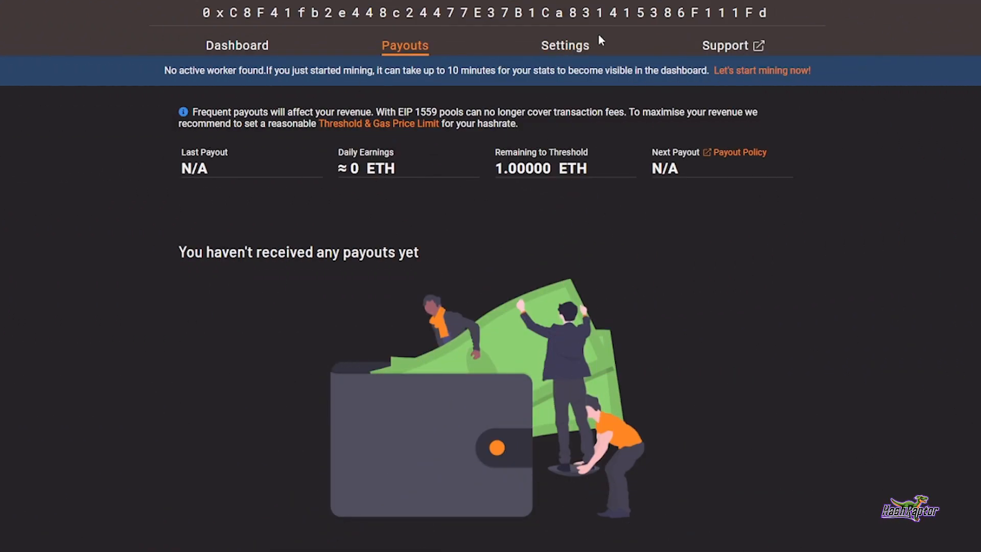
# In the miner's Settings Payment Method, select L2 Polygon (Matic) payouts
pyautogui.click(564, 45)
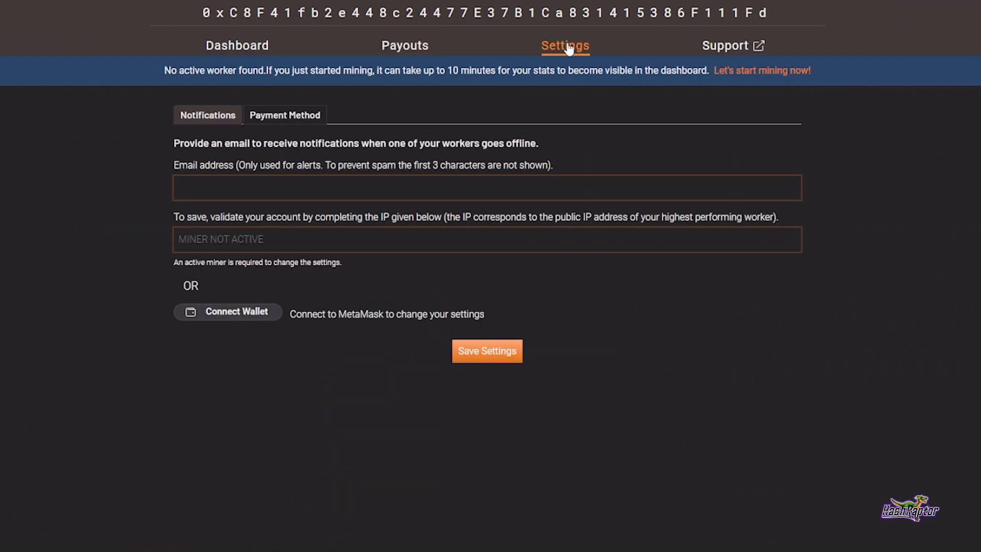
pyautogui.moveTo(537, 65)
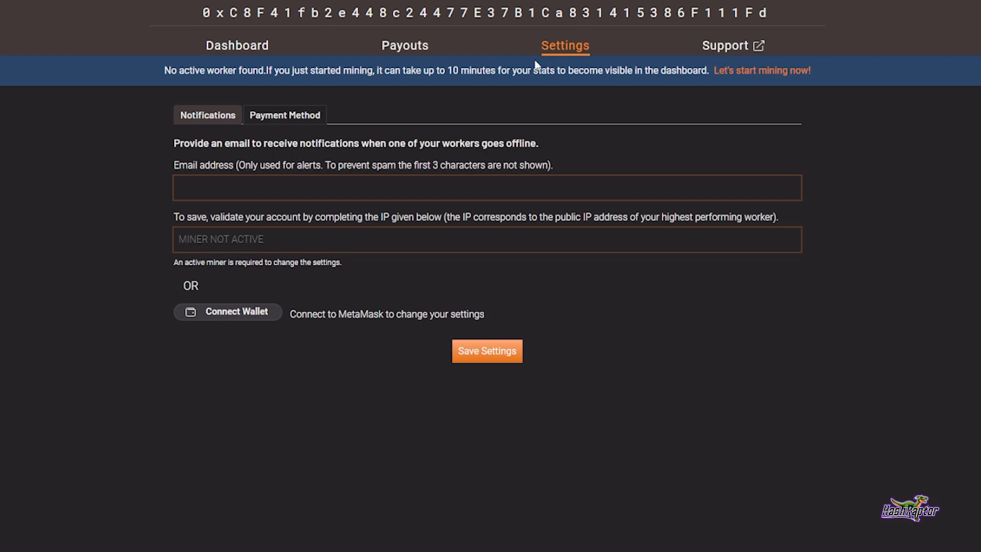
pyautogui.moveTo(225, 129)
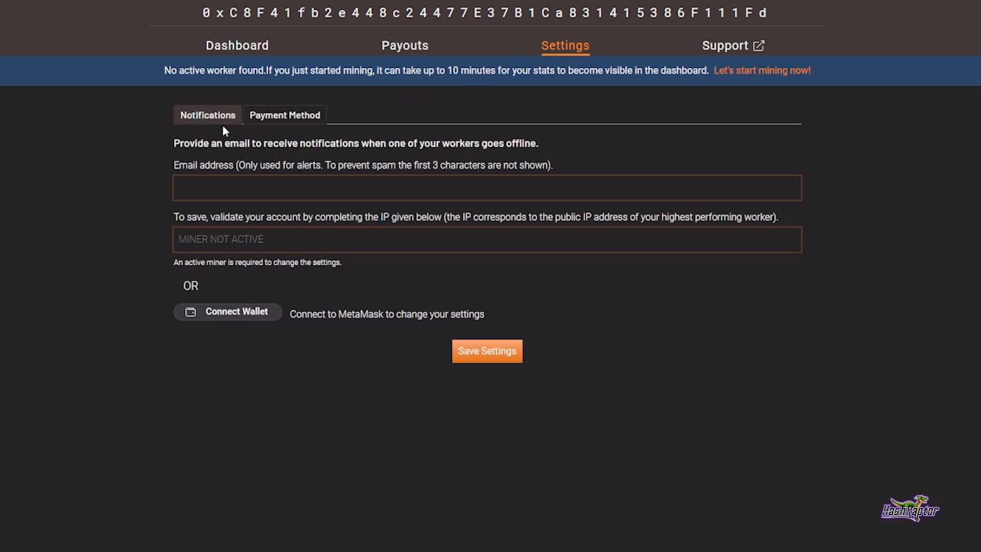
pyautogui.moveTo(285, 115)
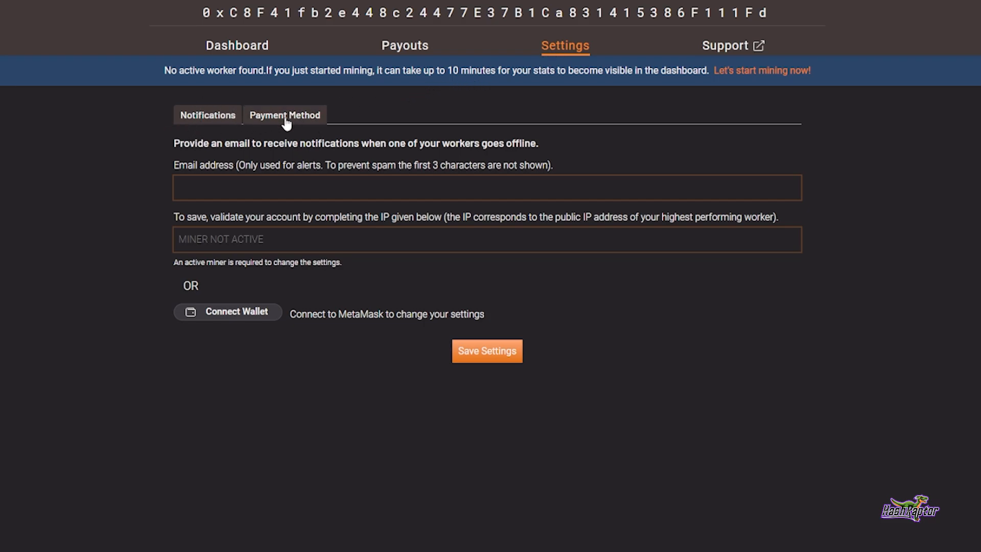
pyautogui.click(284, 116)
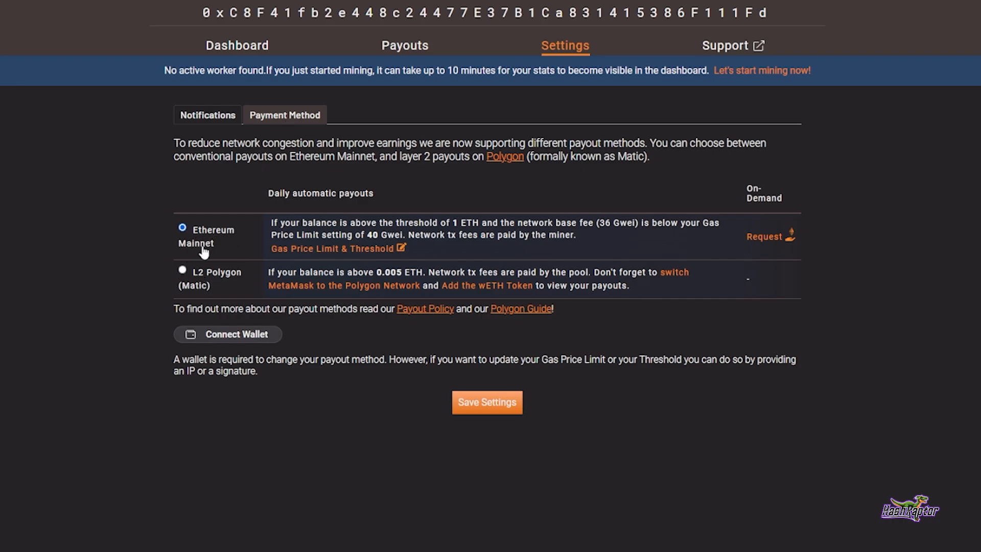
pyautogui.moveTo(237, 283)
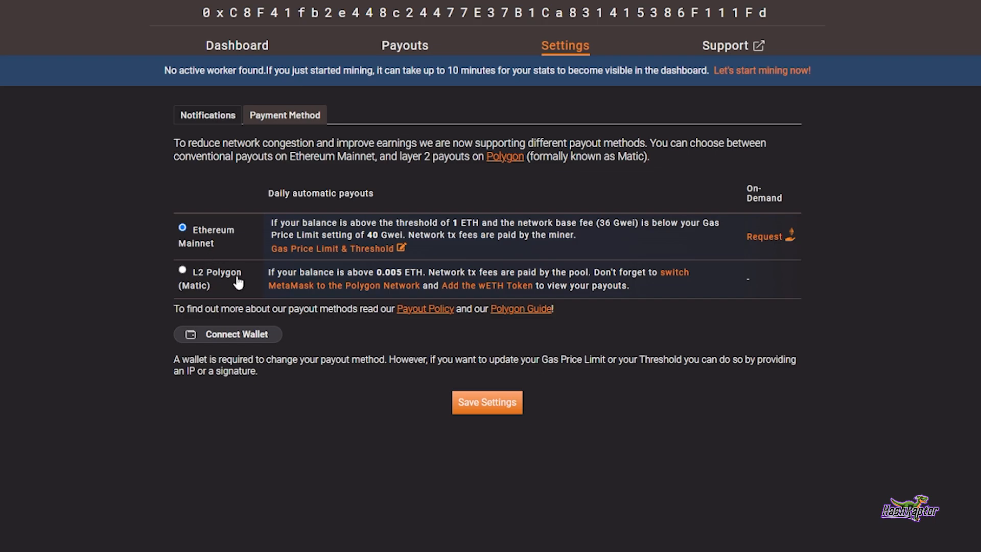
pyautogui.moveTo(182, 271)
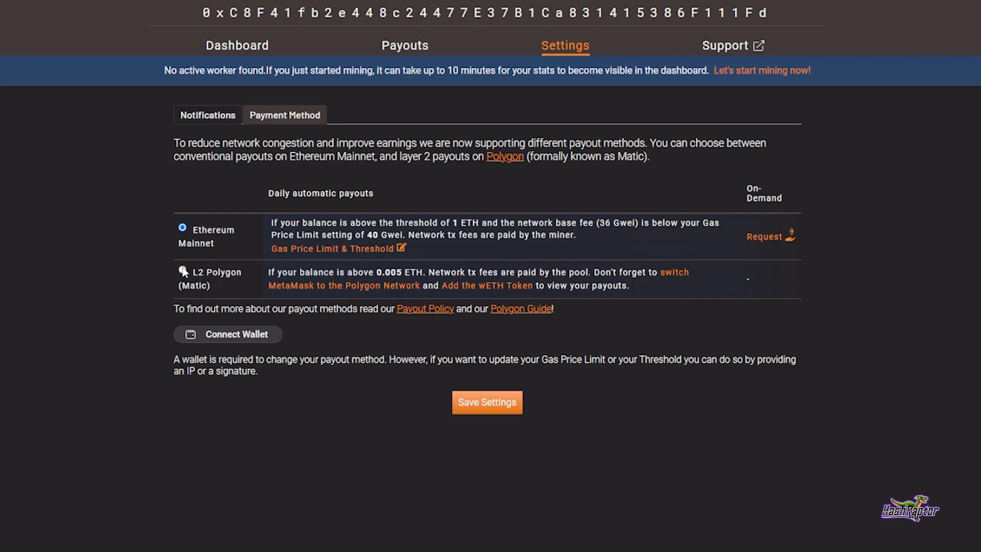
pyautogui.click(182, 270)
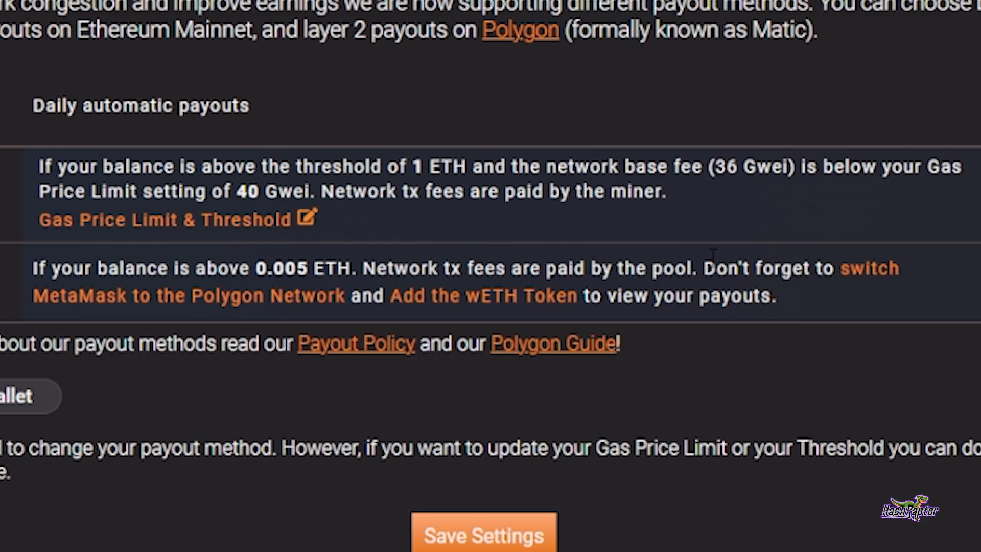
pyautogui.moveTo(407, 320)
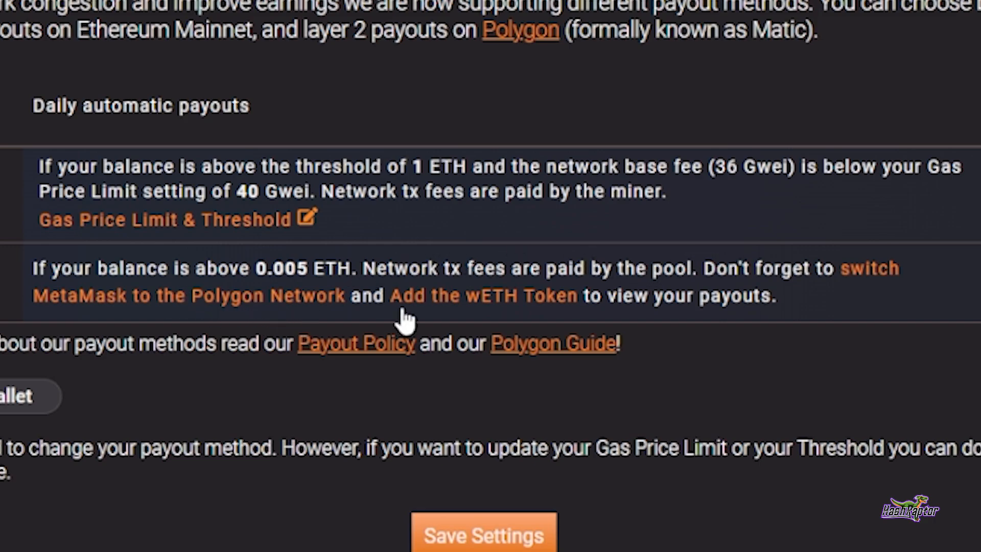
pyautogui.moveTo(707, 320)
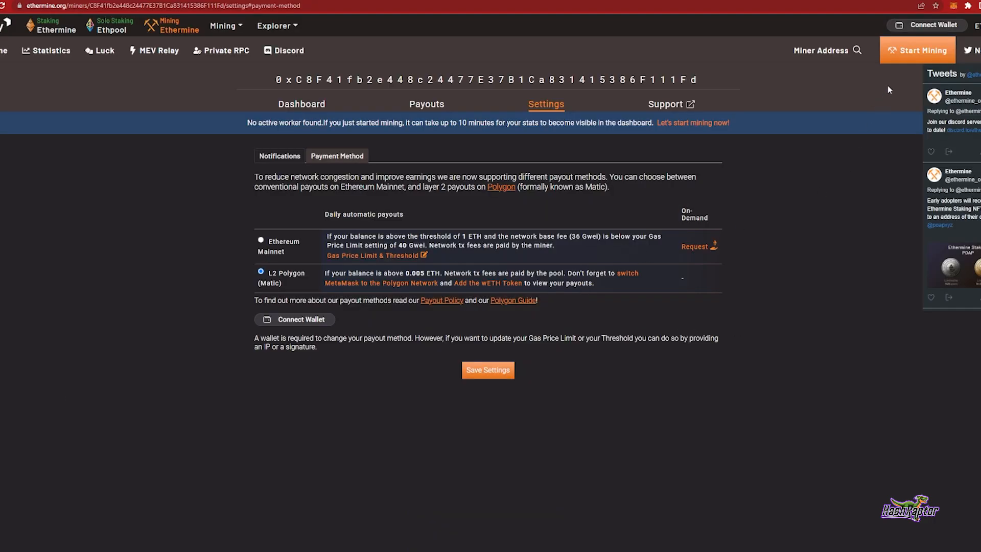
# Switch the MetaMask wallet to Polygon Mainnet from the network list
pyautogui.click(954, 6)
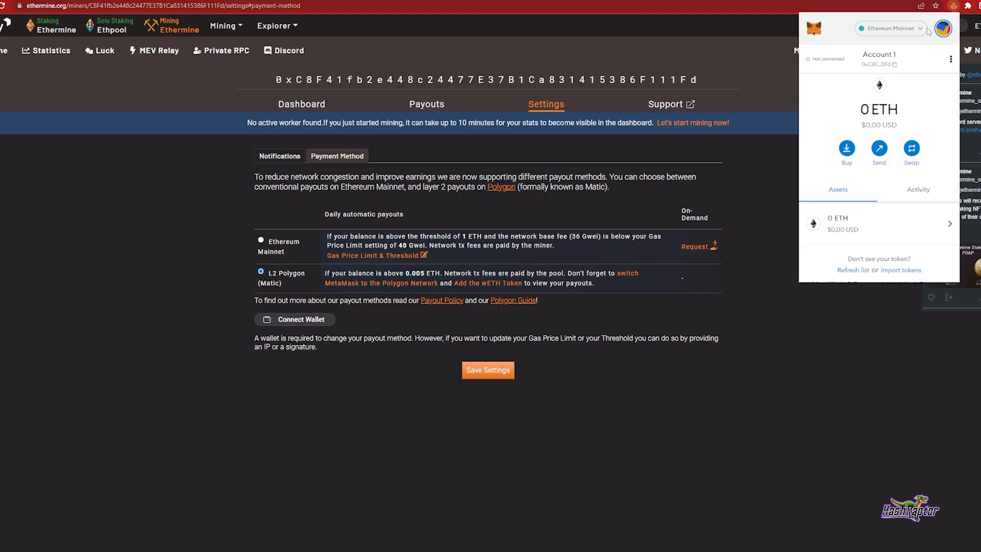
pyautogui.click(888, 29)
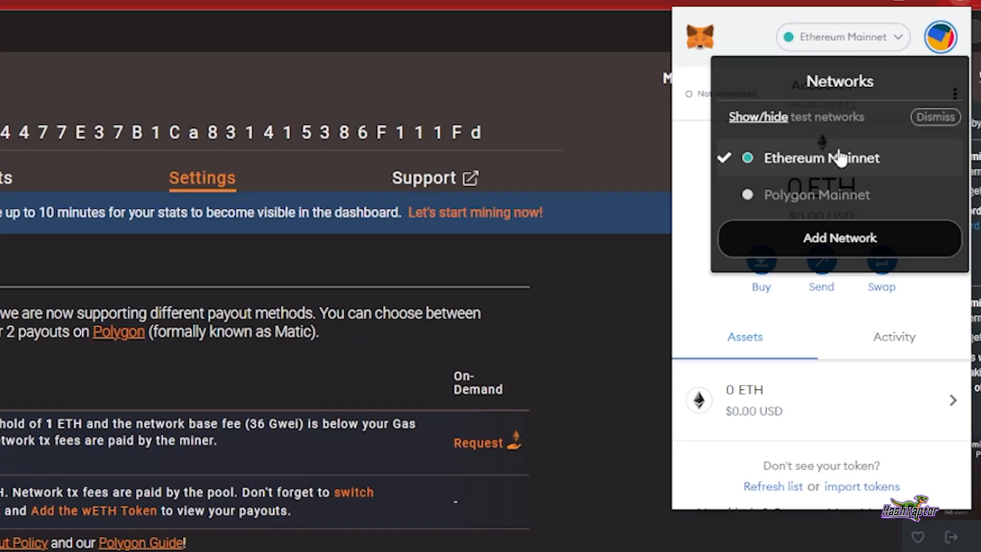
pyautogui.click(935, 116)
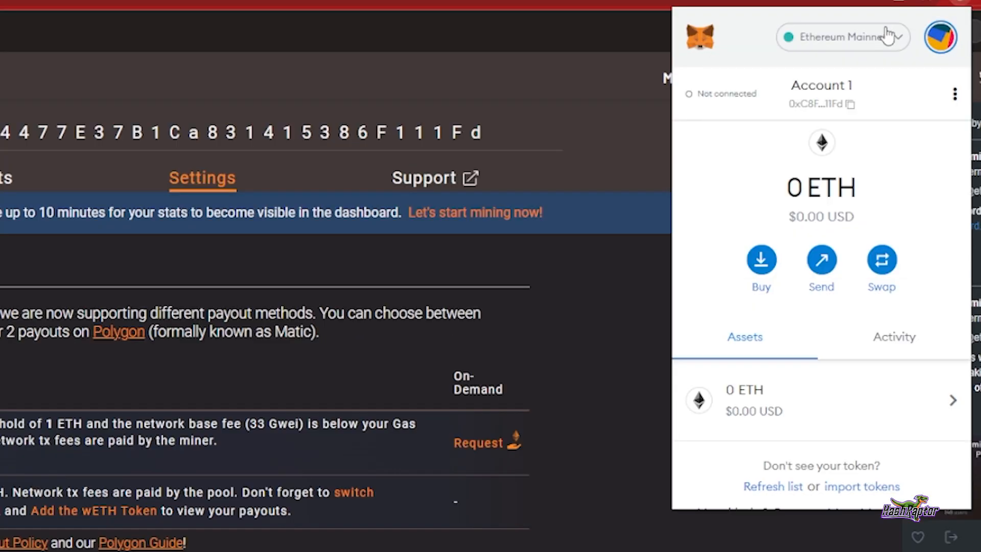
pyautogui.click(842, 36)
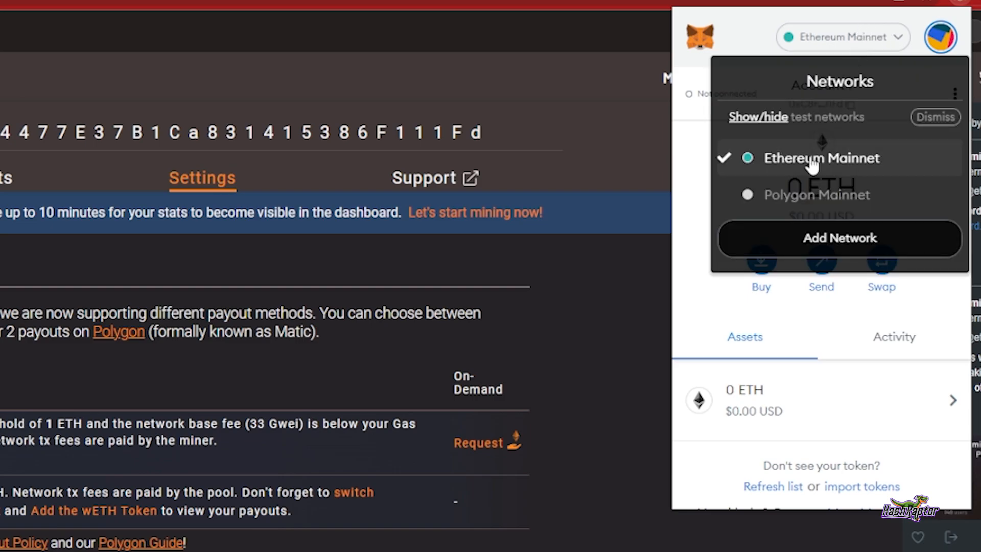
pyautogui.click(818, 194)
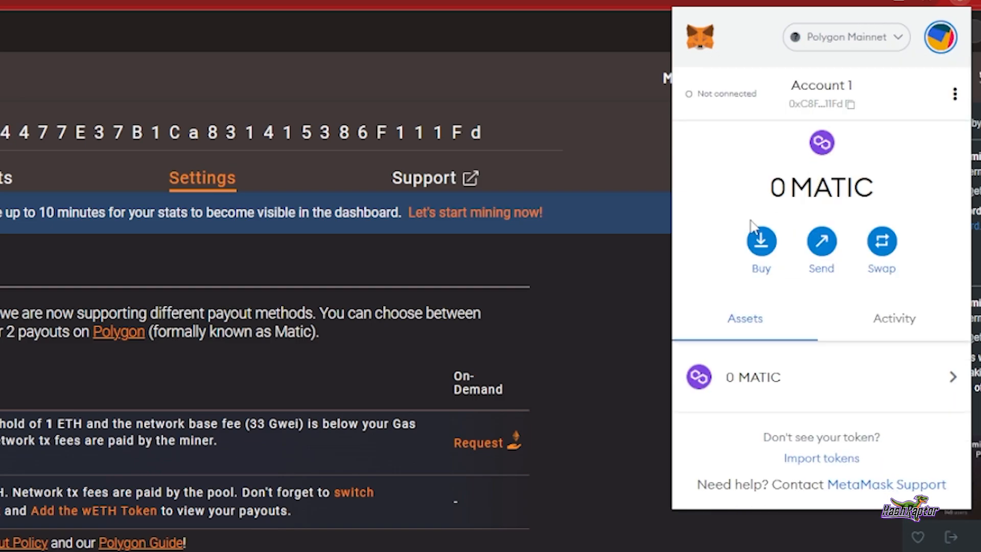
pyautogui.moveTo(778, 375)
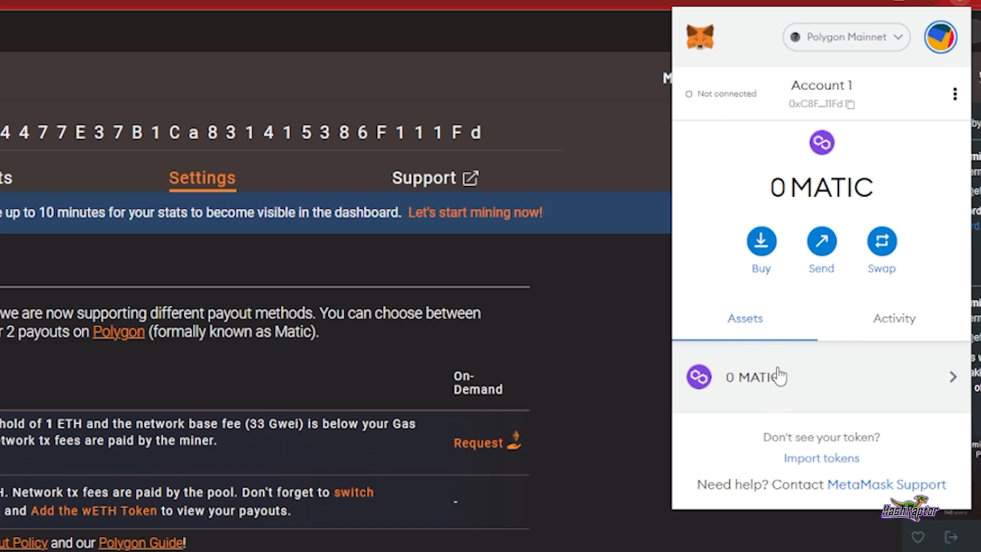
pyautogui.moveTo(759, 388)
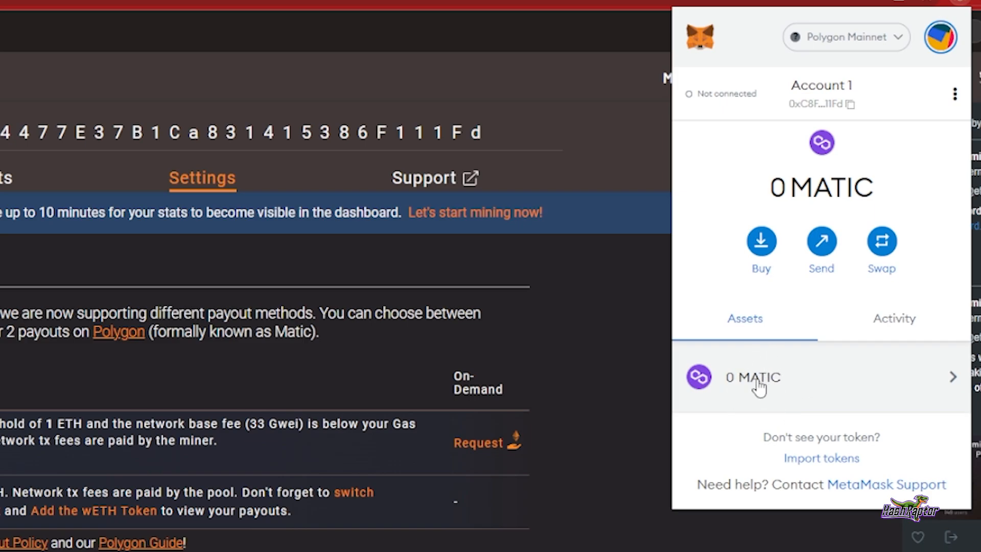
pyautogui.moveTo(862, 58)
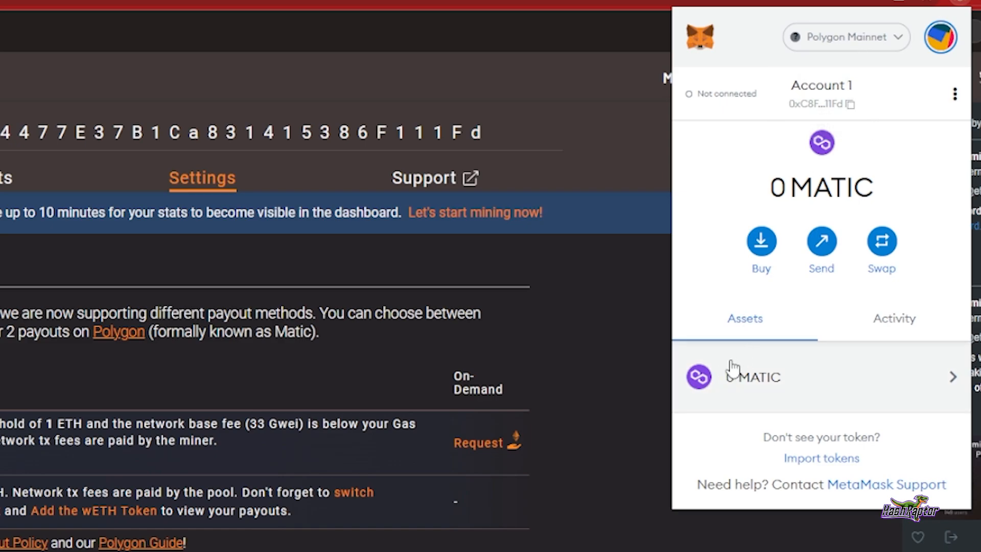
pyautogui.moveTo(91, 525)
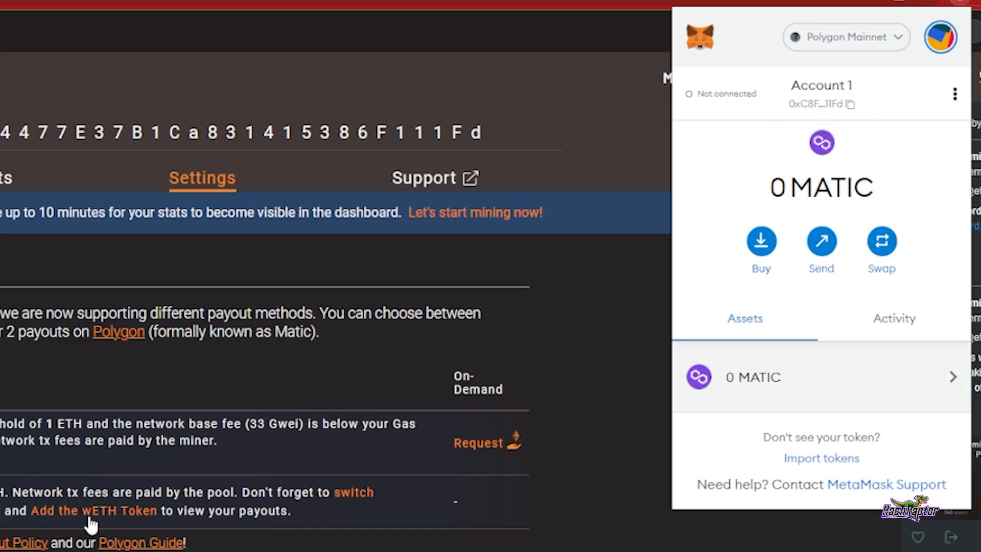
pyautogui.moveTo(821, 390)
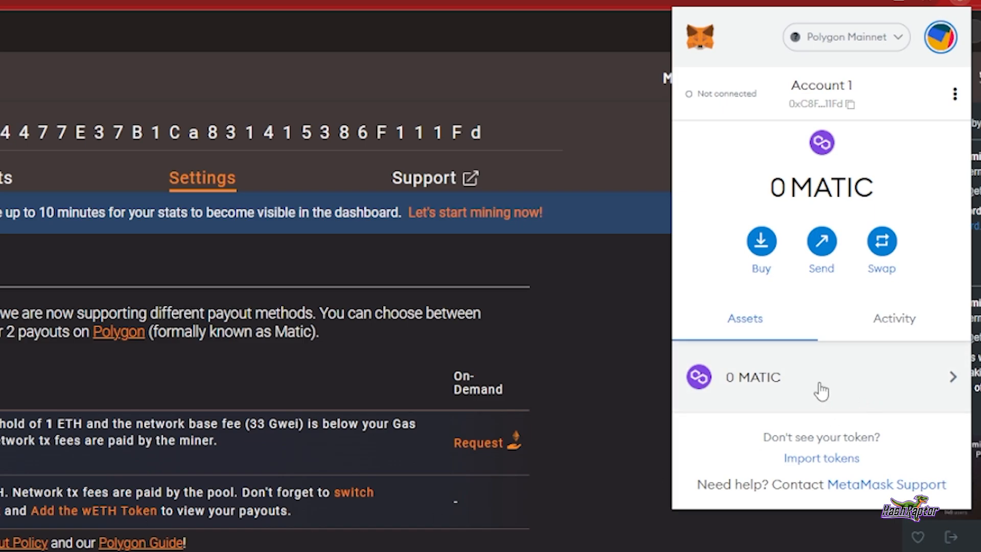
pyautogui.moveTo(727, 395)
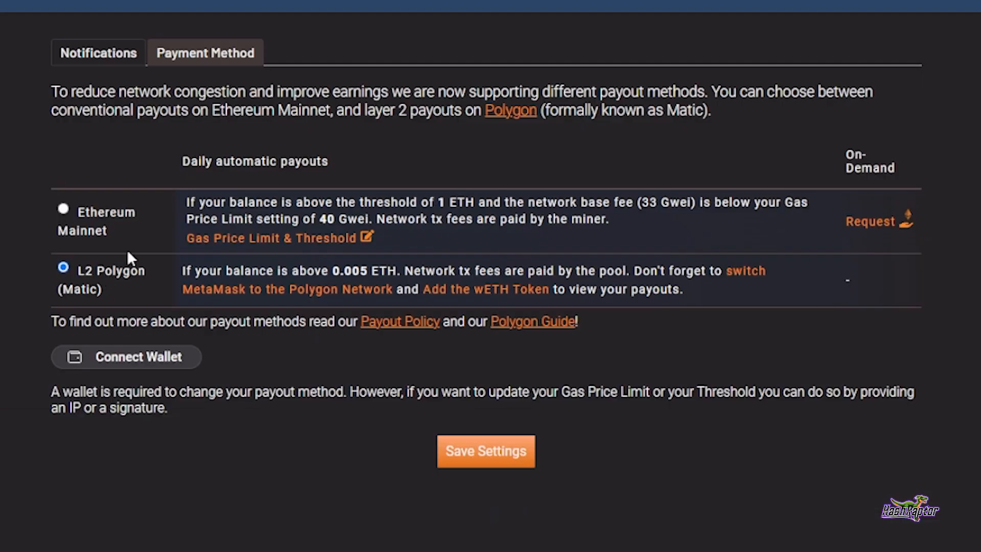
# Connect the wallet to the mining account, choosing MetaMask and approving the connection
pyautogui.click(126, 357)
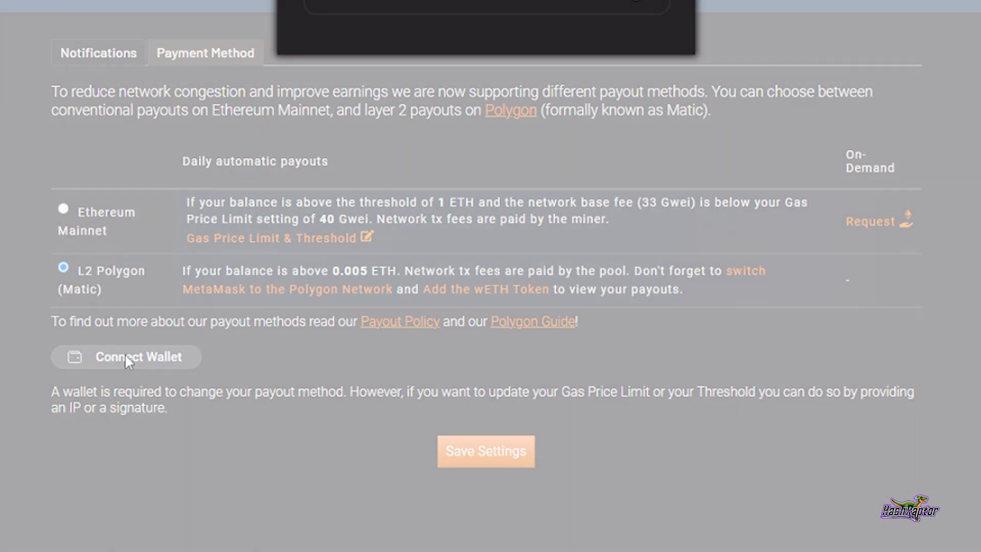
pyautogui.click(125, 357)
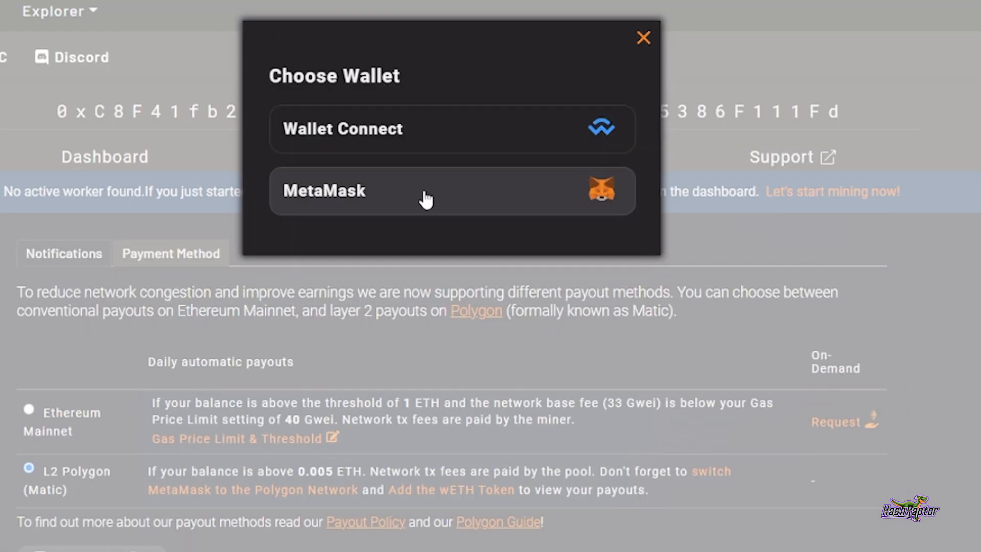
pyautogui.click(427, 190)
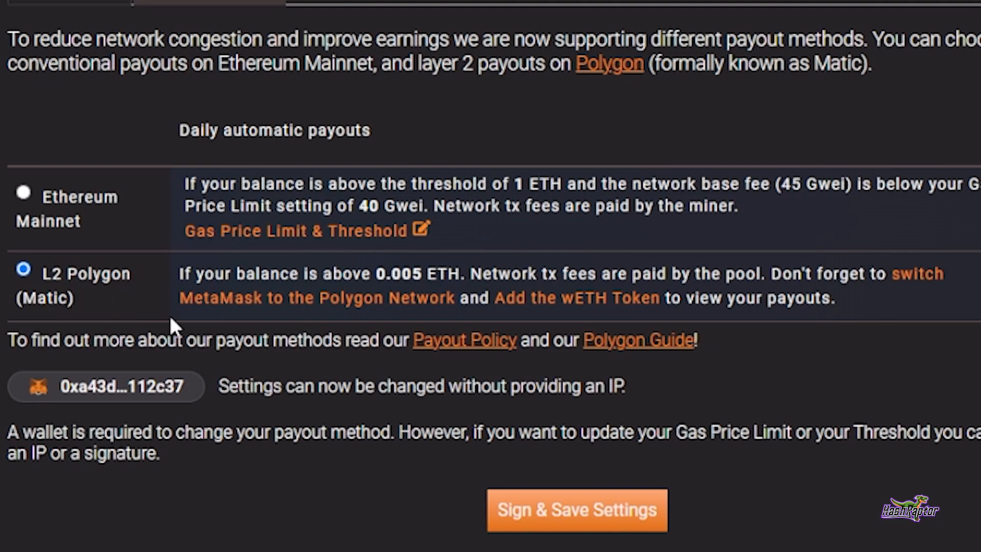
pyautogui.moveTo(94, 315)
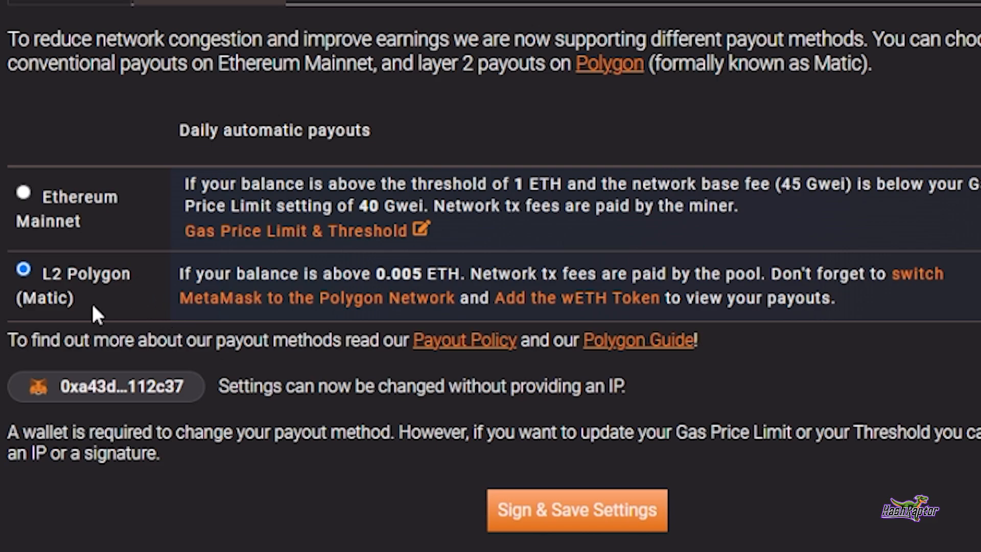
pyautogui.moveTo(132, 307)
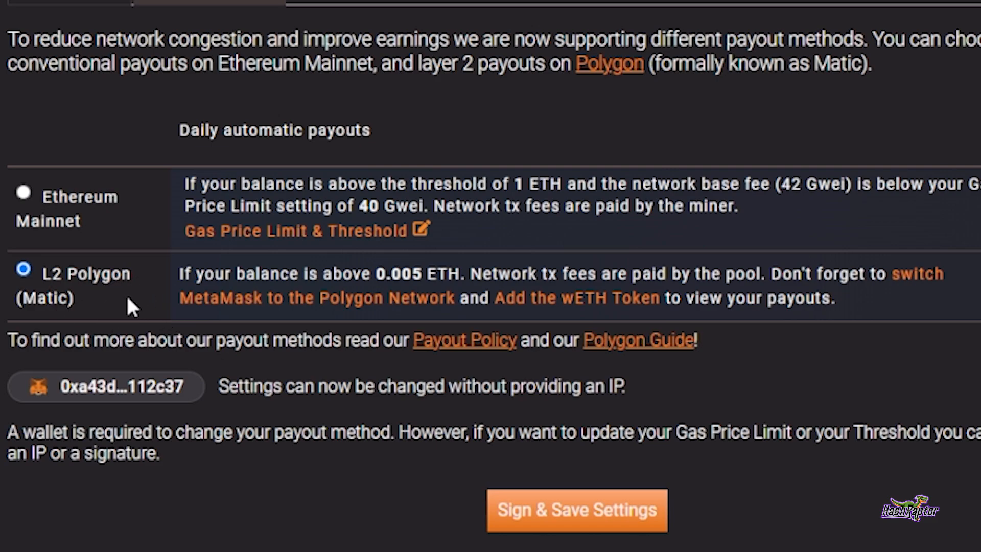
pyautogui.moveTo(146, 325)
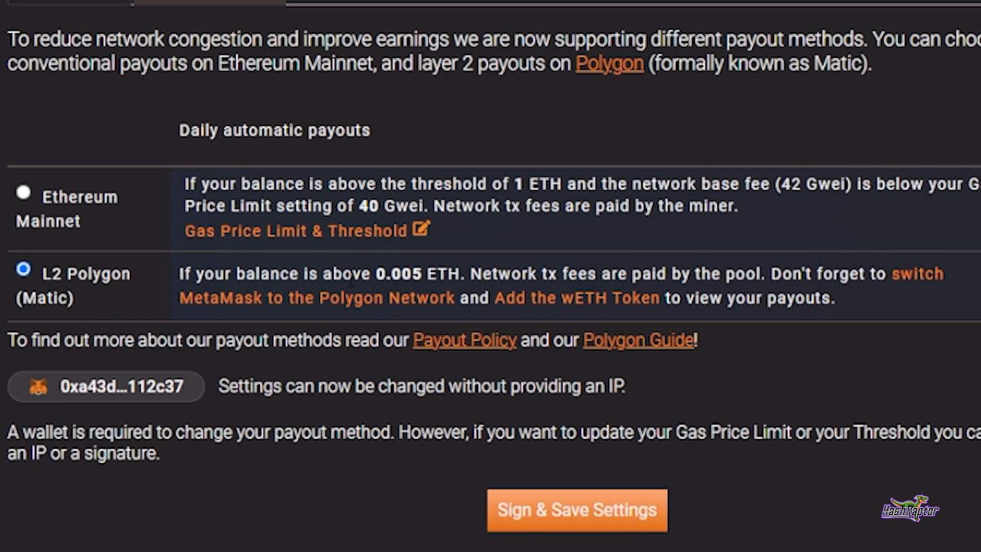
pyautogui.moveTo(115, 302)
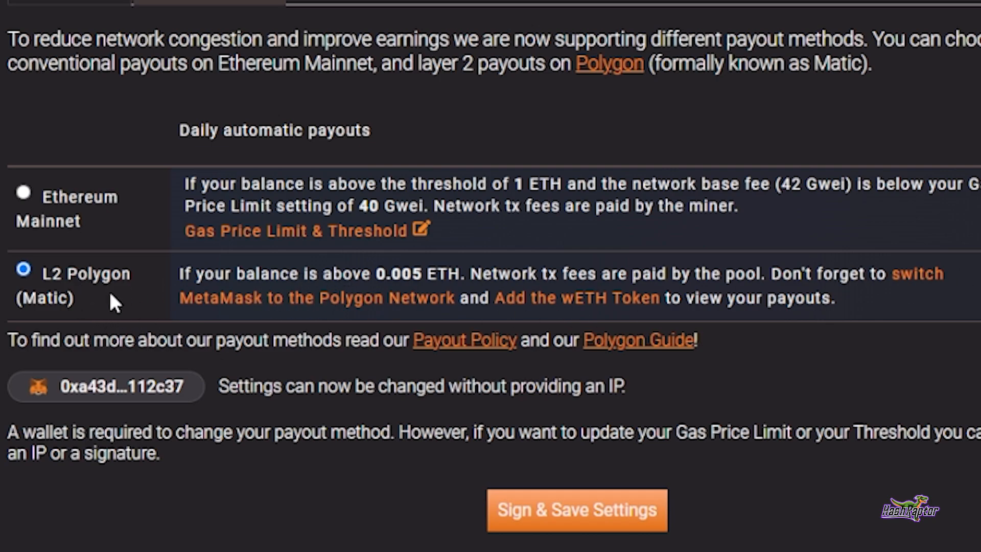
pyautogui.moveTo(118, 288)
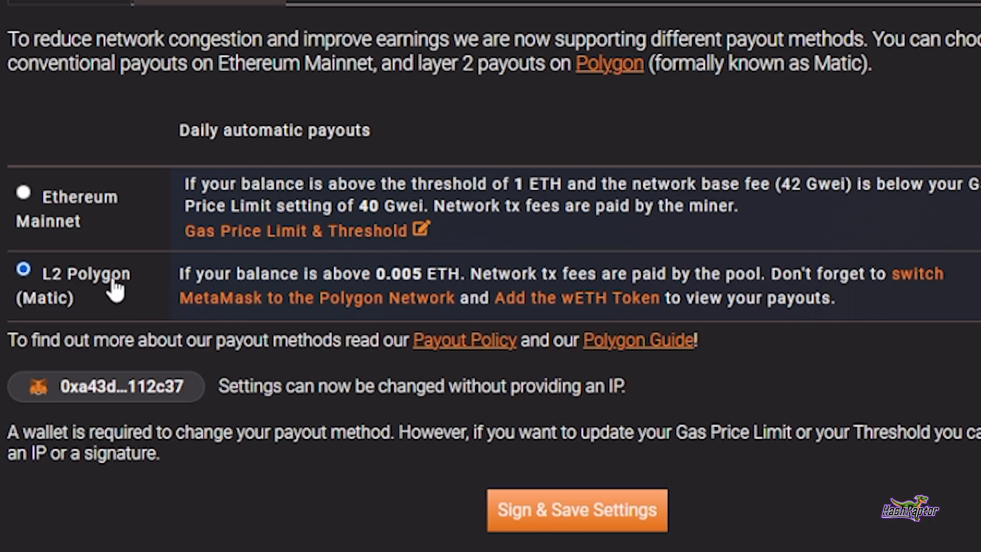
pyautogui.moveTo(119, 300)
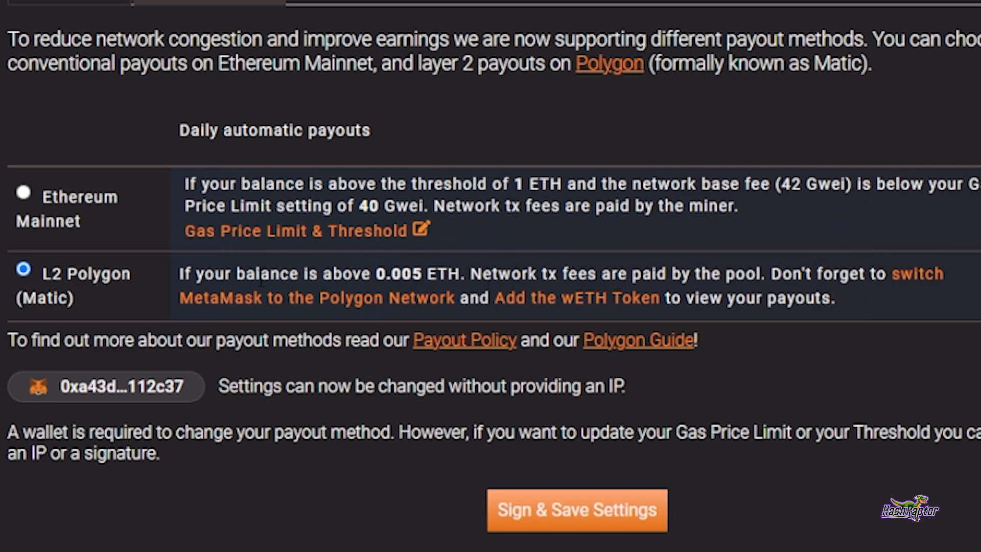
pyautogui.click(577, 509)
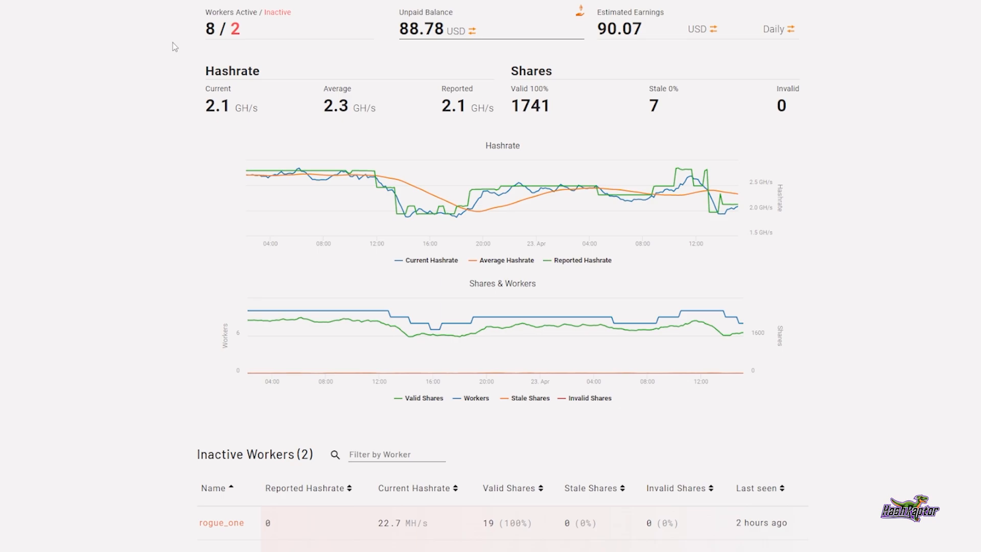
pyautogui.moveTo(247, 37)
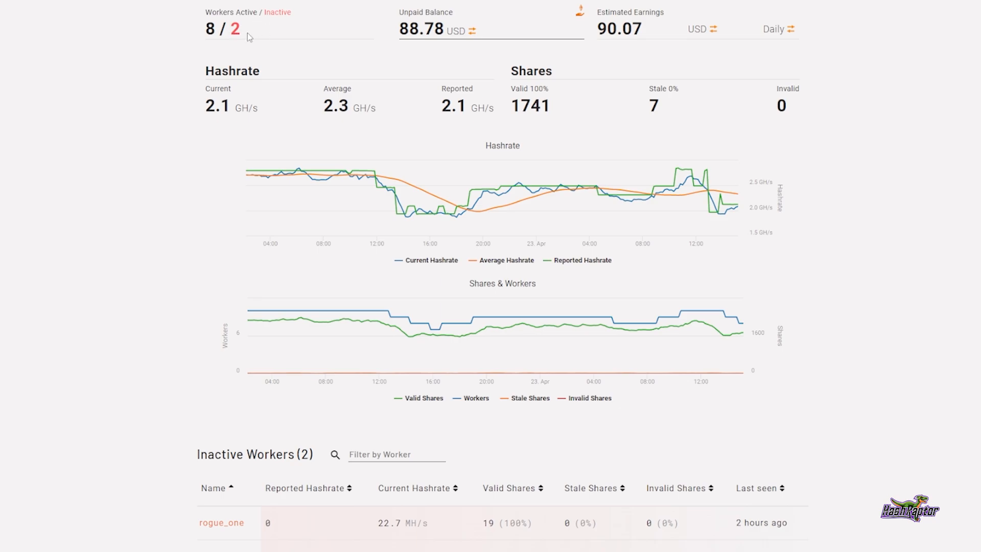
pyautogui.moveTo(235, 34)
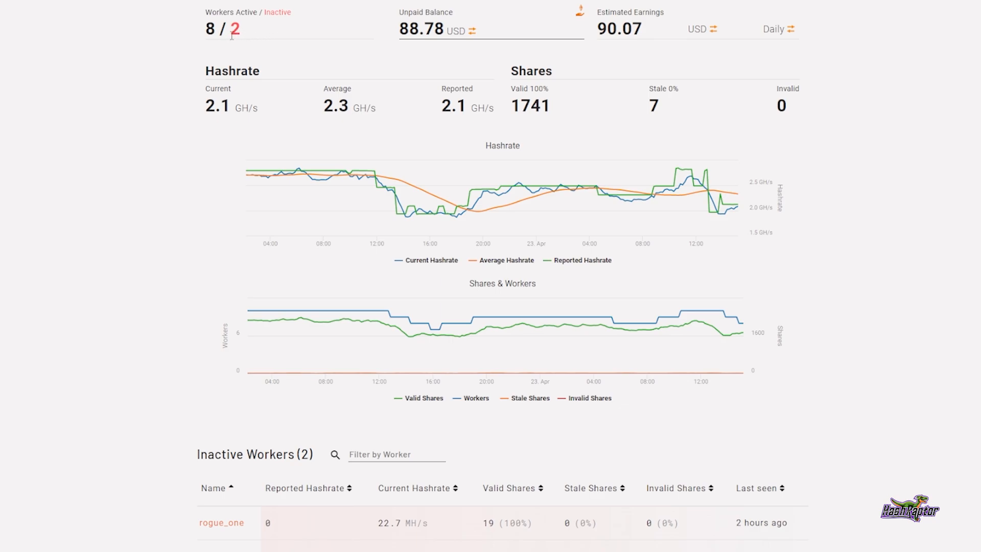
pyautogui.moveTo(205, 517)
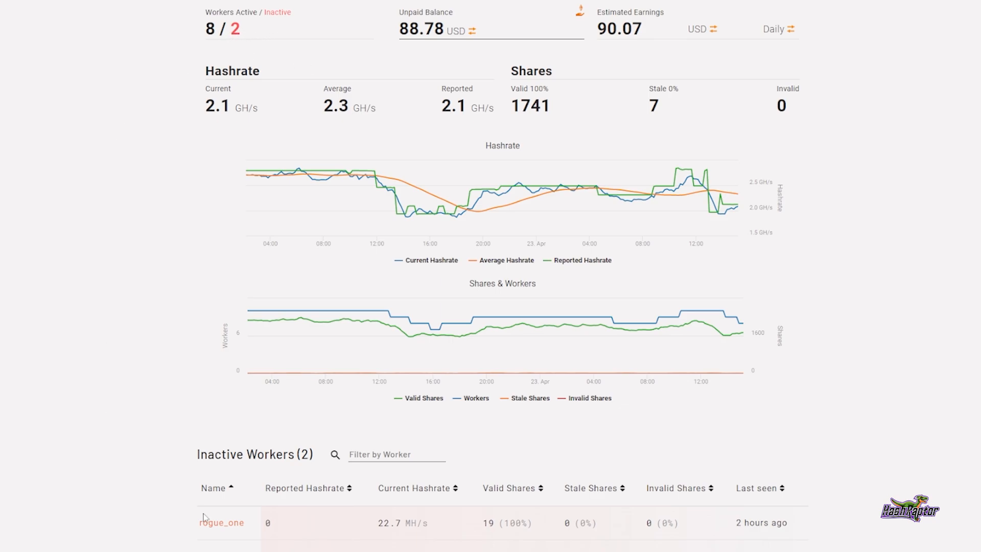
# Scroll through the dashboard payout charts, then go to the miner's settings page
pyautogui.scroll(-3)
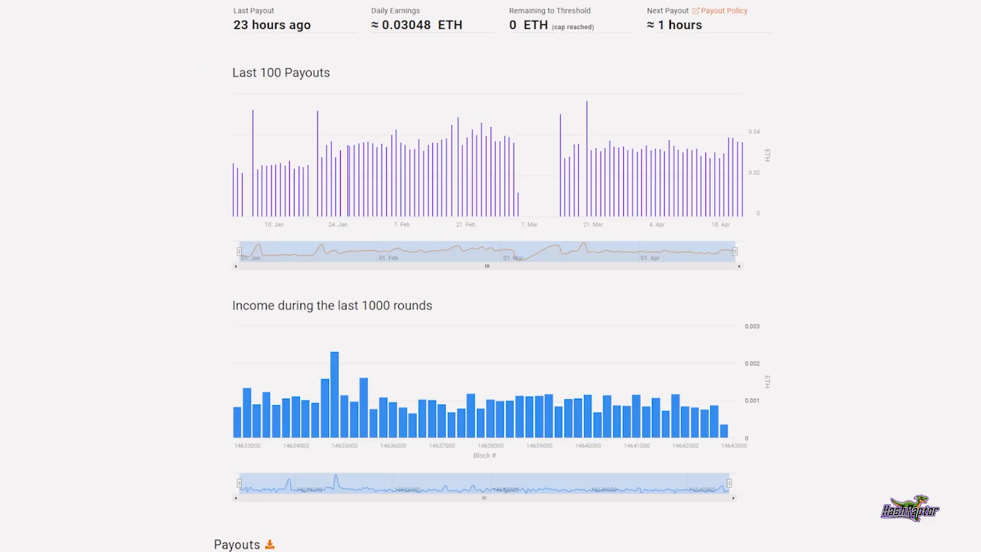
pyautogui.click(645, 3)
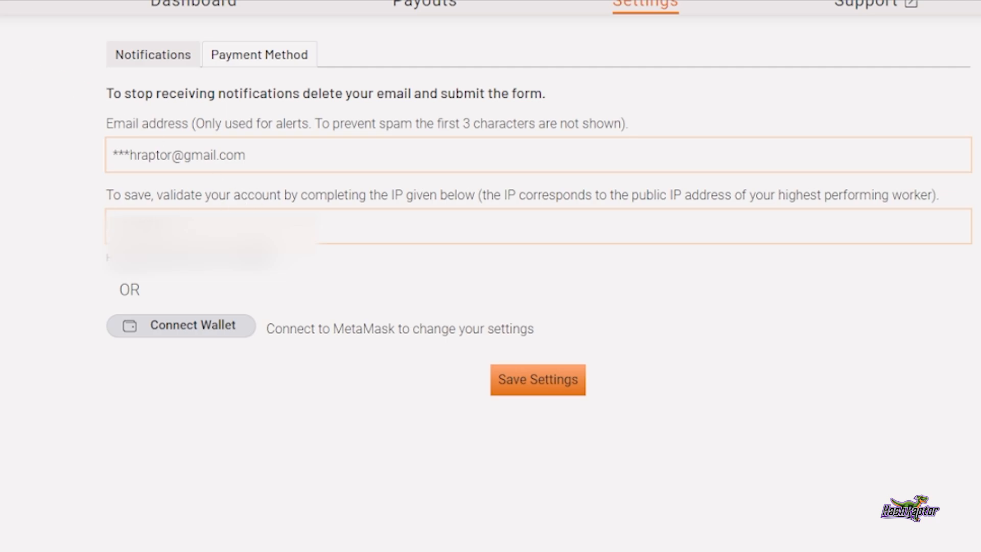
pyautogui.moveTo(113, 195)
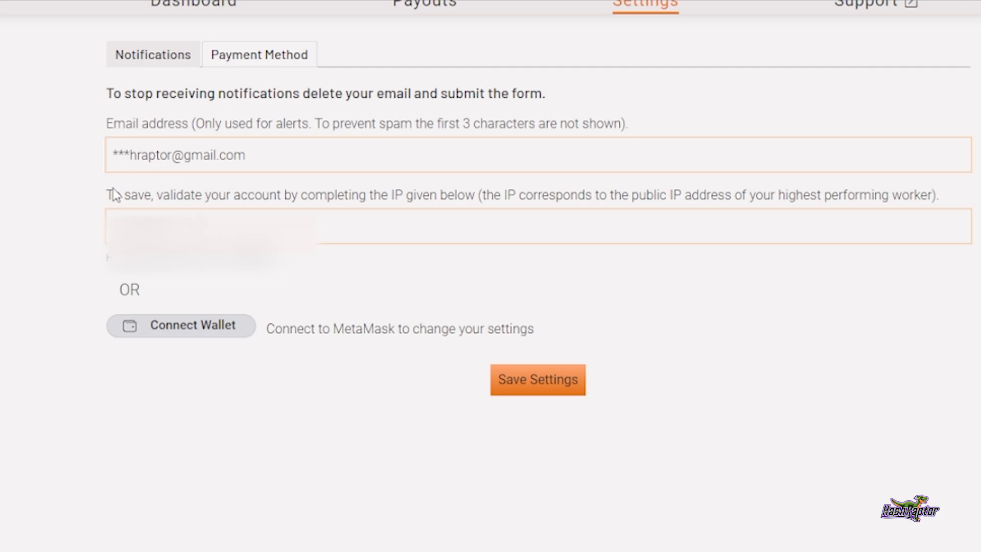
pyautogui.moveTo(49, 196)
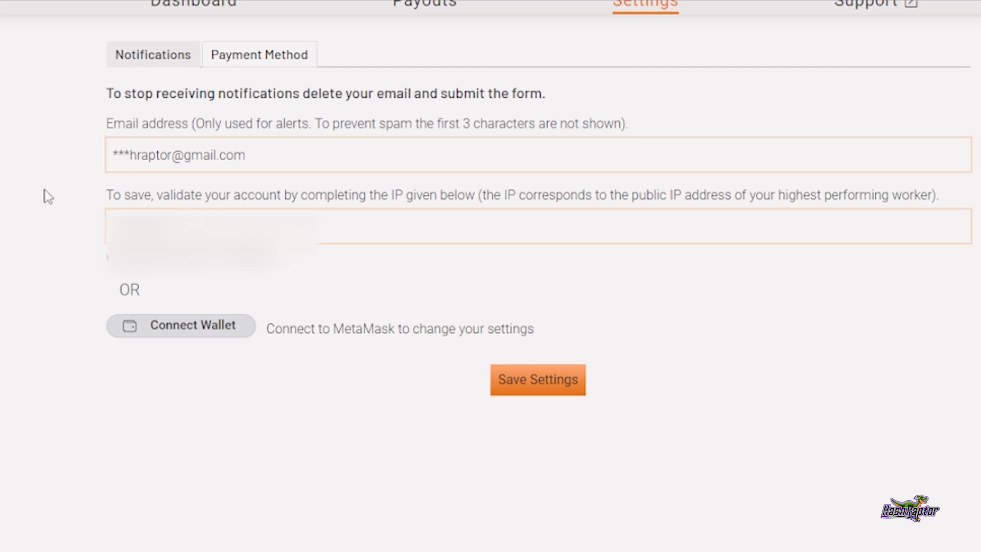
pyautogui.moveTo(12, 219)
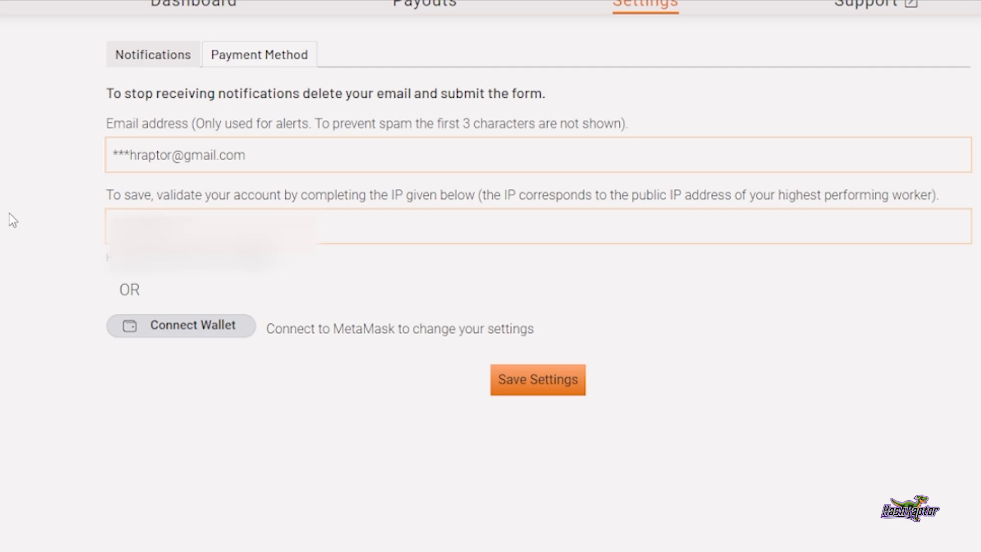
pyautogui.moveTo(89, 216)
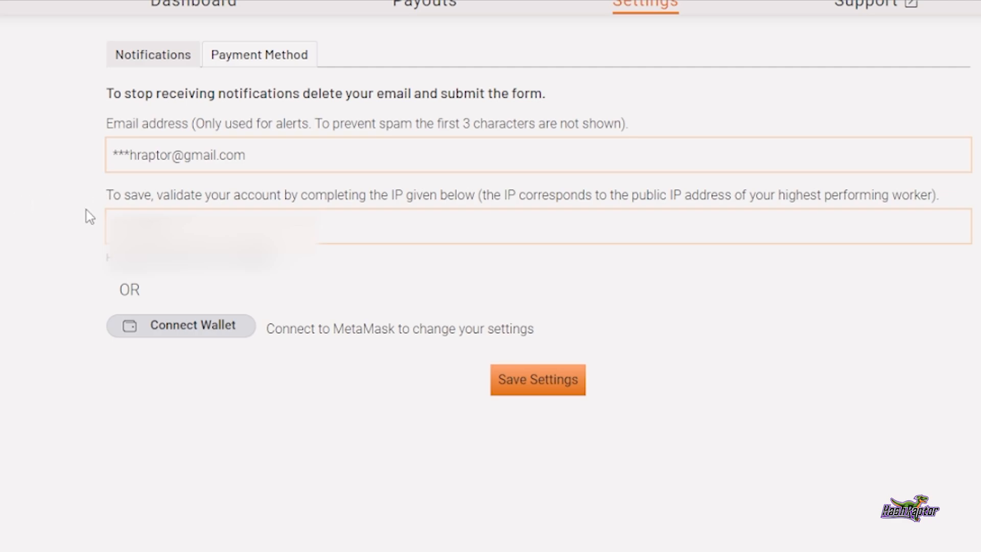
pyautogui.moveTo(71, 301)
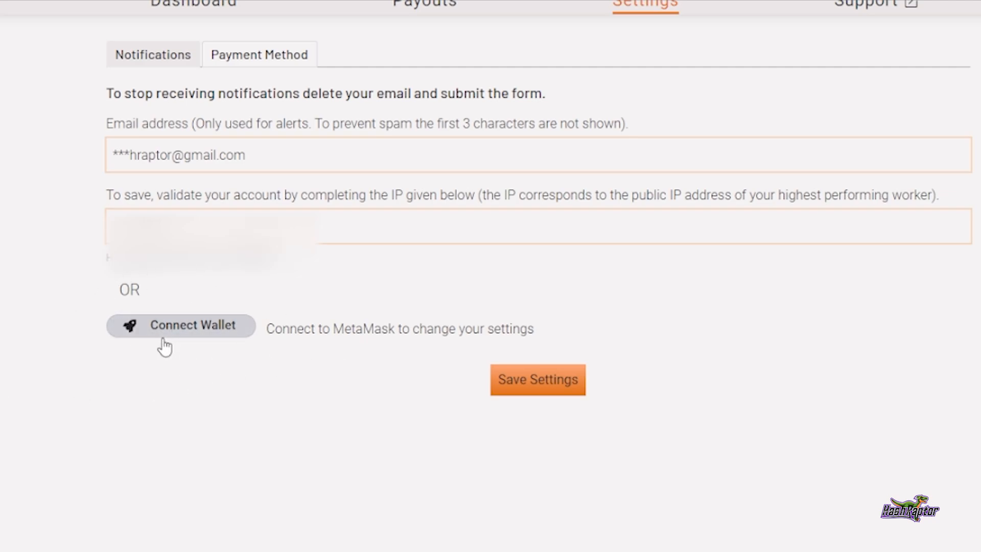
pyautogui.moveTo(331, 363)
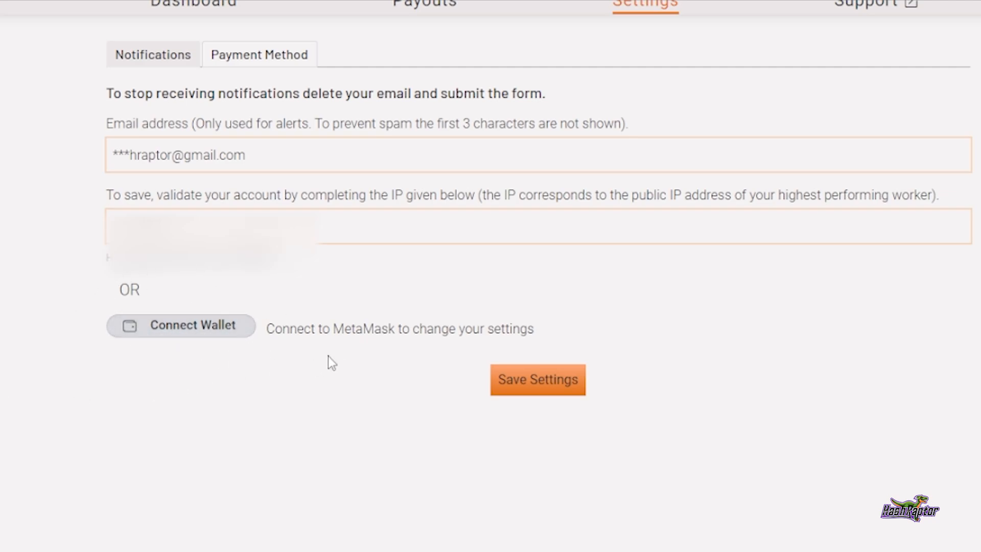
pyautogui.moveTo(253, 386)
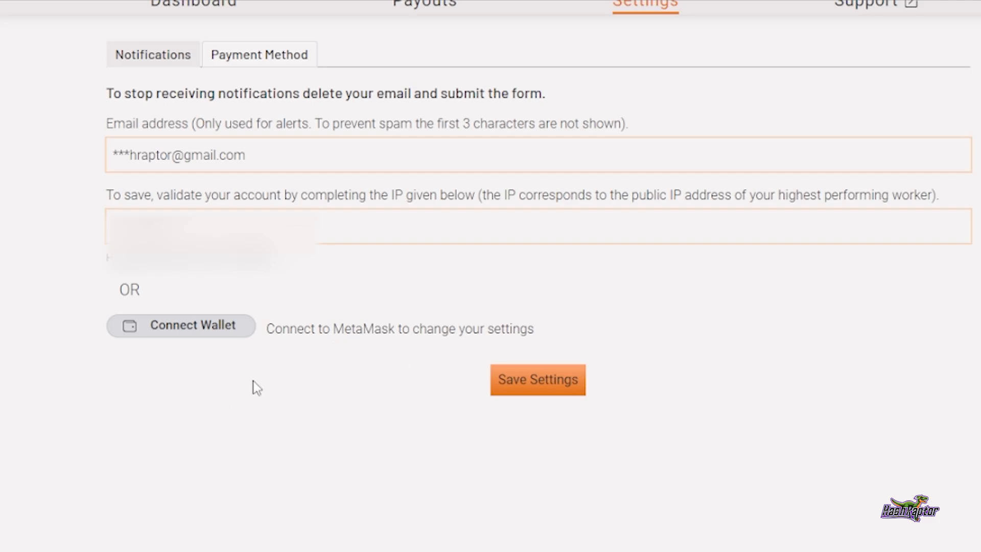
pyautogui.moveTo(422, 389)
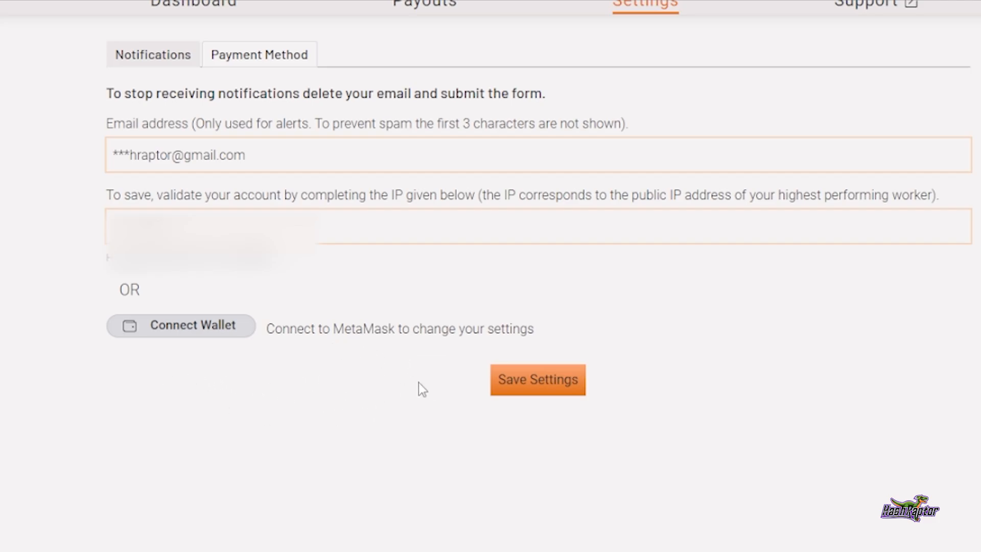
# Show this miner's payouts table with daily April 2022 payouts listed newest first
pyautogui.click(424, 4)
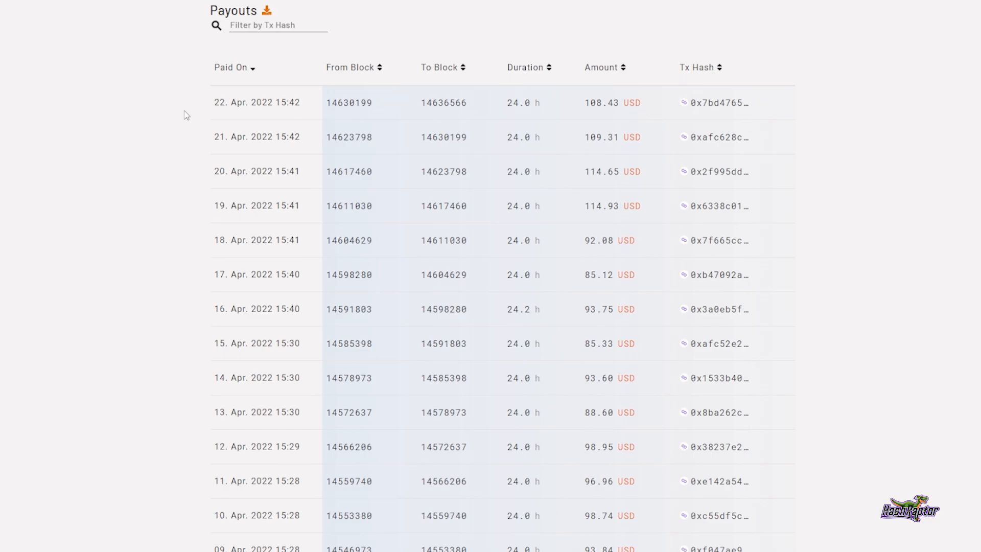
pyautogui.moveTo(196, 35)
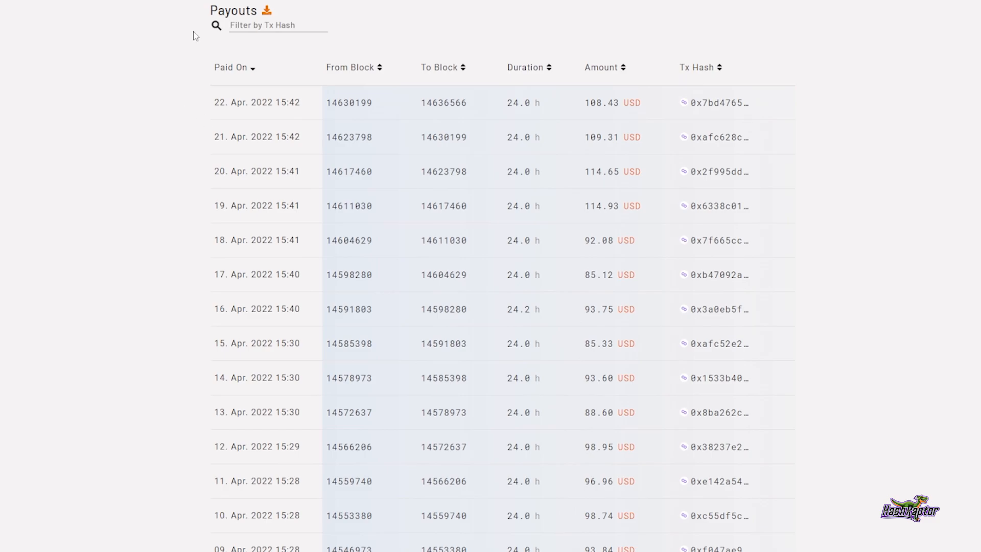
pyautogui.moveTo(230, 119)
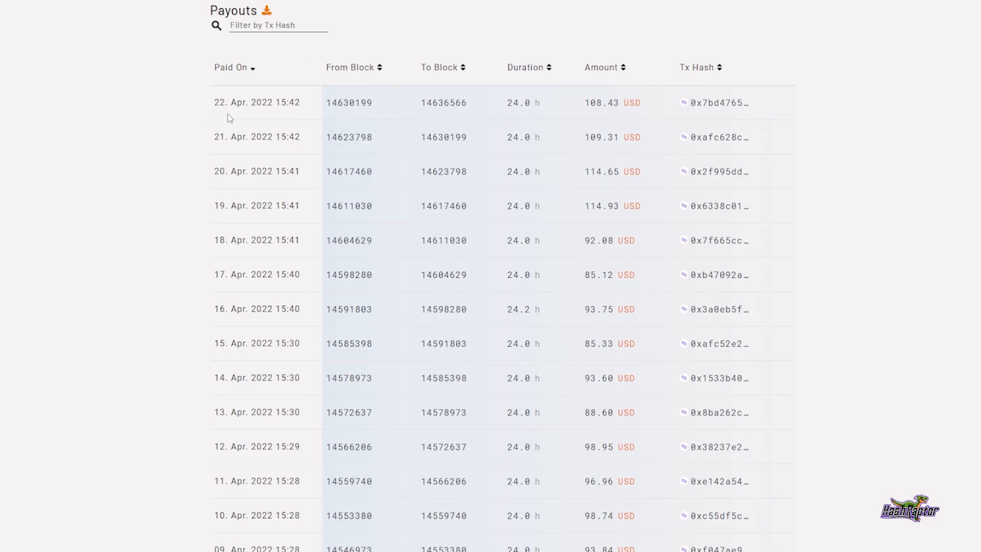
pyautogui.moveTo(192, 79)
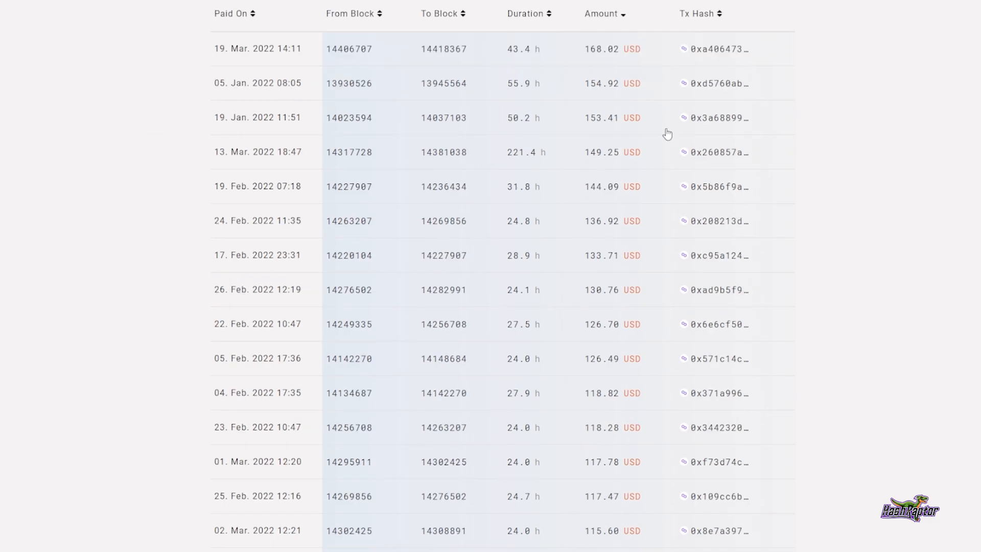
pyautogui.moveTo(107, 22)
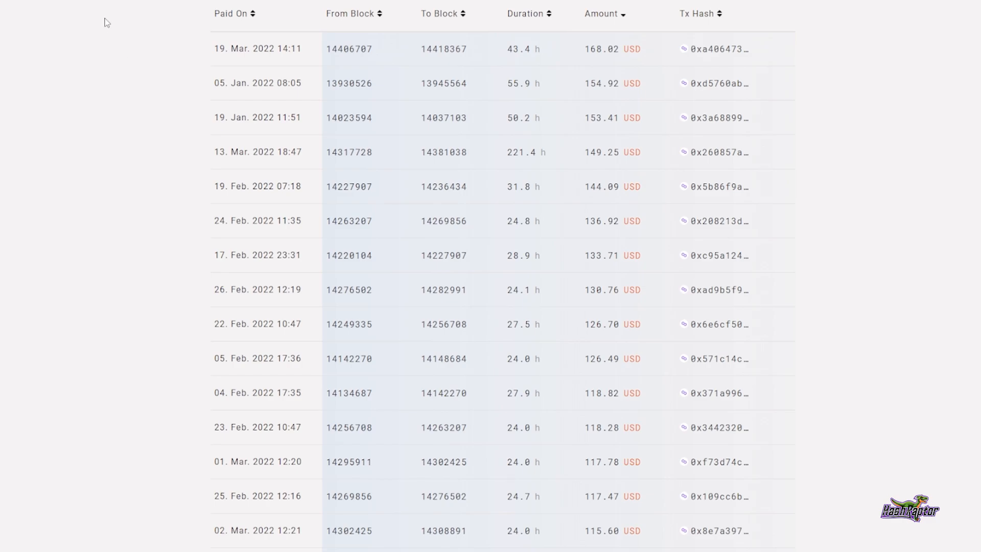
pyautogui.moveTo(53, 28)
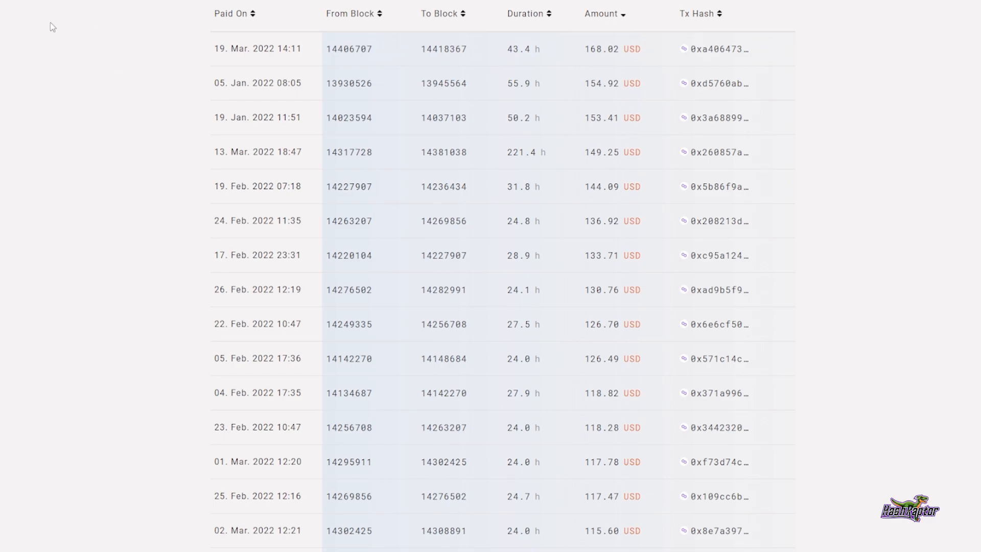
pyautogui.moveTo(63, 38)
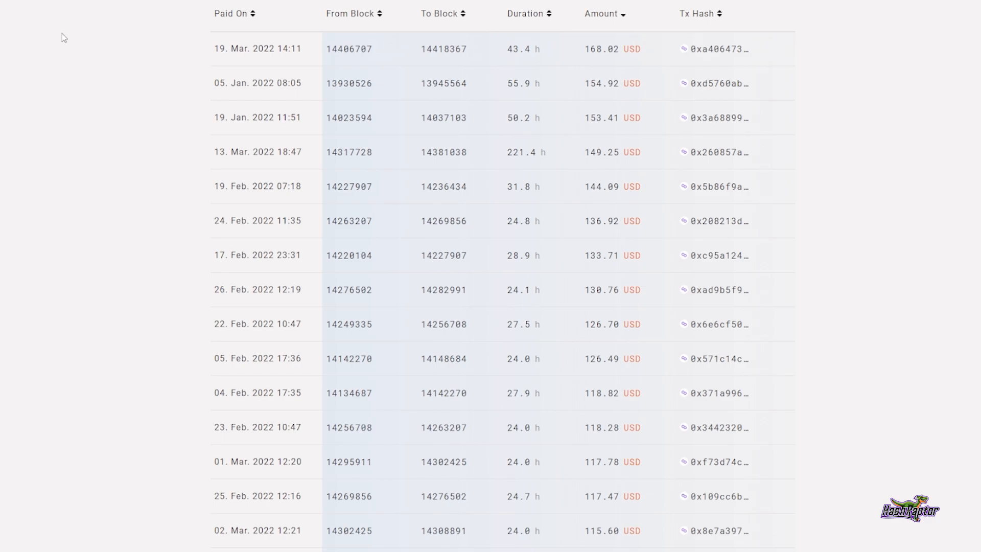
pyautogui.moveTo(31, 156)
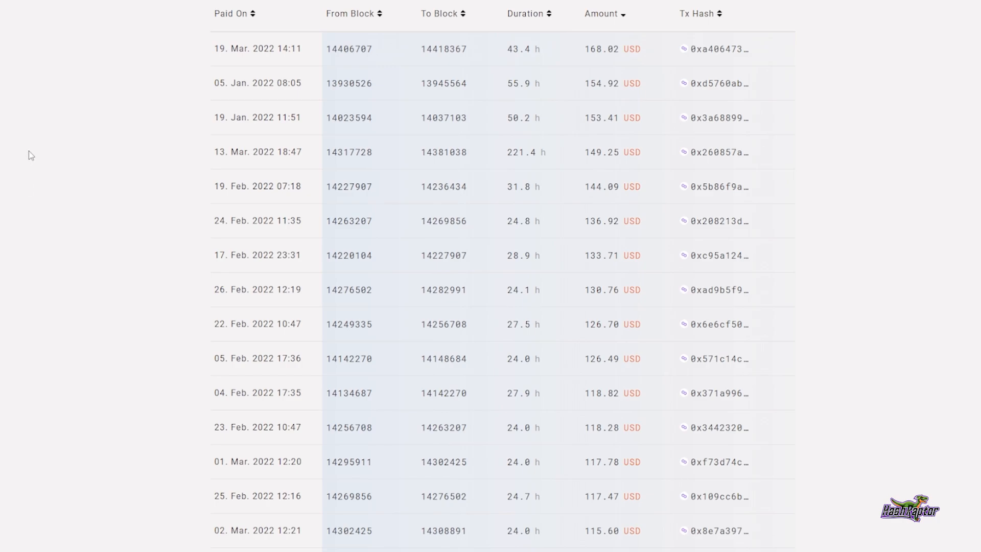
pyautogui.moveTo(97, 442)
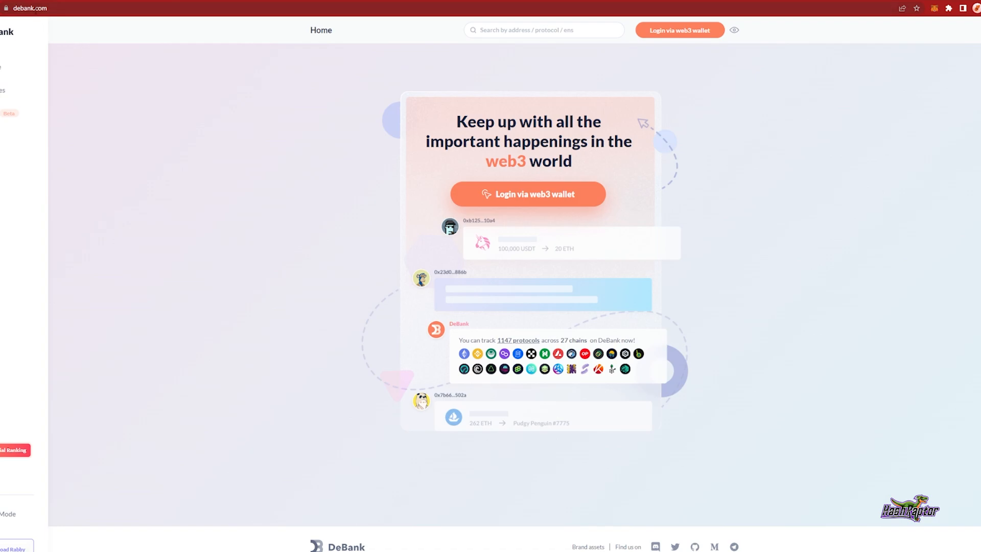
pyautogui.moveTo(467, 233)
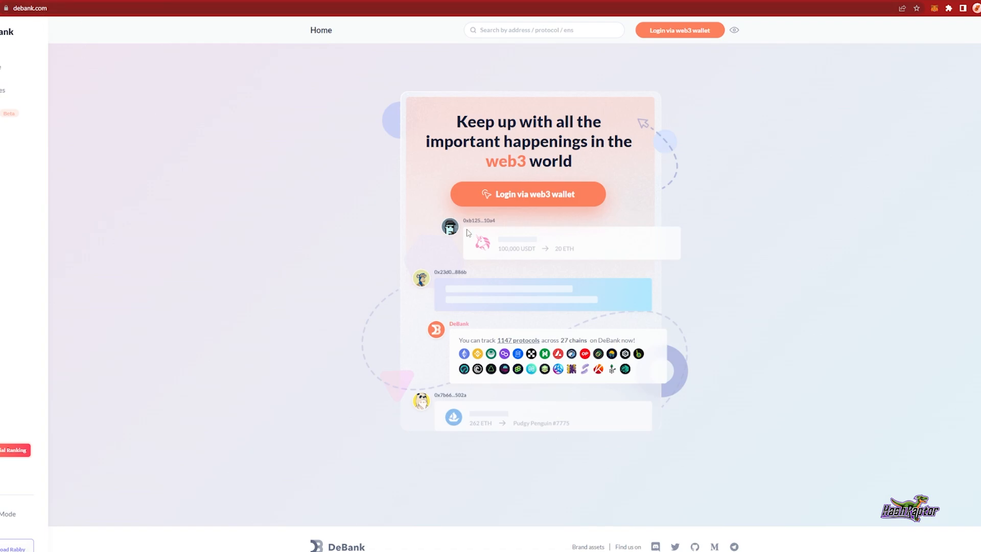
pyautogui.moveTo(224, 155)
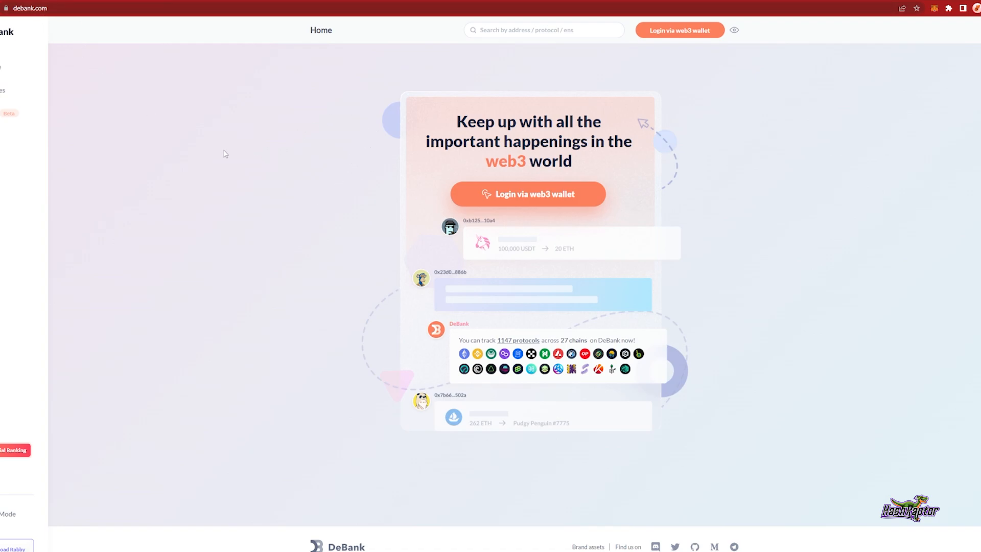
pyautogui.moveTo(208, 149)
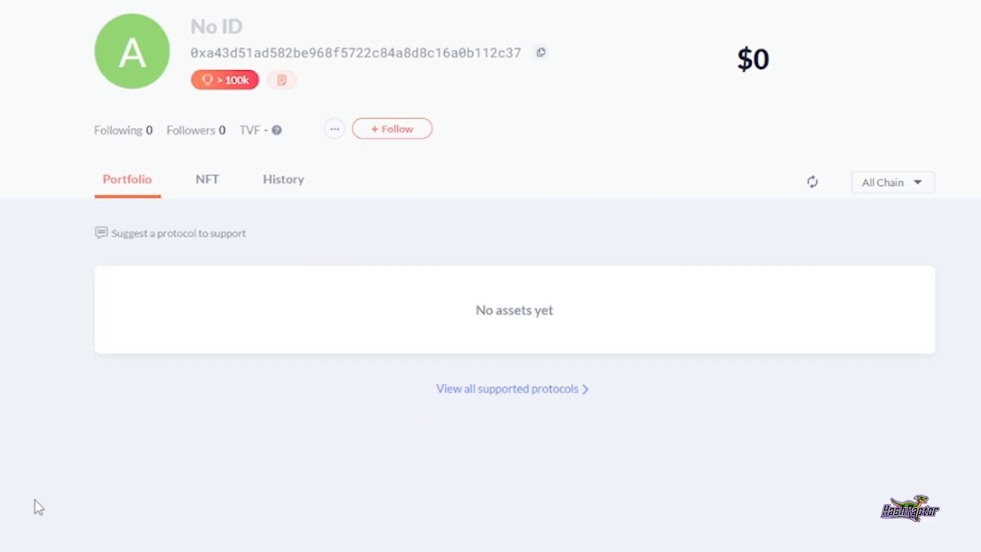
pyautogui.moveTo(154, 174)
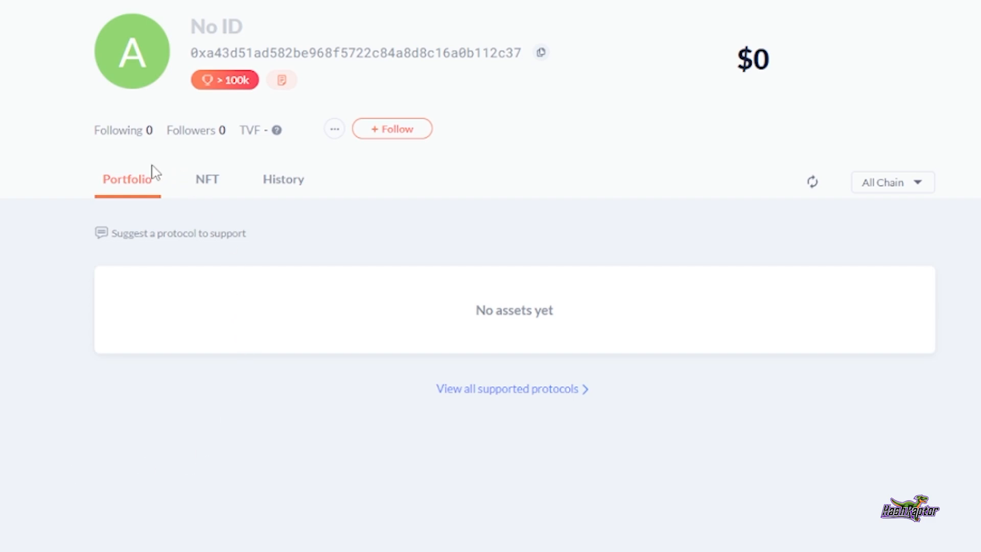
pyautogui.moveTo(223, 269)
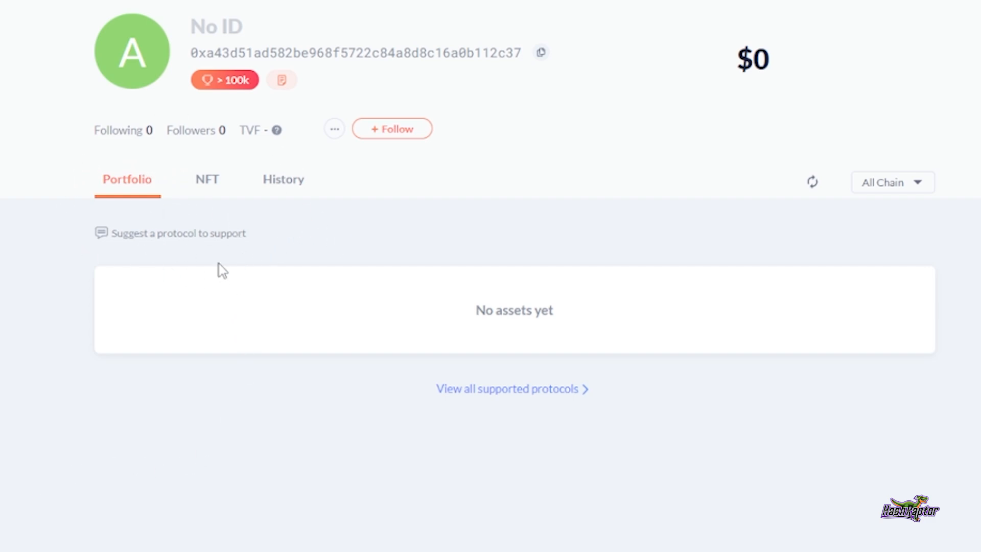
pyautogui.moveTo(208, 188)
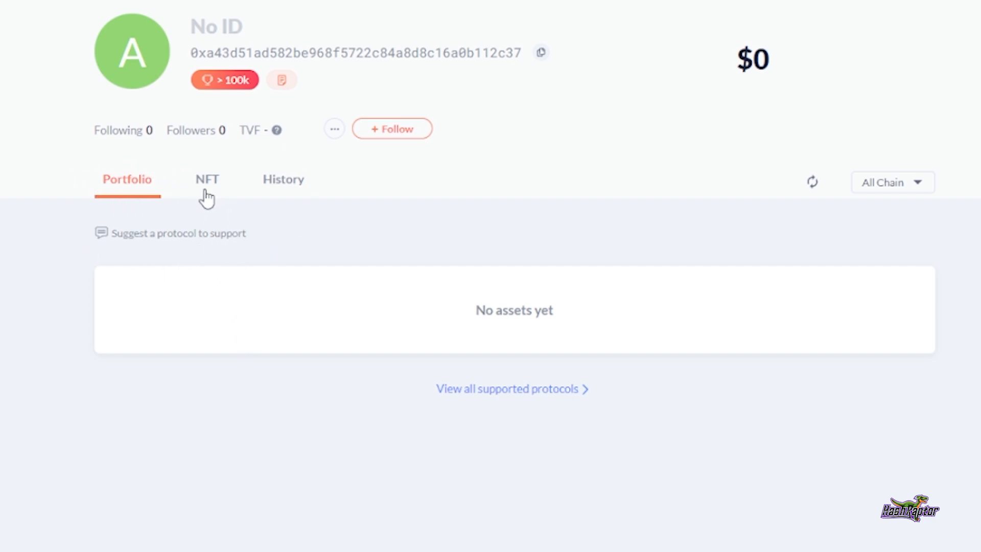
# Show the wallet's transaction history on DeBank, currently with no results
pyautogui.click(283, 179)
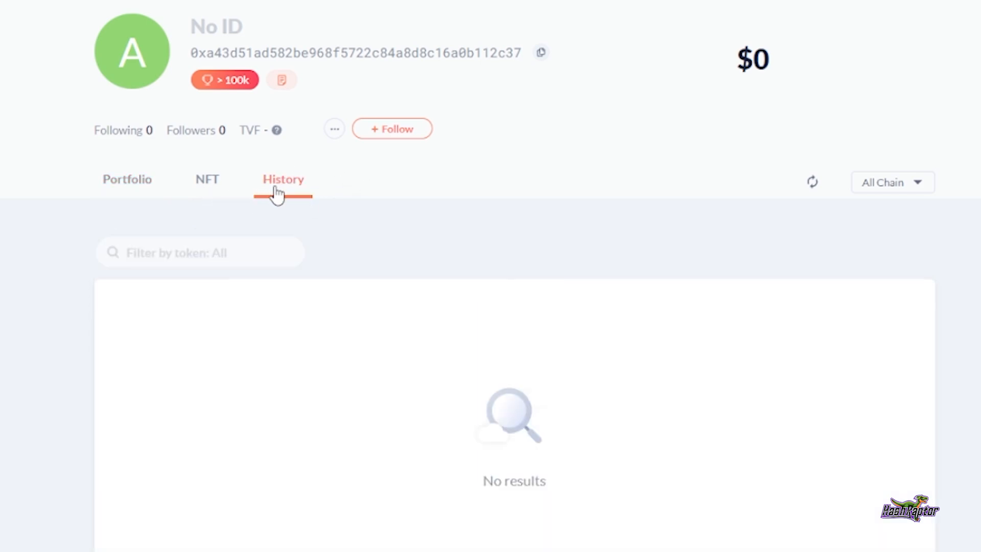
pyautogui.moveTo(304, 262)
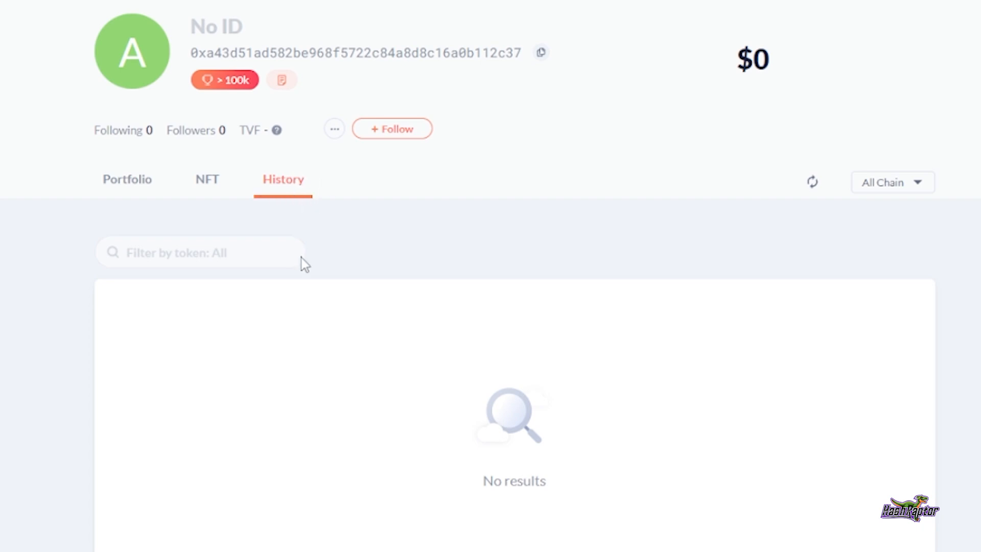
pyautogui.moveTo(322, 445)
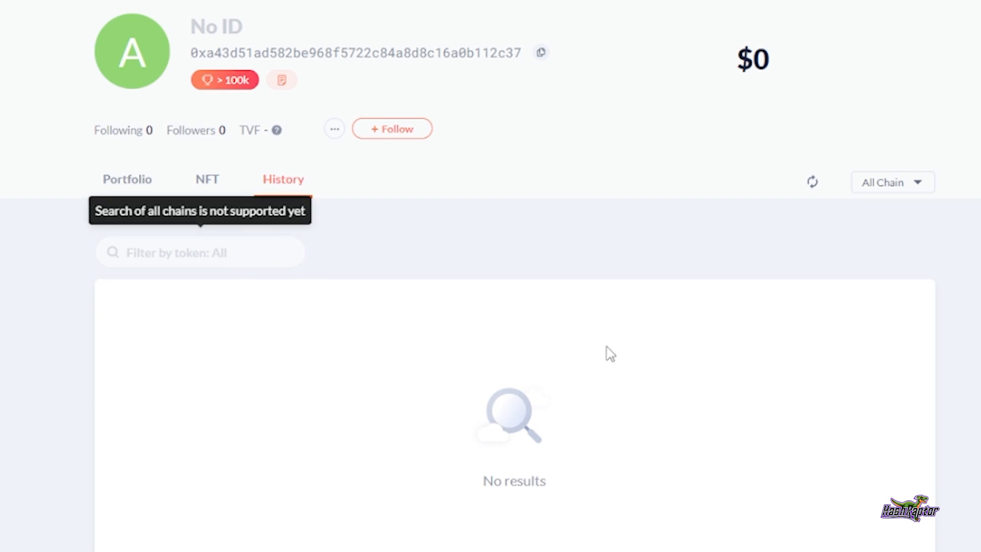
pyautogui.moveTo(571, 366)
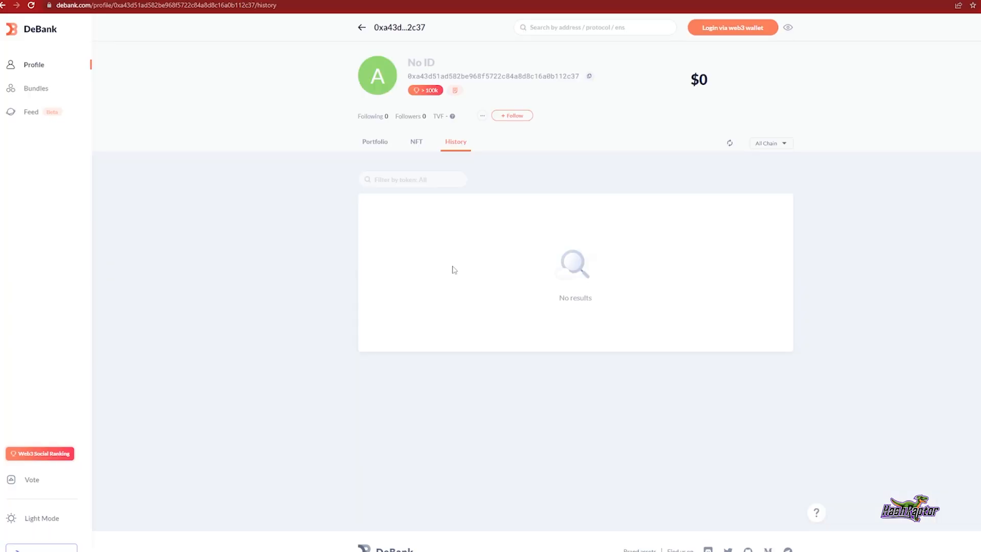
pyautogui.moveTo(190, 425)
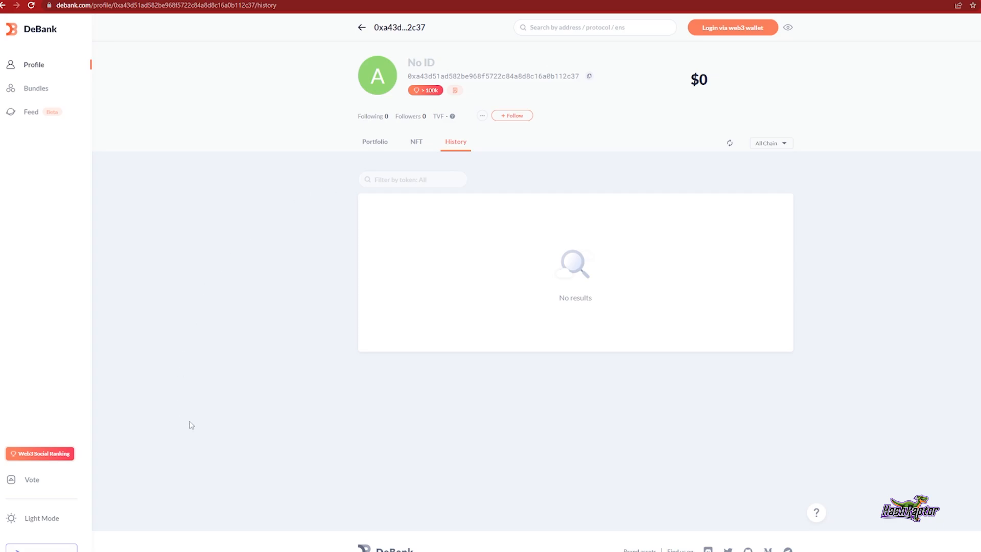
# Toggle DeBank from Light Mode to Dark Mode in the sidebar
pyautogui.click(41, 517)
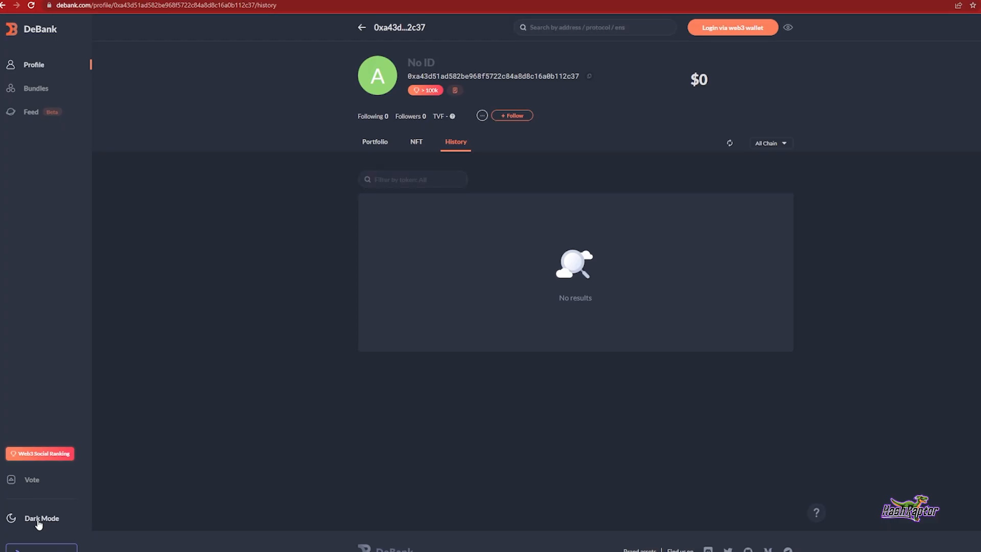
pyautogui.moveTo(269, 335)
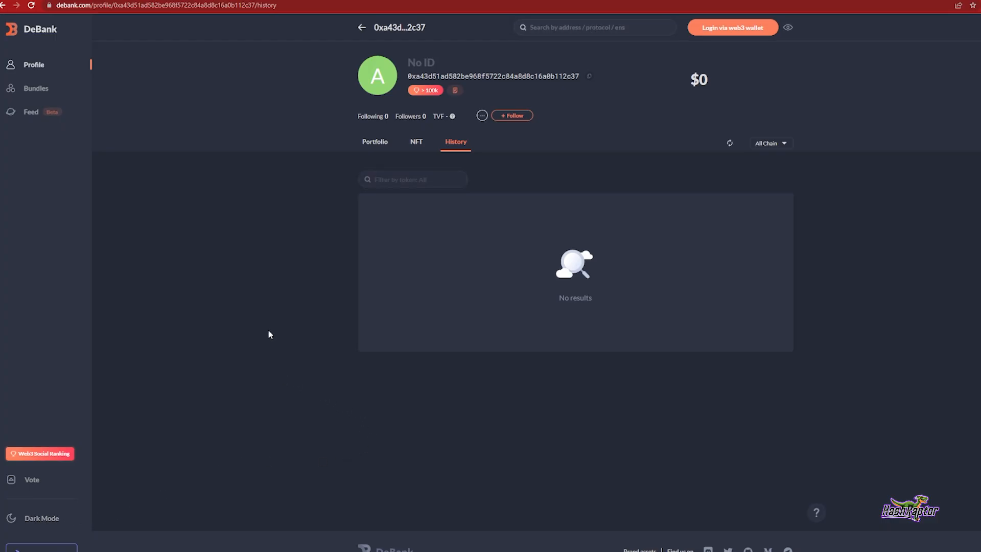
pyautogui.moveTo(529, 474)
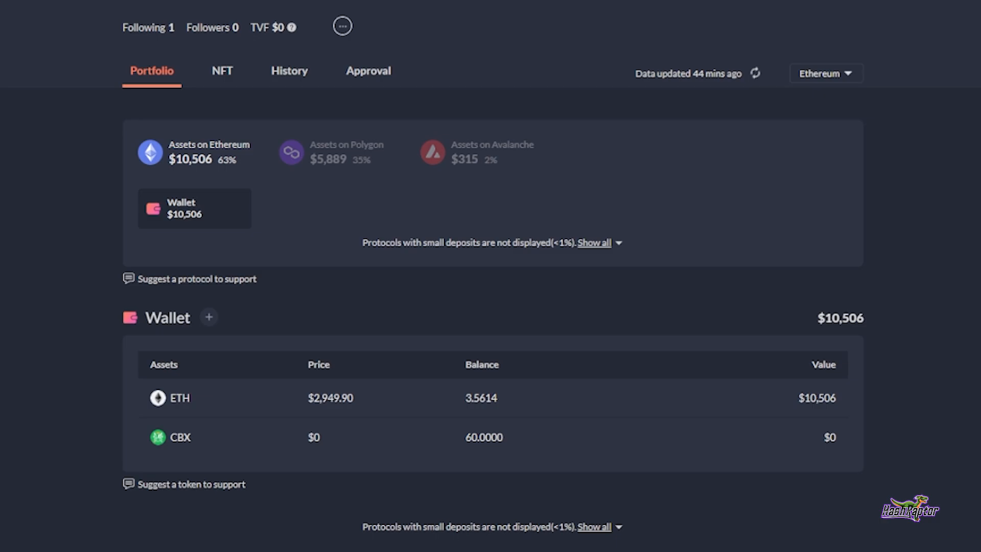
pyautogui.moveTo(72, 207)
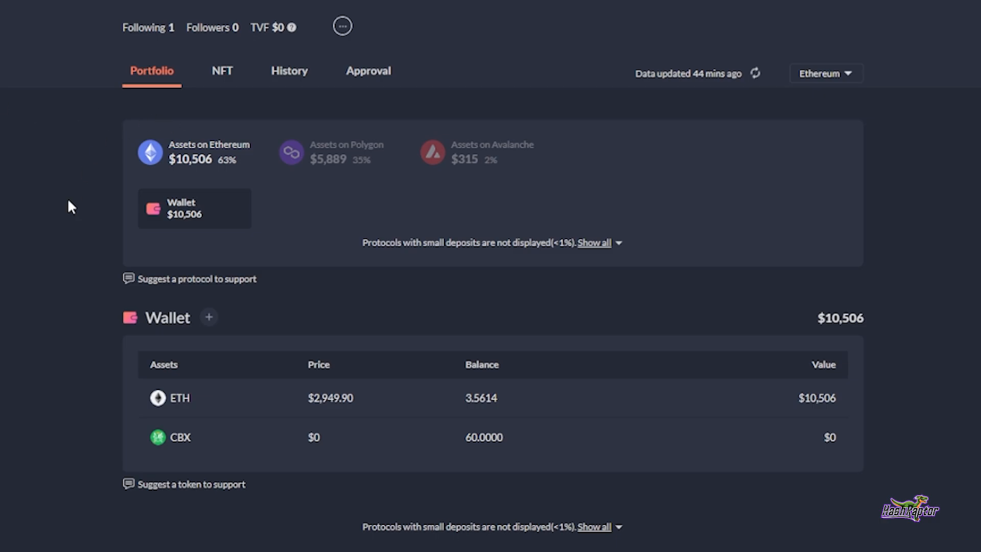
pyautogui.moveTo(45, 50)
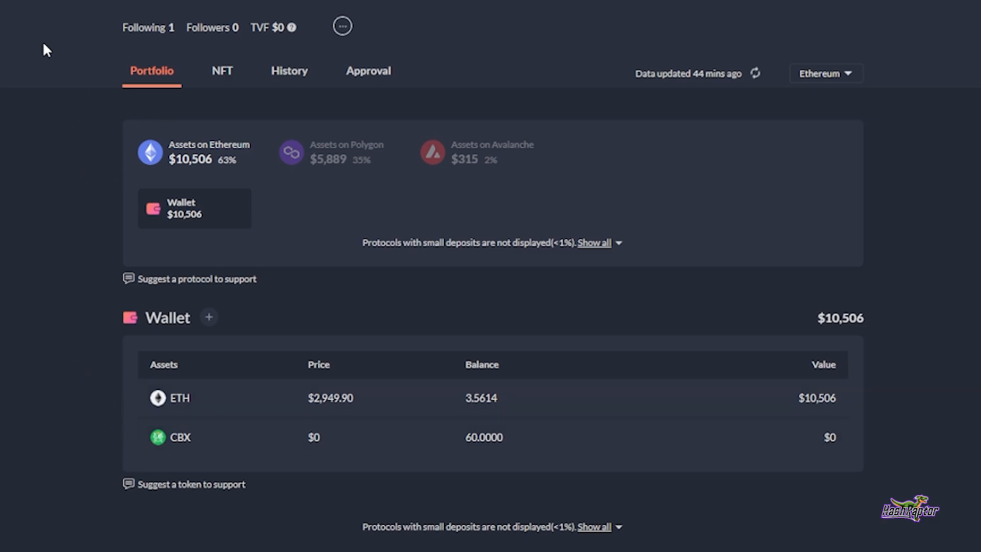
pyautogui.moveTo(244, 143)
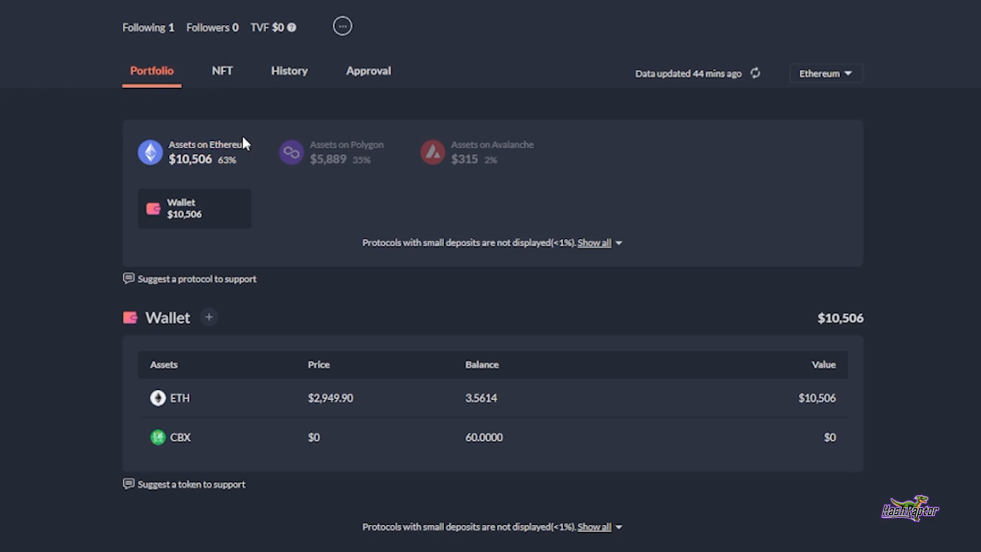
pyautogui.moveTo(523, 175)
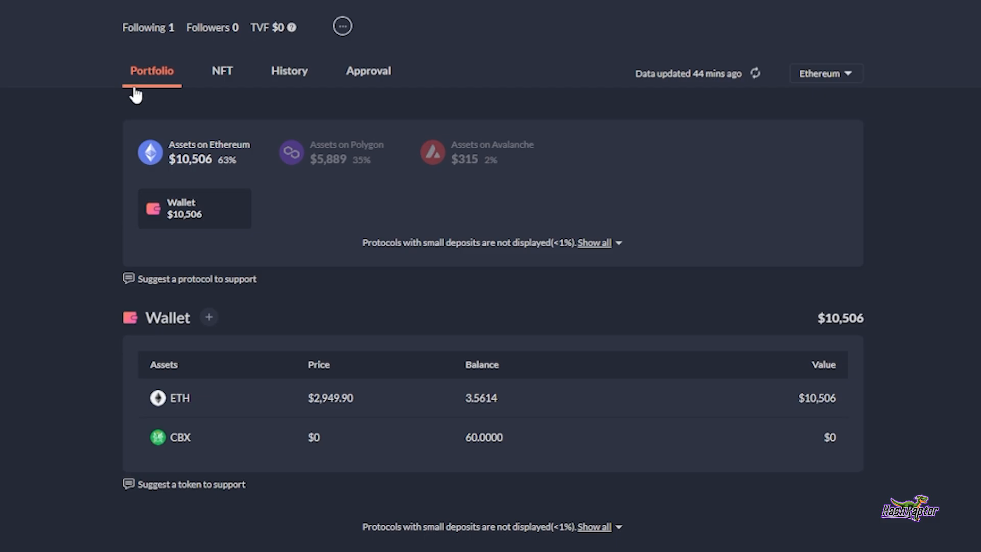
pyautogui.moveTo(139, 76)
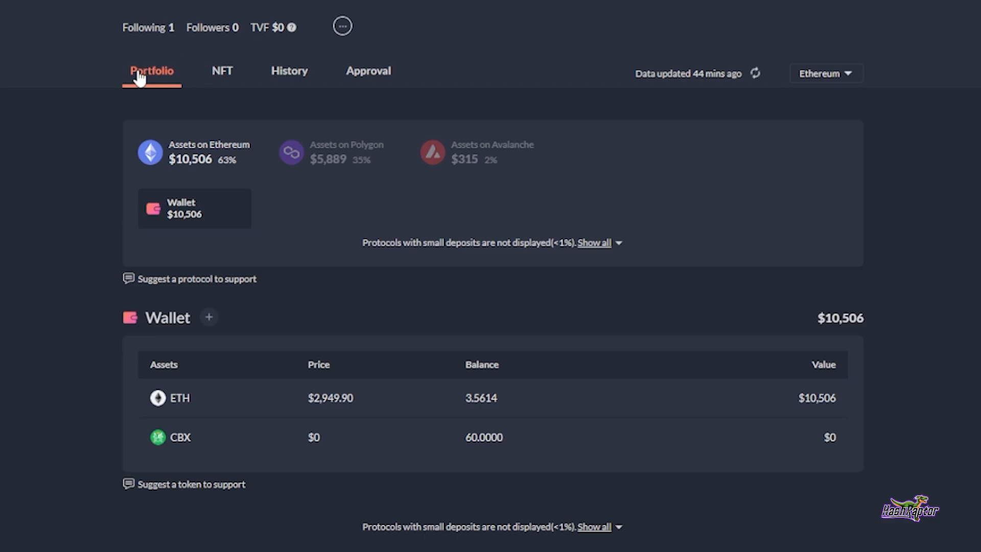
pyautogui.moveTo(127, 85)
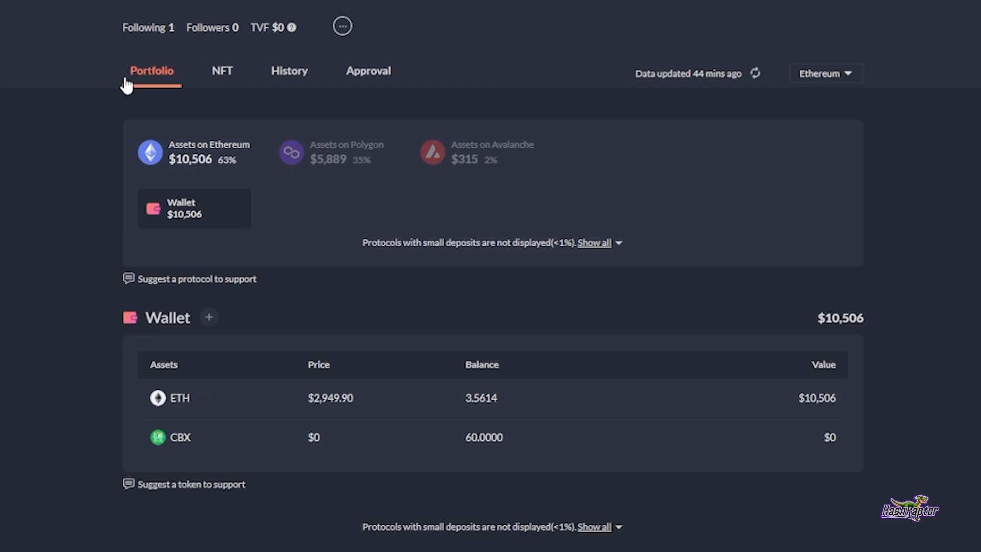
pyautogui.moveTo(127, 90)
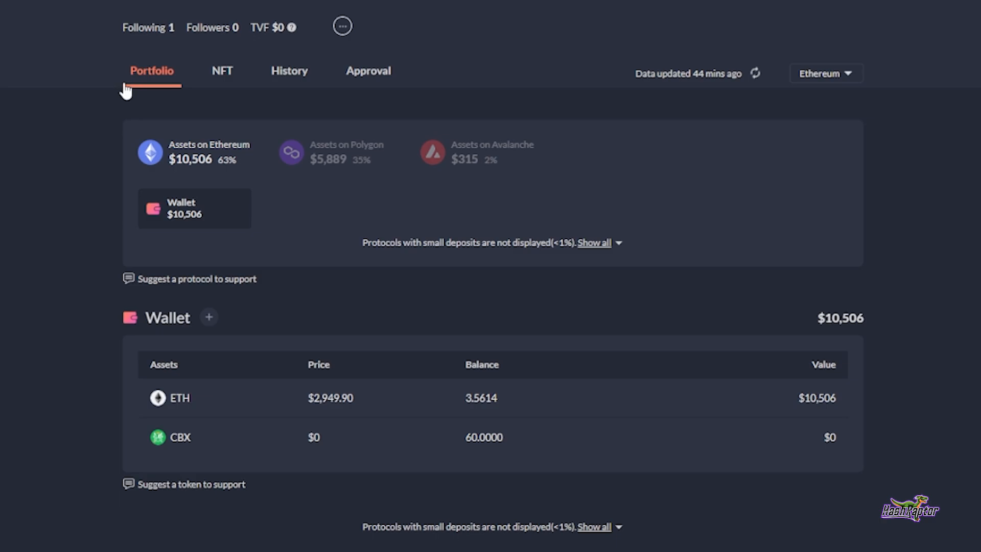
pyautogui.moveTo(208, 152)
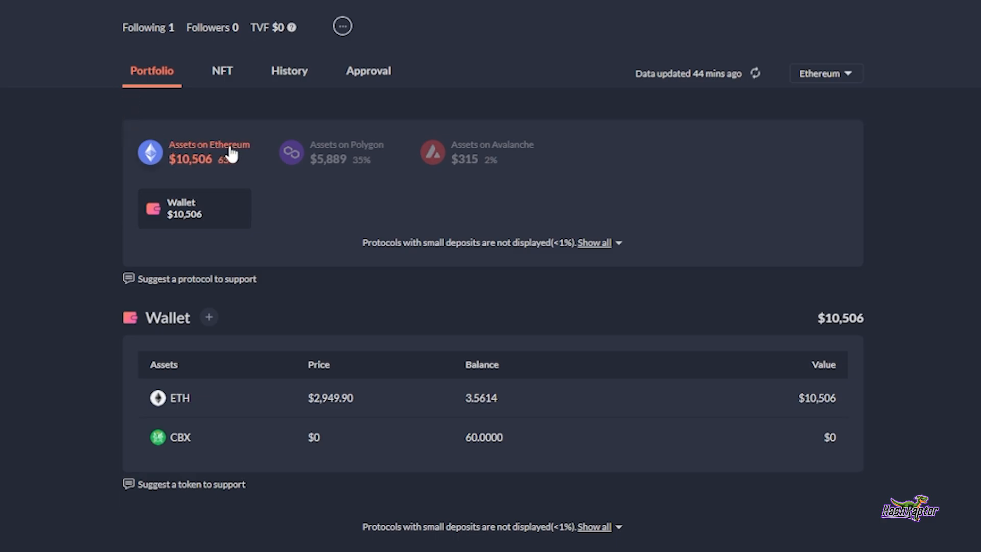
pyautogui.moveTo(494, 148)
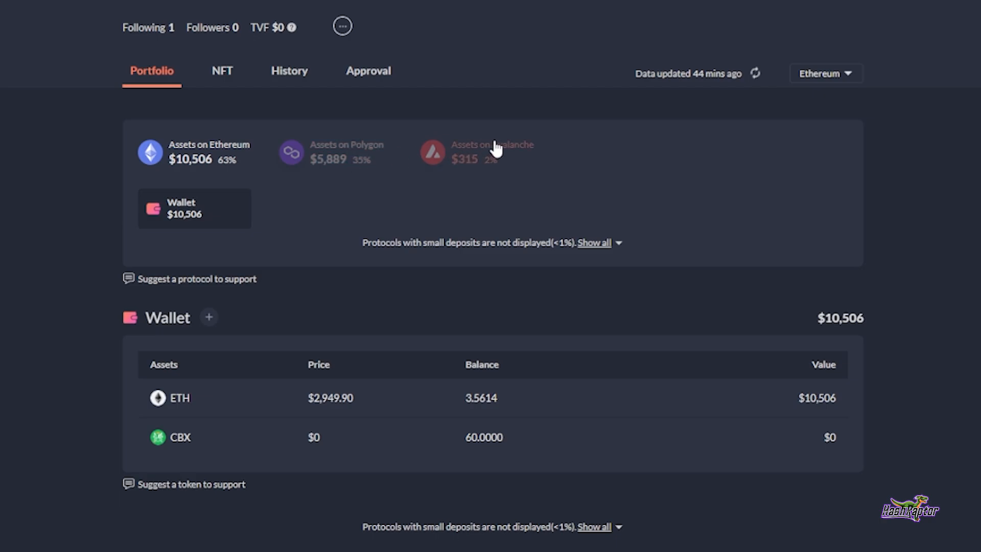
pyautogui.moveTo(262, 120)
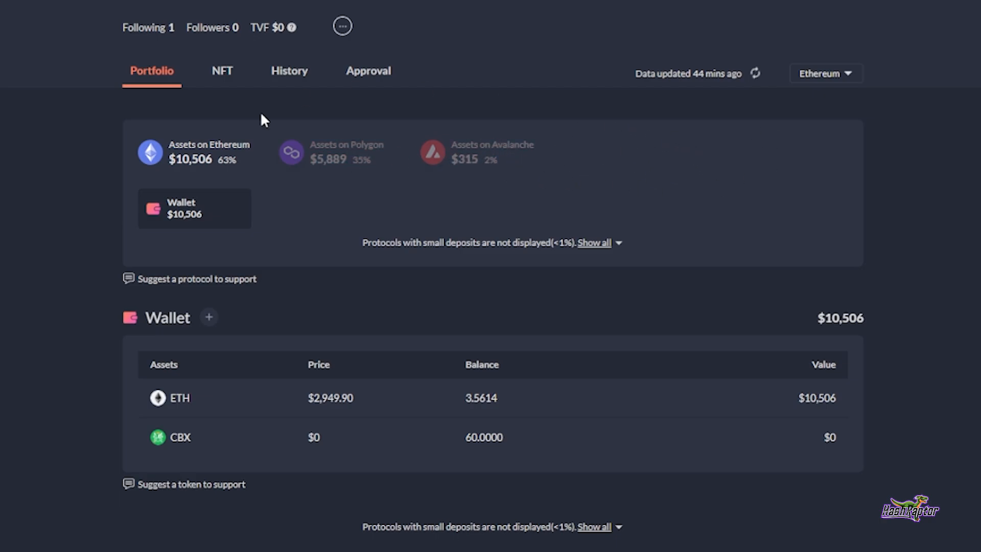
pyautogui.moveTo(222, 75)
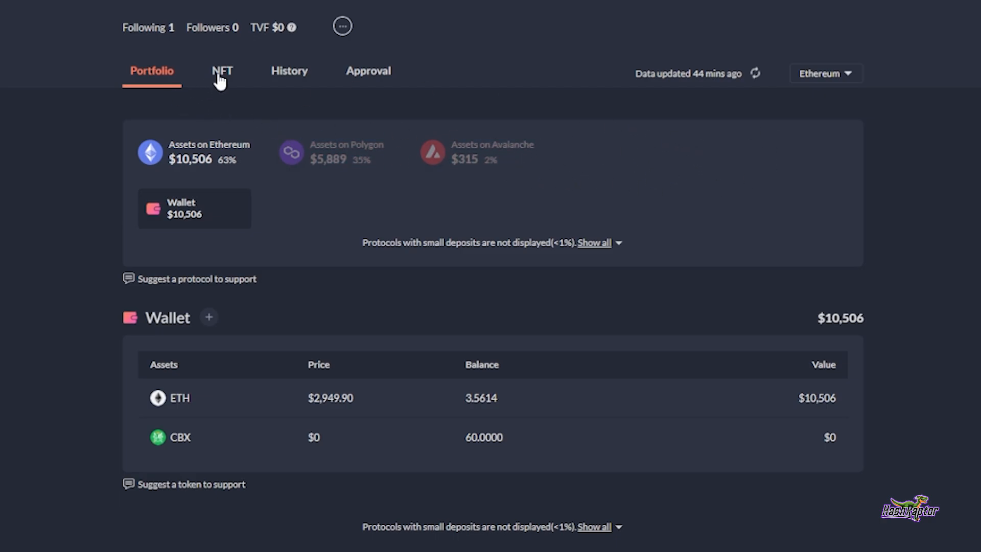
pyautogui.moveTo(224, 74)
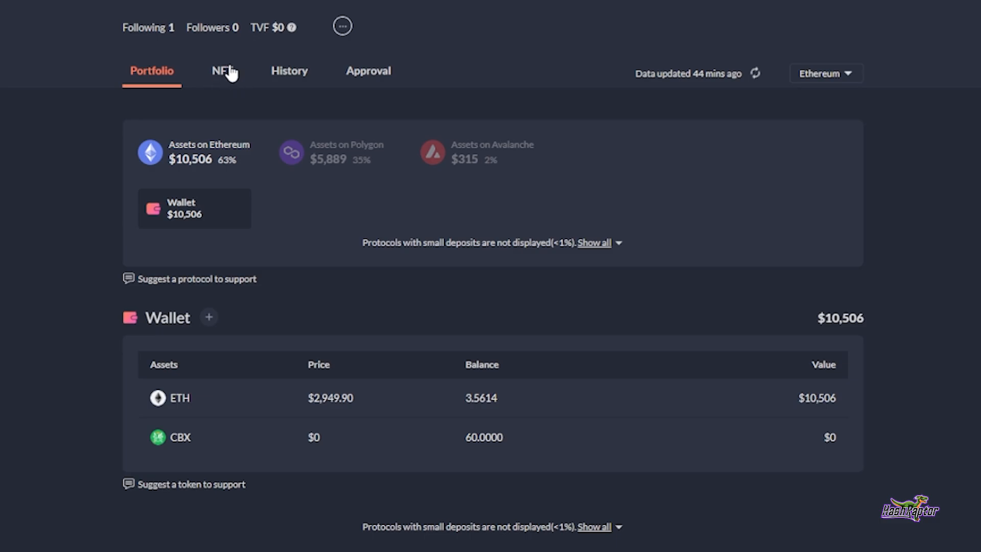
pyautogui.moveTo(283, 91)
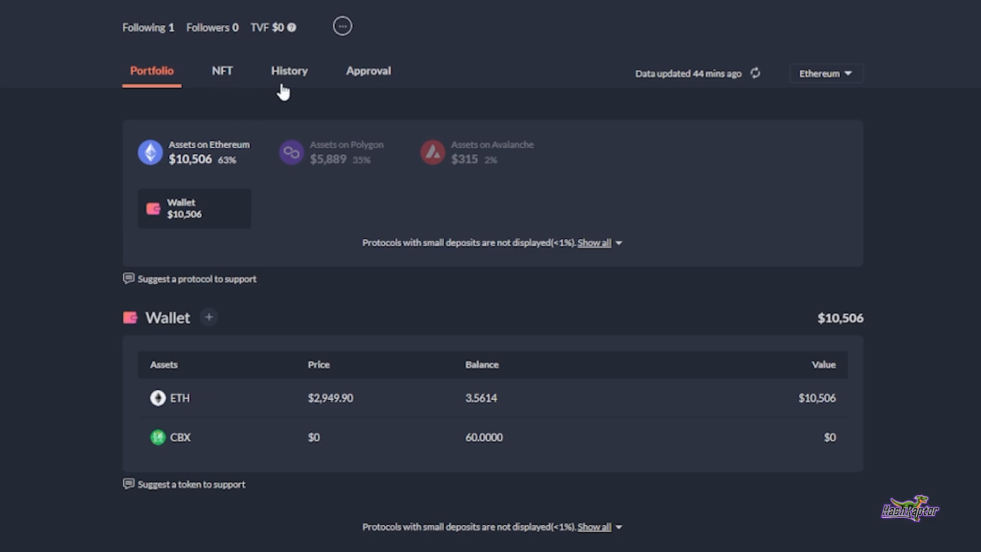
pyautogui.moveTo(280, 85)
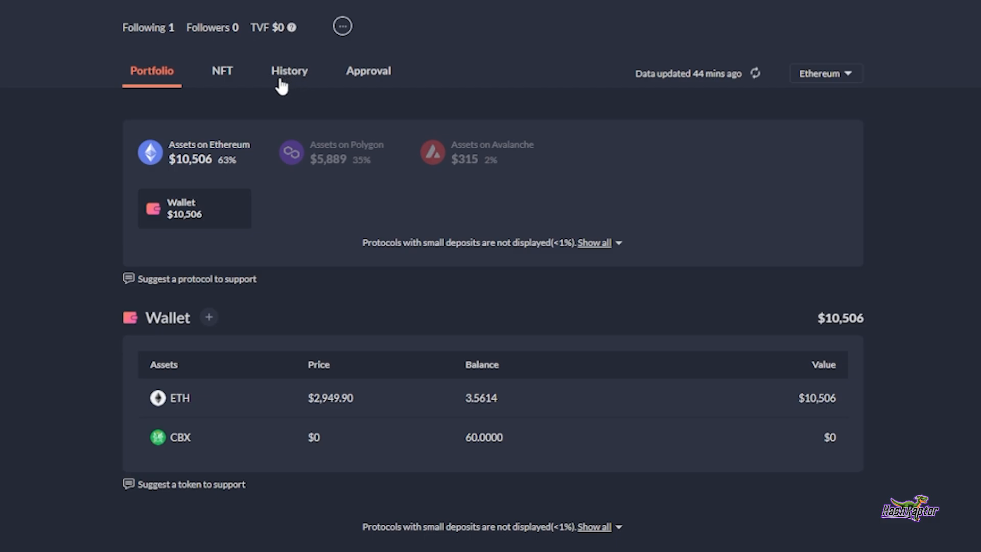
pyautogui.moveTo(144, 392)
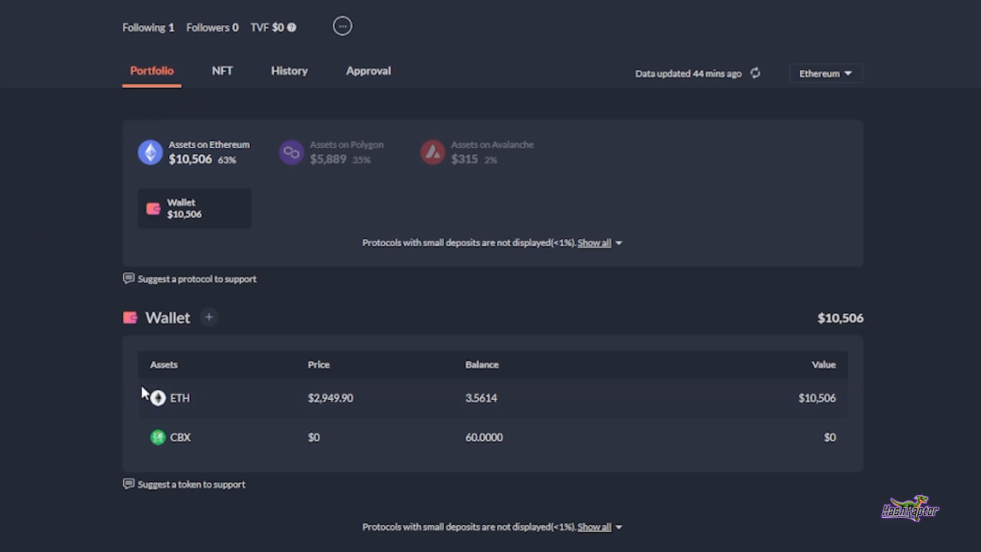
pyautogui.moveTo(165, 478)
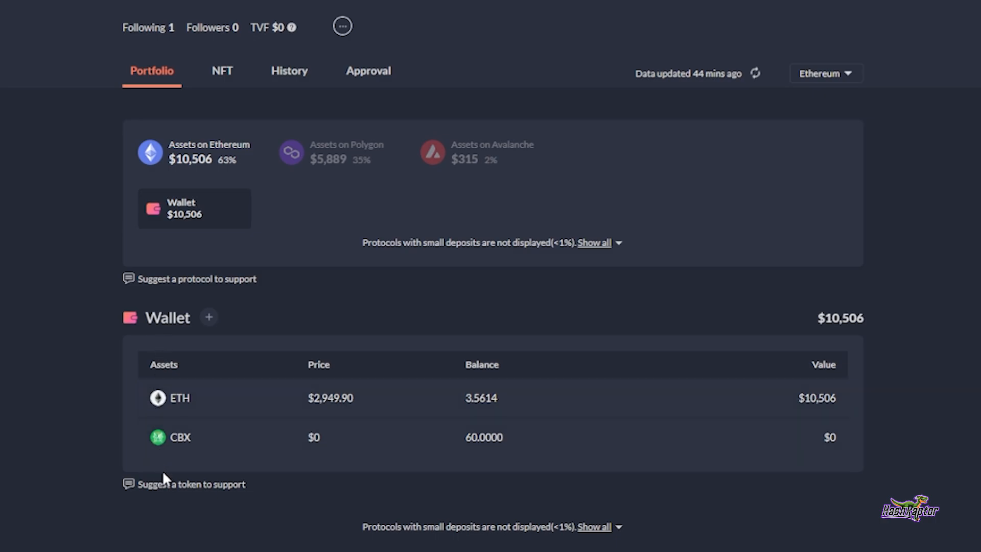
pyautogui.moveTo(171, 404)
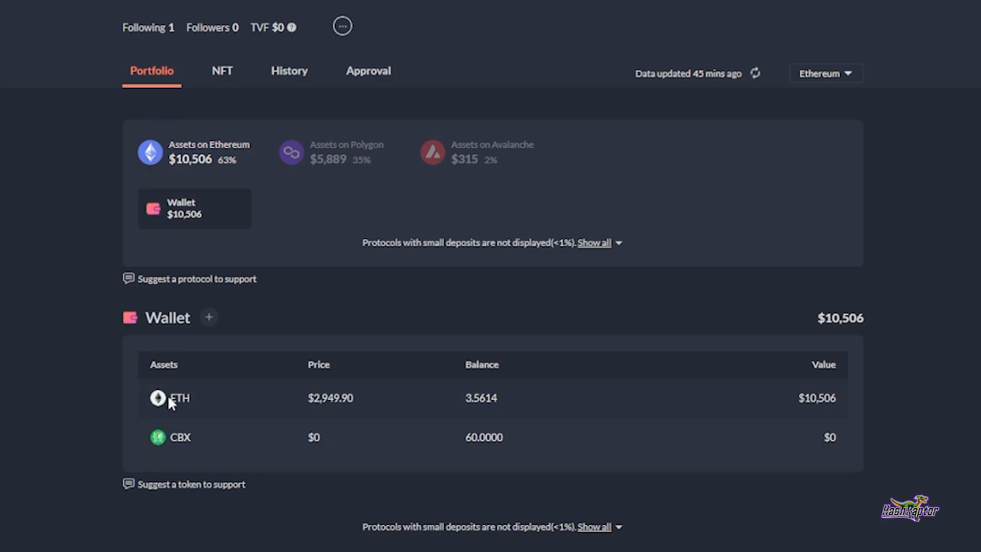
pyautogui.moveTo(194, 461)
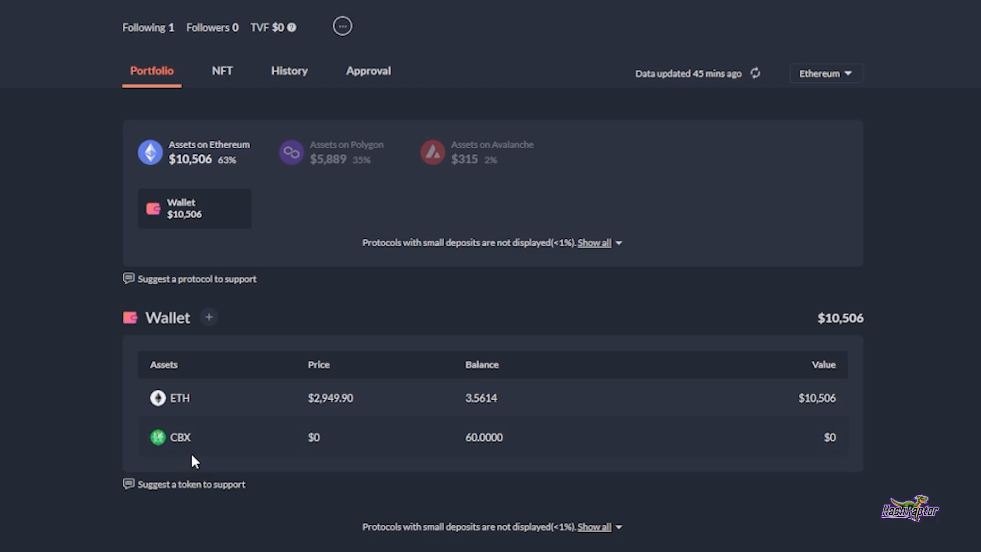
pyautogui.moveTo(325, 157)
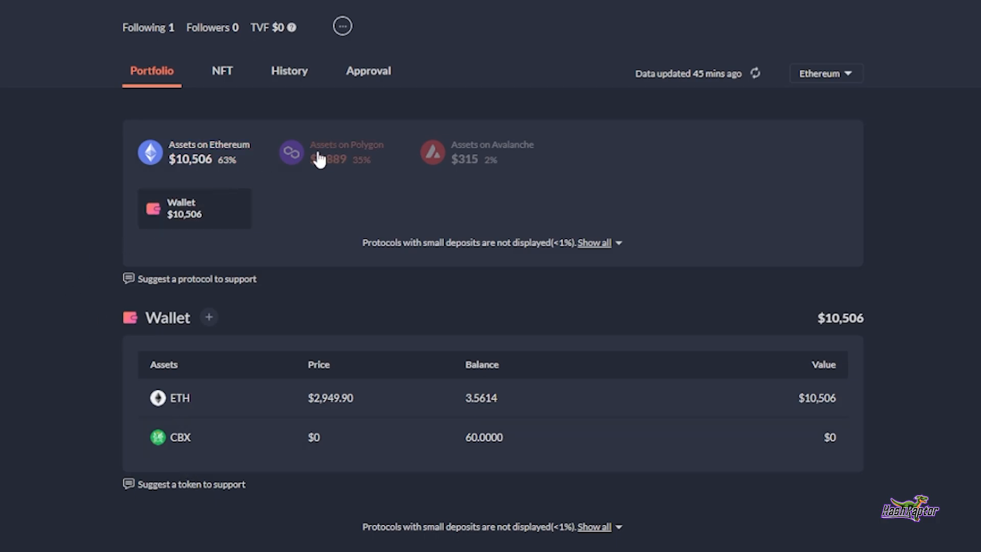
# Show the Polygon assets and reach the QuickSwap USDC + BNB farm and staked QUICK pool
pyautogui.click(338, 153)
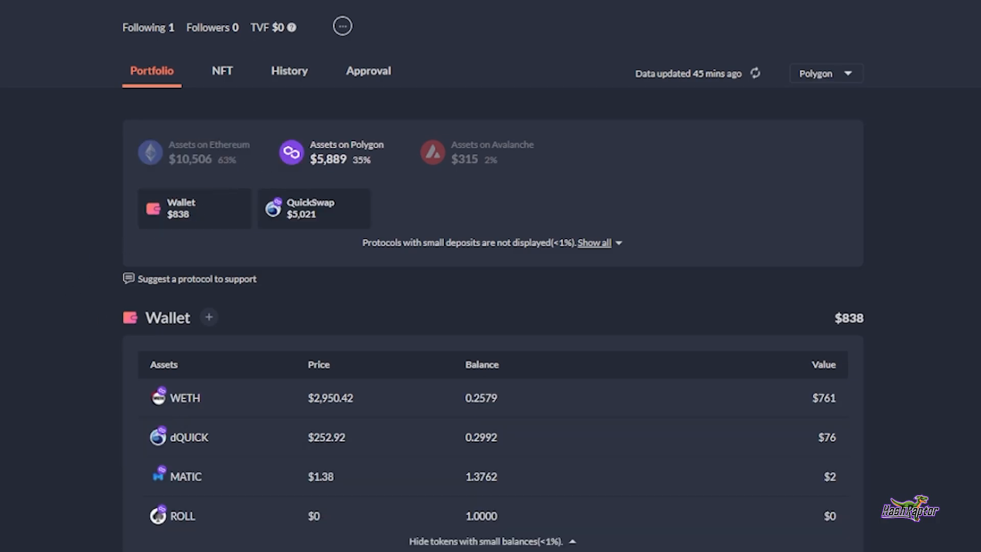
pyautogui.scroll(-3)
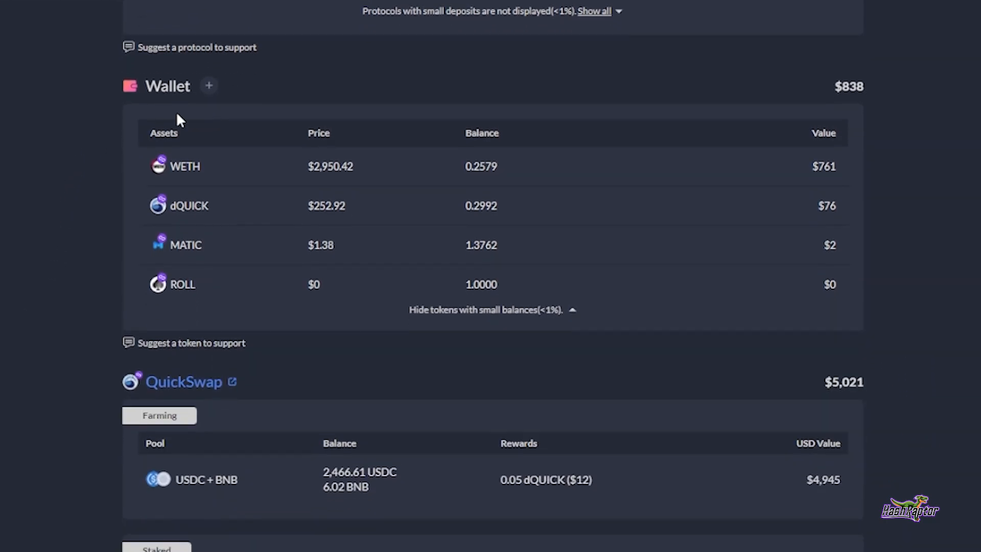
pyautogui.moveTo(188, 182)
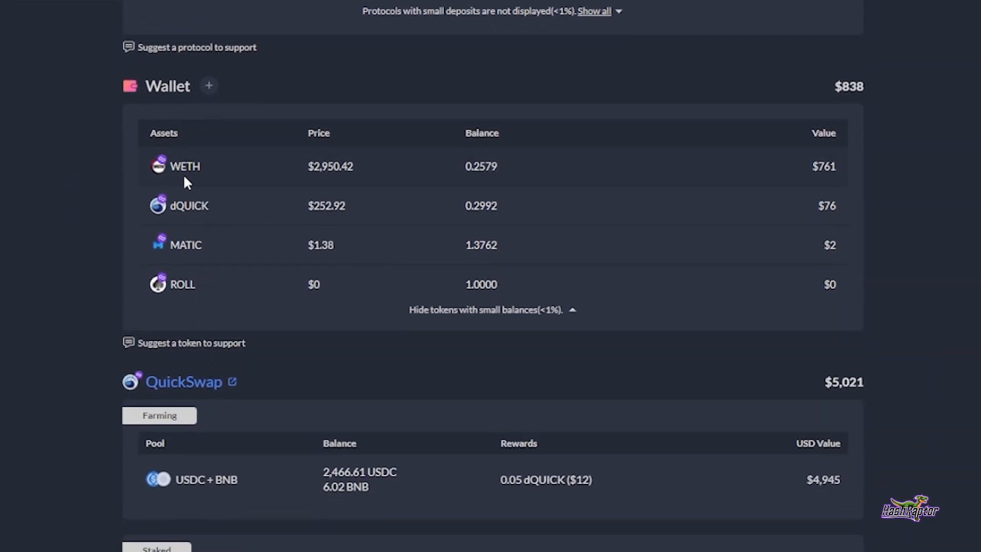
pyautogui.moveTo(219, 186)
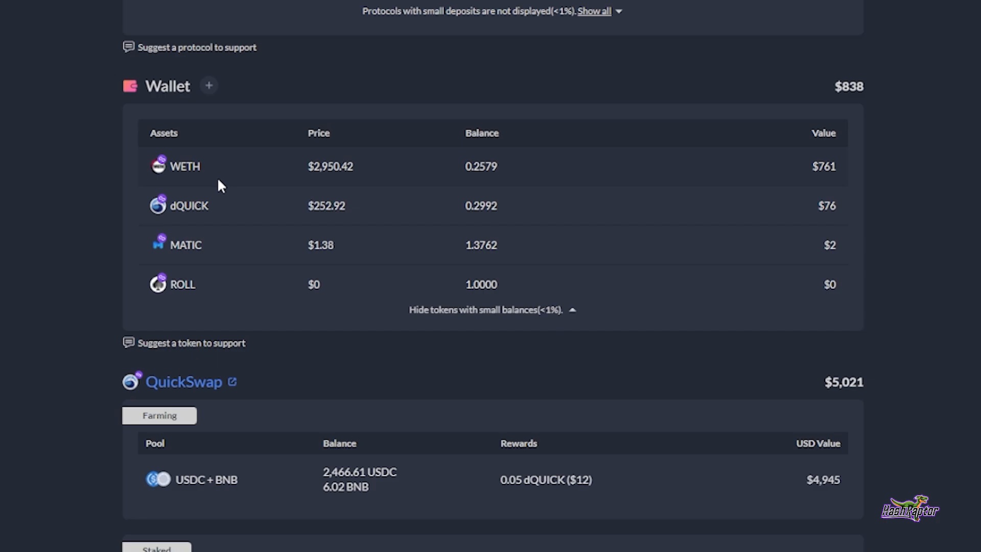
pyautogui.moveTo(158, 283)
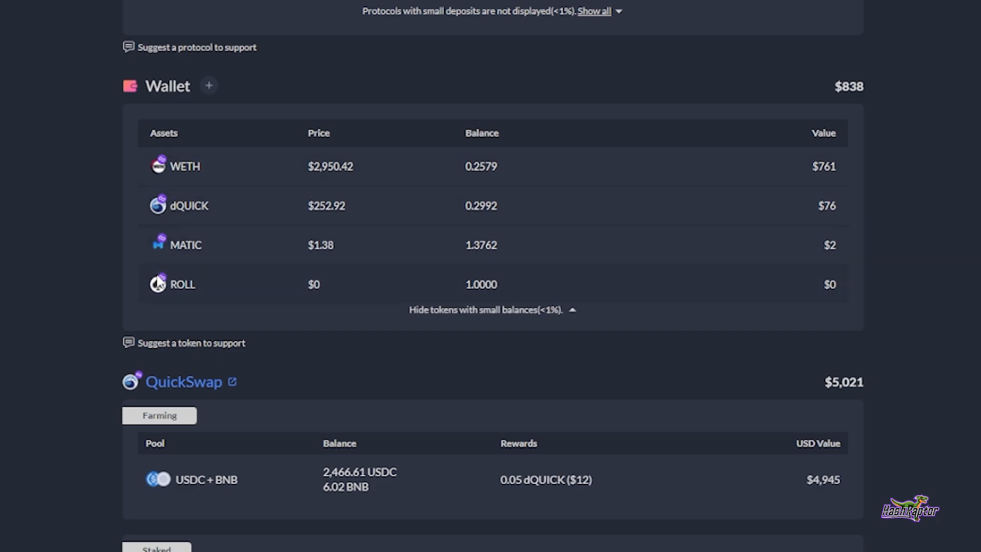
pyautogui.moveTo(185, 498)
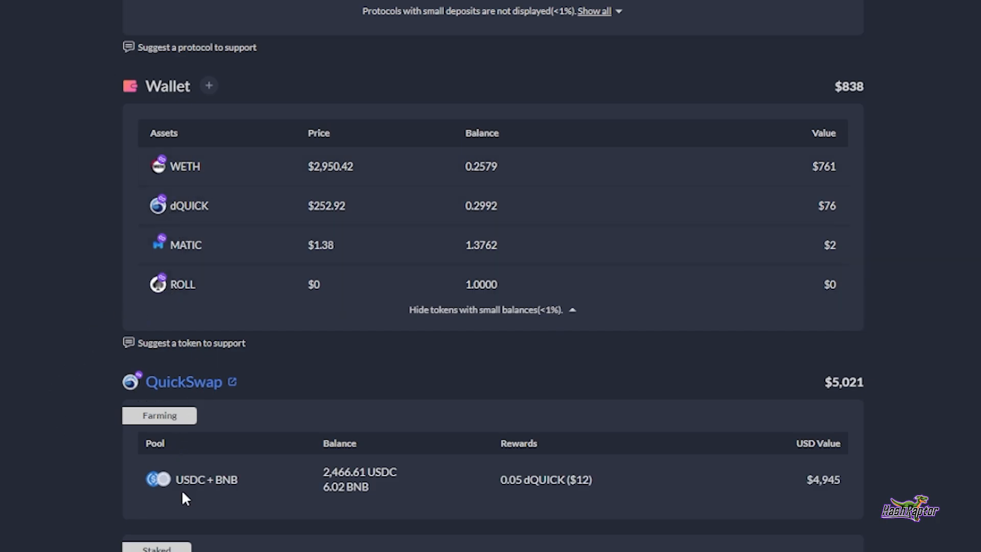
pyautogui.moveTo(184, 479)
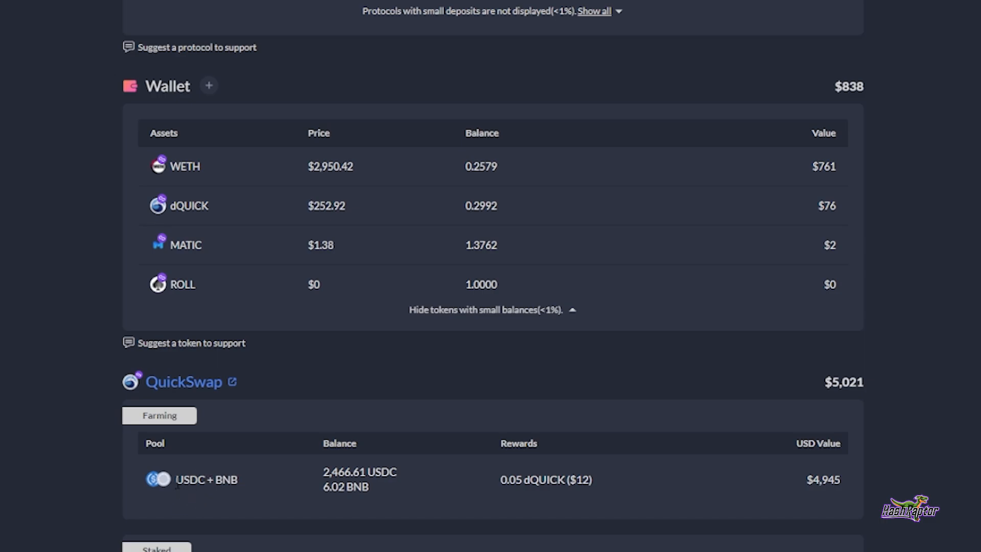
pyautogui.moveTo(248, 487)
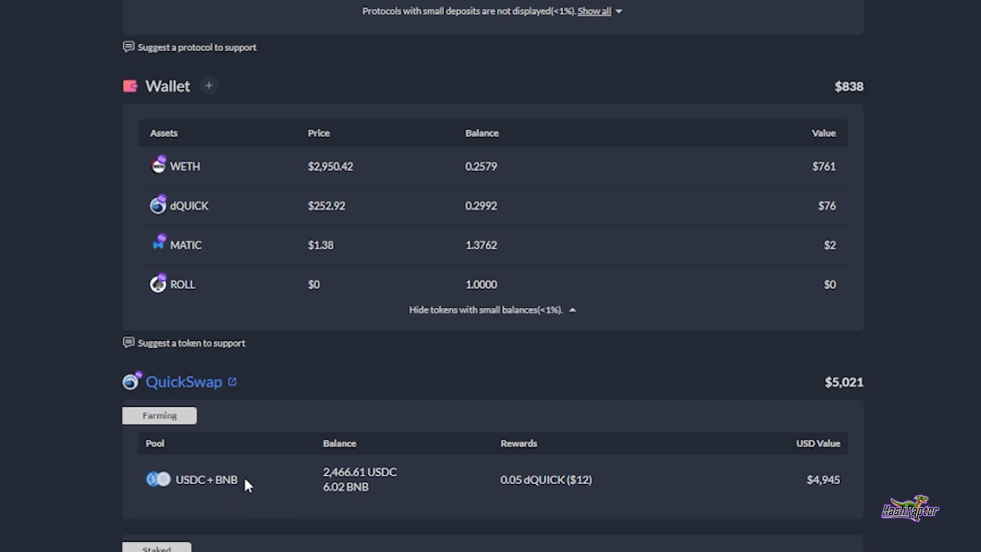
pyautogui.moveTo(147, 381)
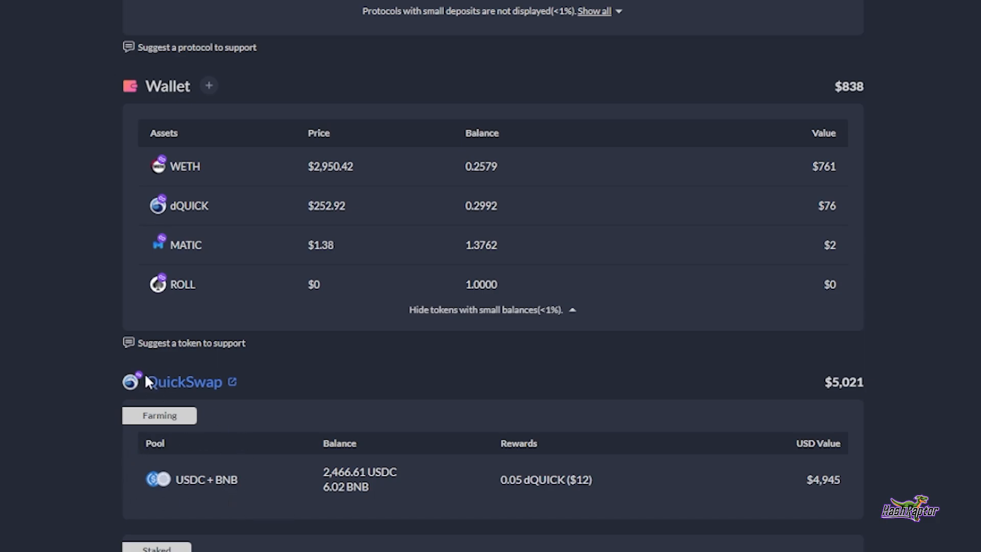
pyautogui.moveTo(209, 369)
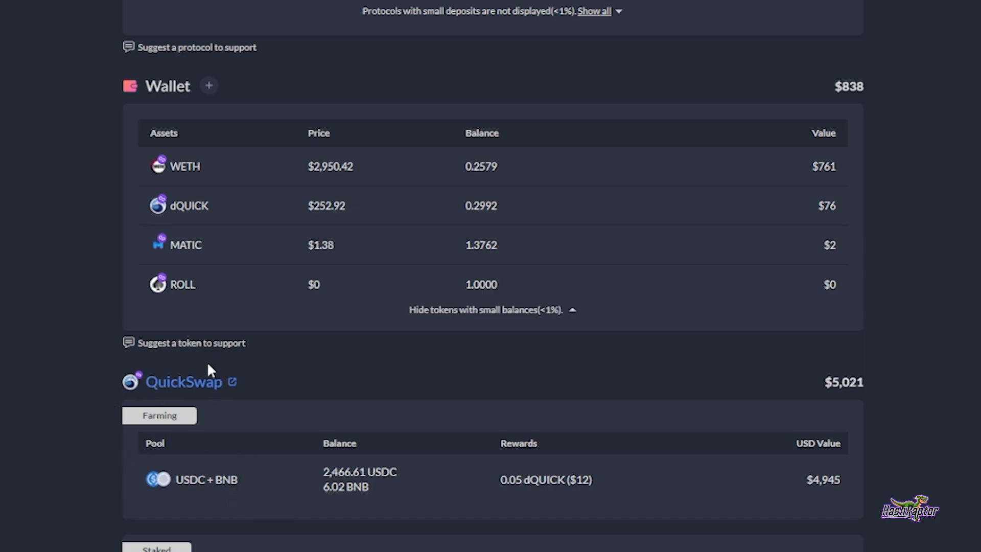
pyautogui.moveTo(241, 476)
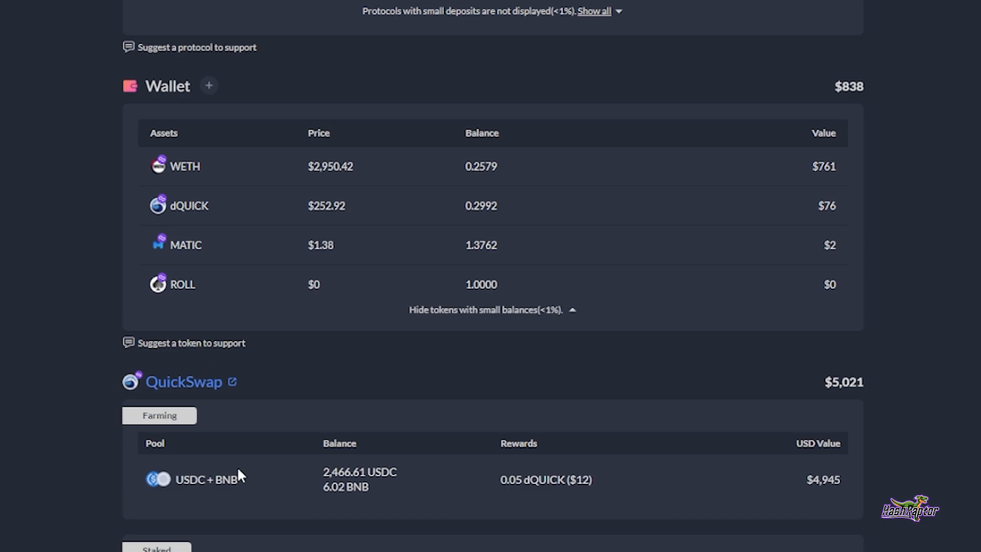
pyautogui.moveTo(107, 380)
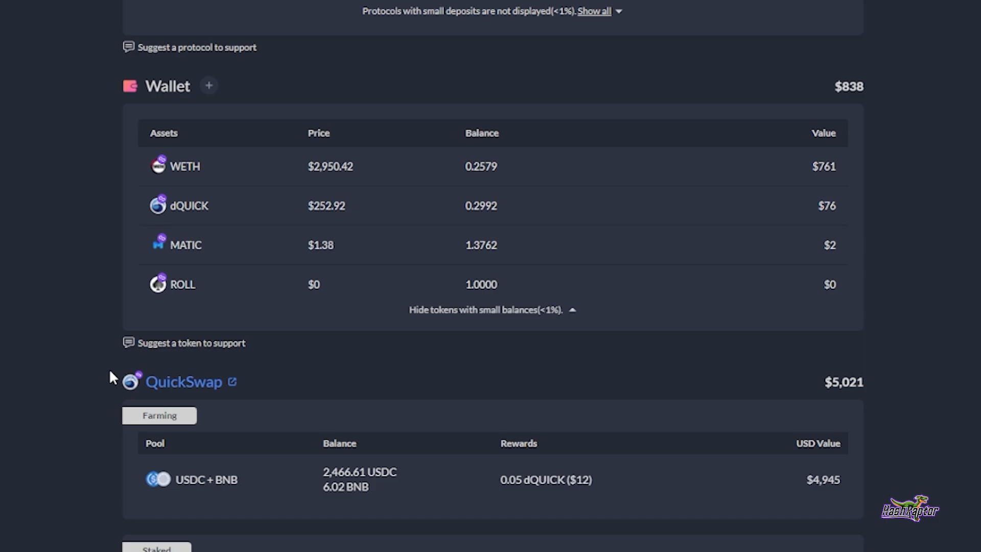
pyautogui.moveTo(60, 428)
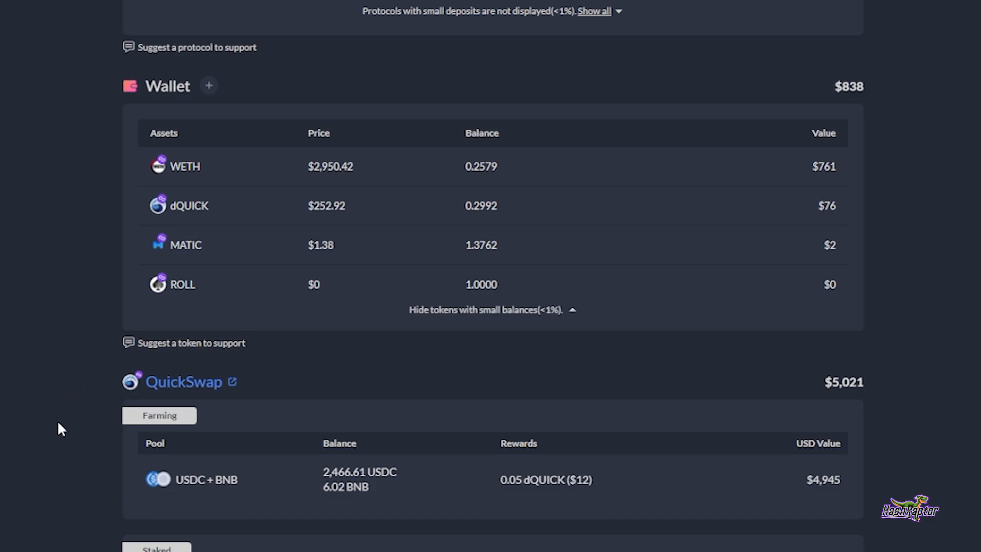
pyautogui.moveTo(219, 504)
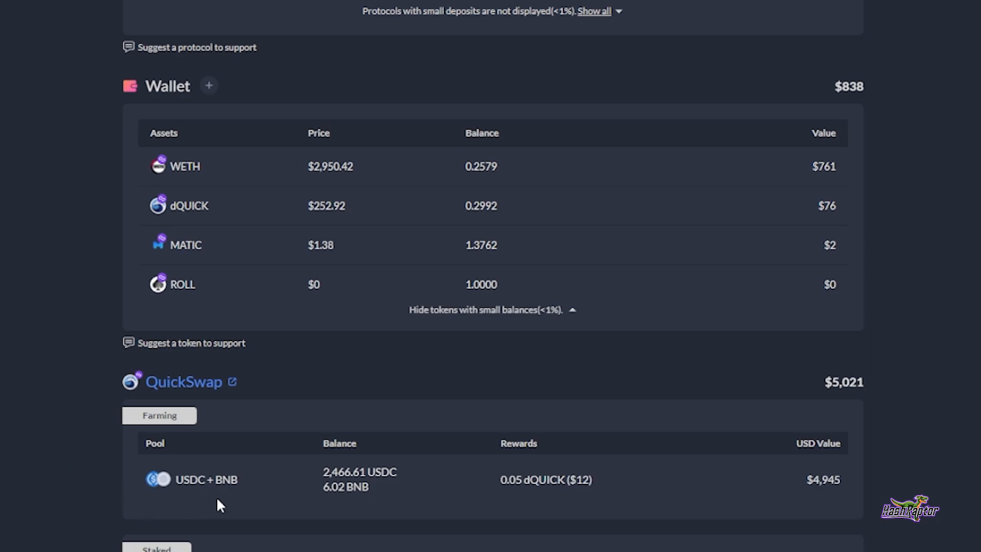
pyautogui.moveTo(34, 484)
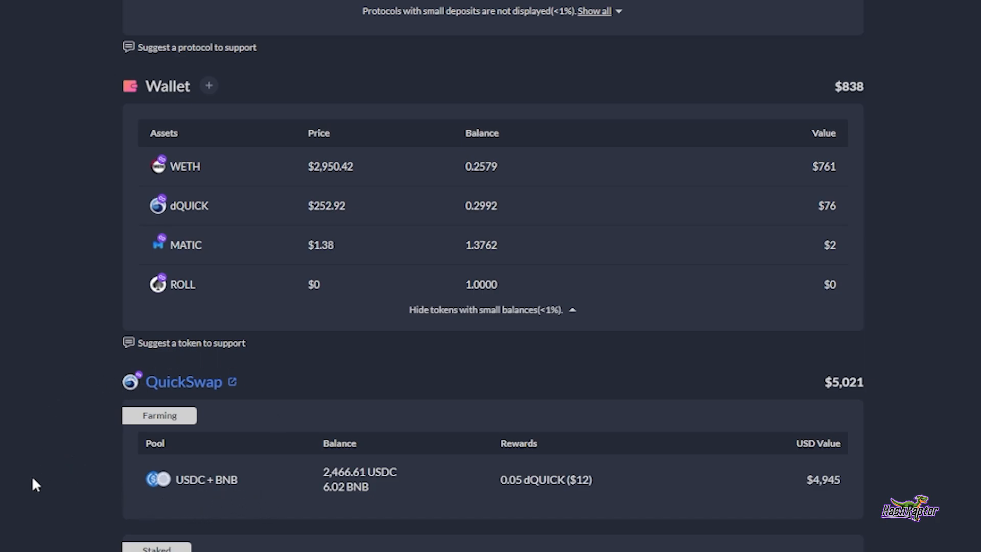
pyautogui.scroll(-3)
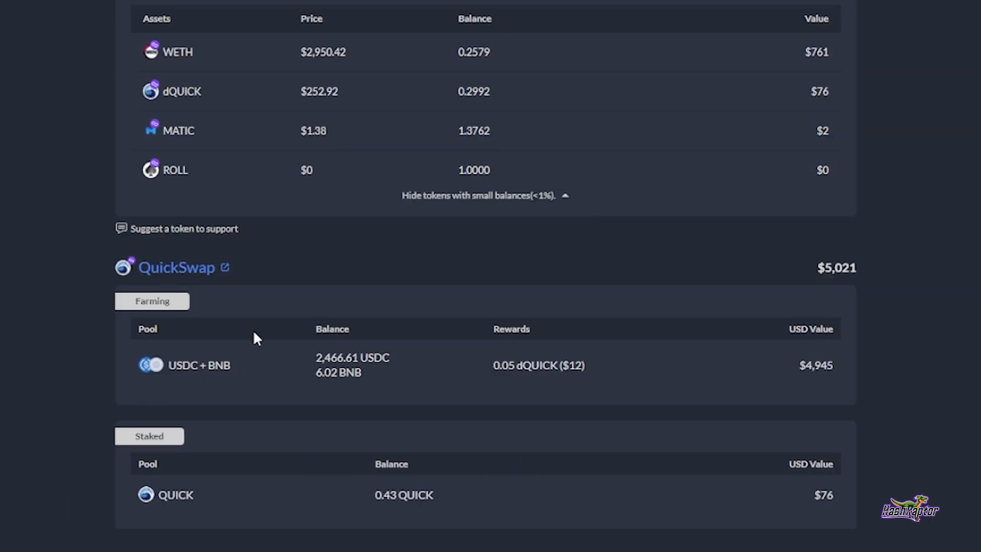
pyautogui.moveTo(218, 346)
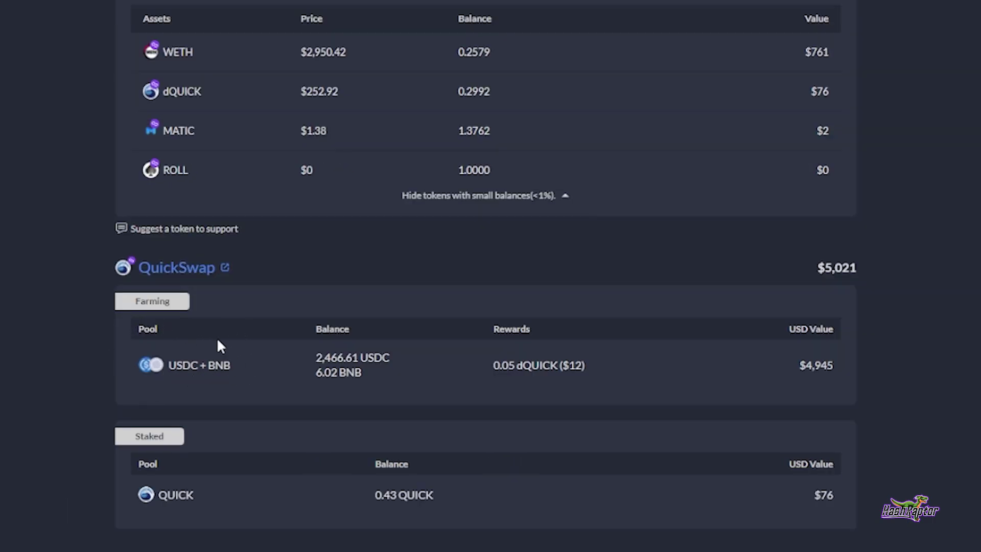
pyautogui.moveTo(243, 381)
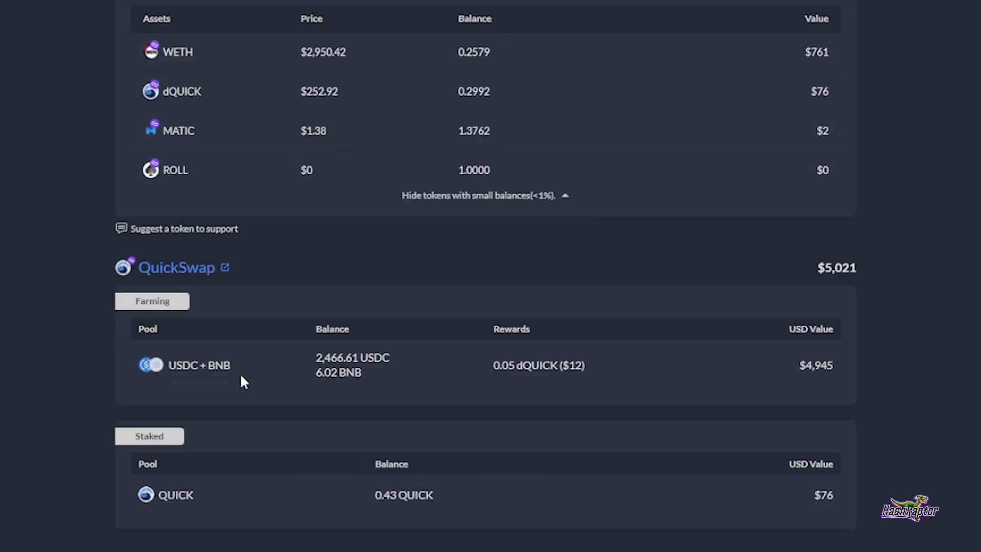
pyautogui.moveTo(236, 382)
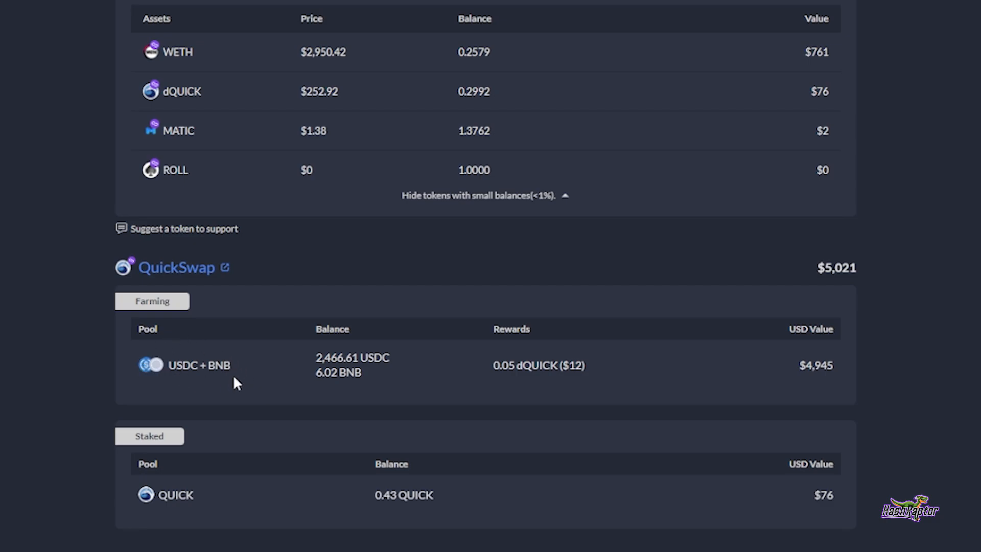
pyautogui.moveTo(208, 394)
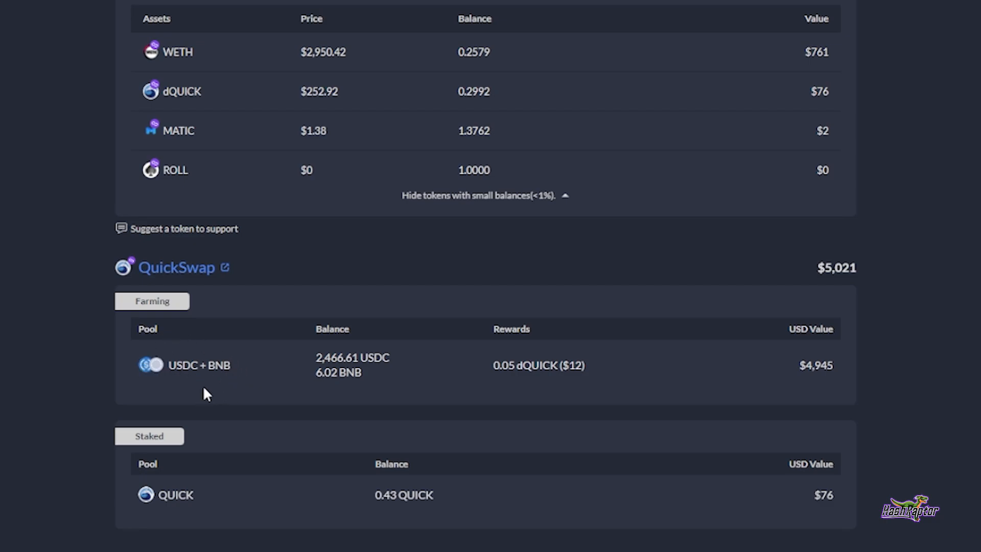
pyautogui.moveTo(168, 382)
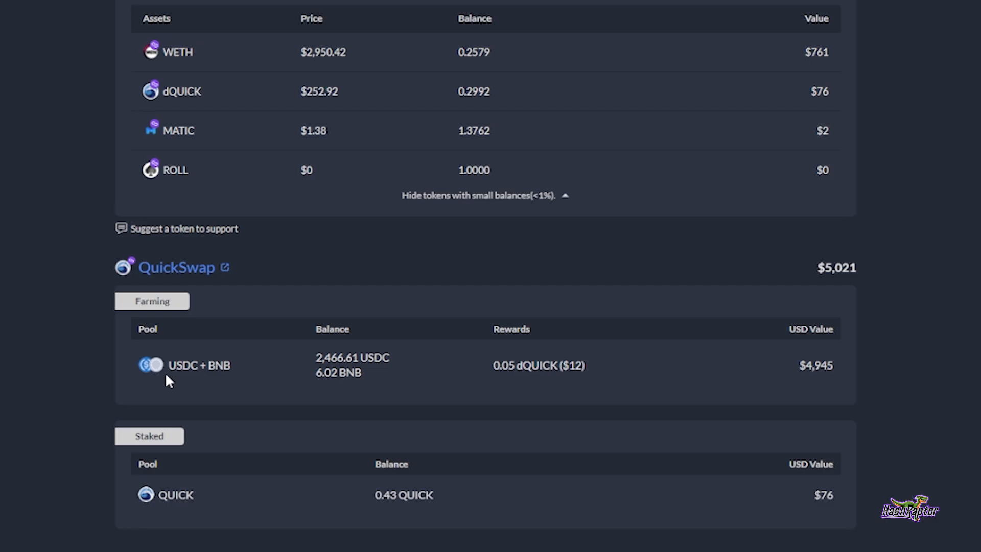
pyautogui.moveTo(116, 454)
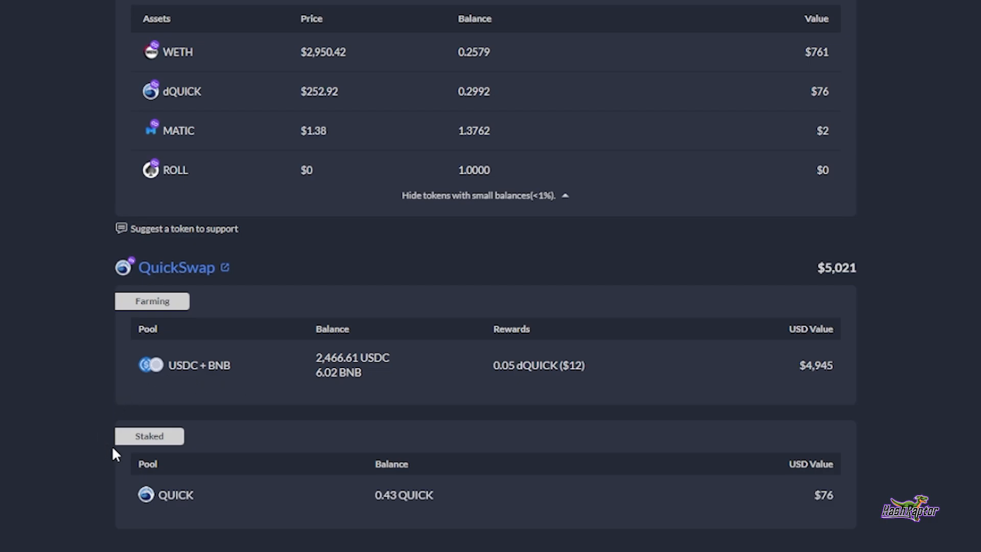
pyautogui.moveTo(143, 450)
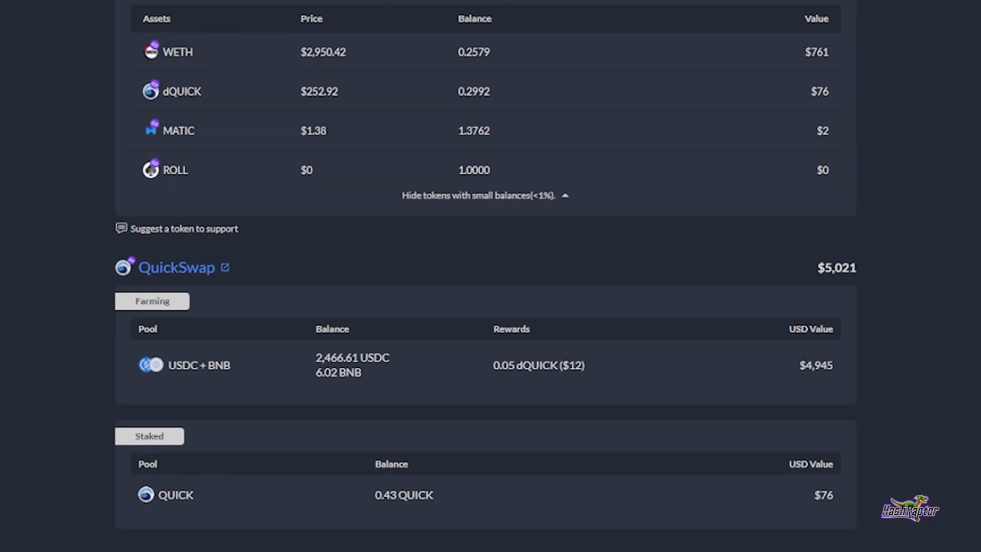
pyautogui.scroll(3)
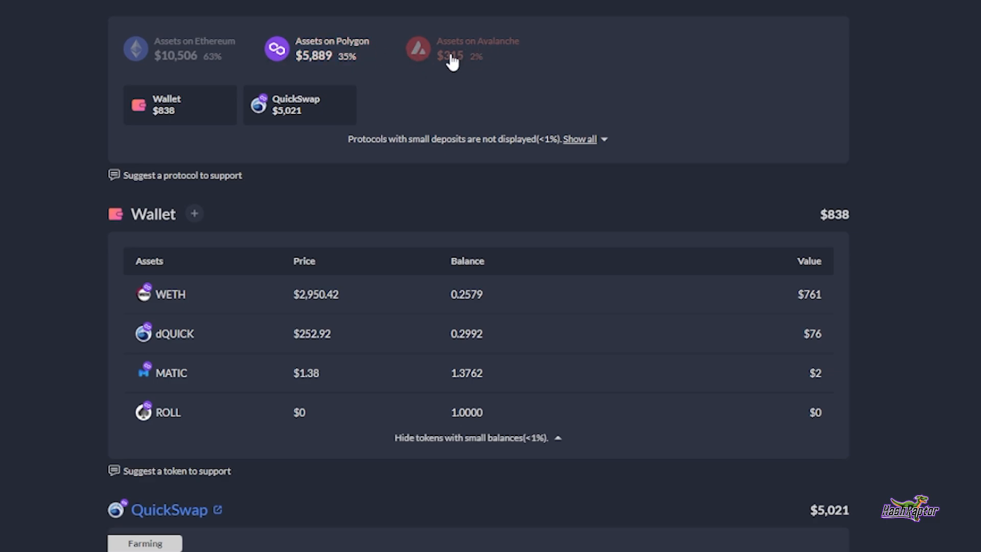
pyautogui.moveTo(344, 55)
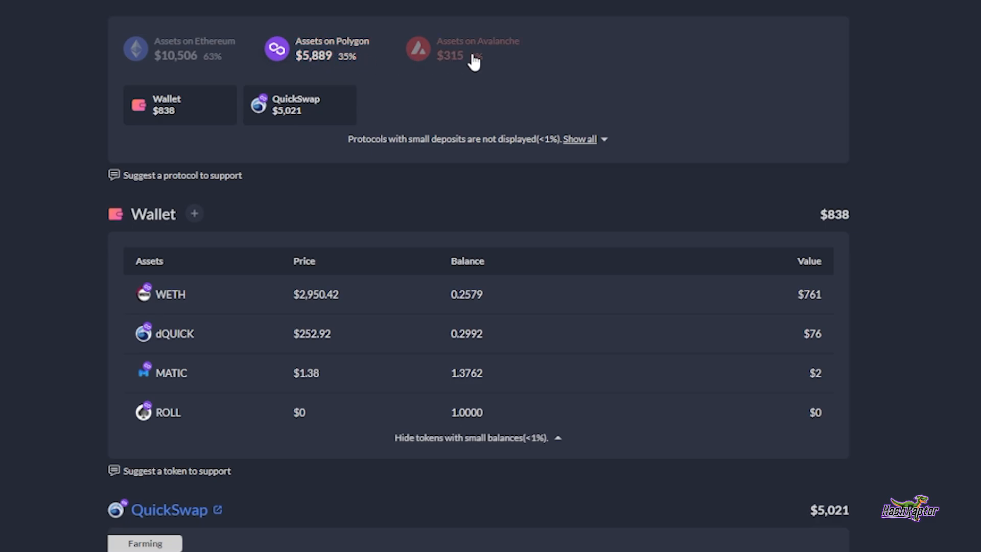
pyautogui.click(478, 55)
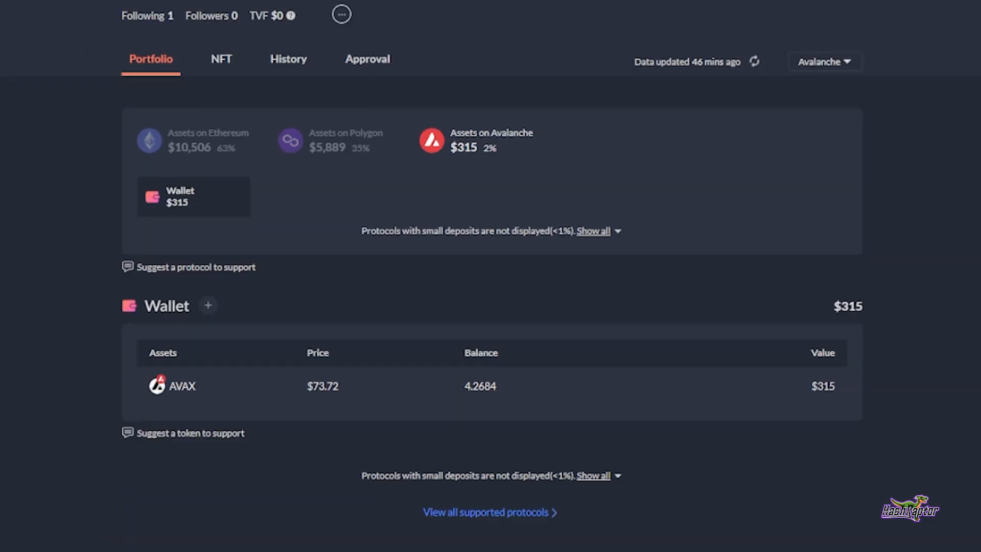
pyautogui.moveTo(38, 136)
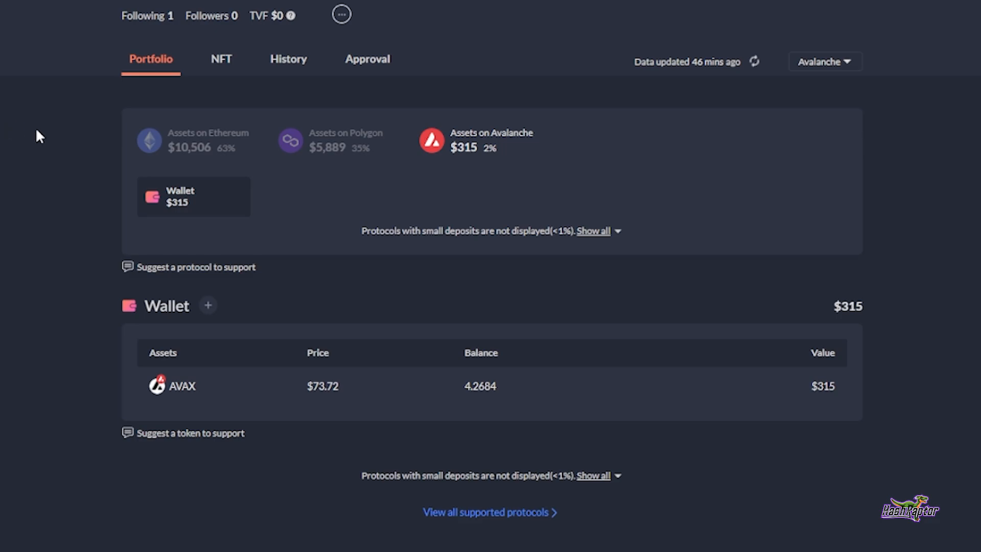
pyautogui.moveTo(331, 126)
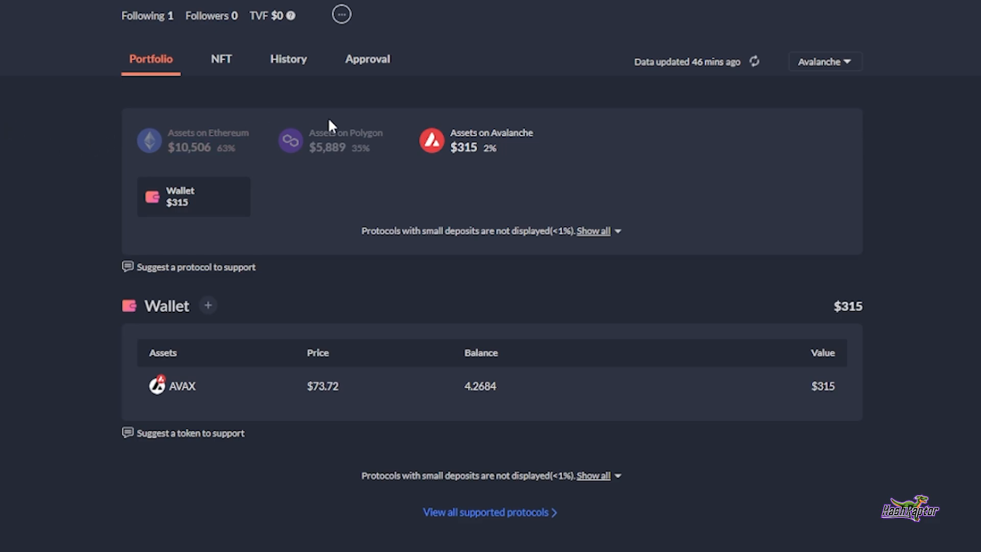
pyautogui.click(346, 133)
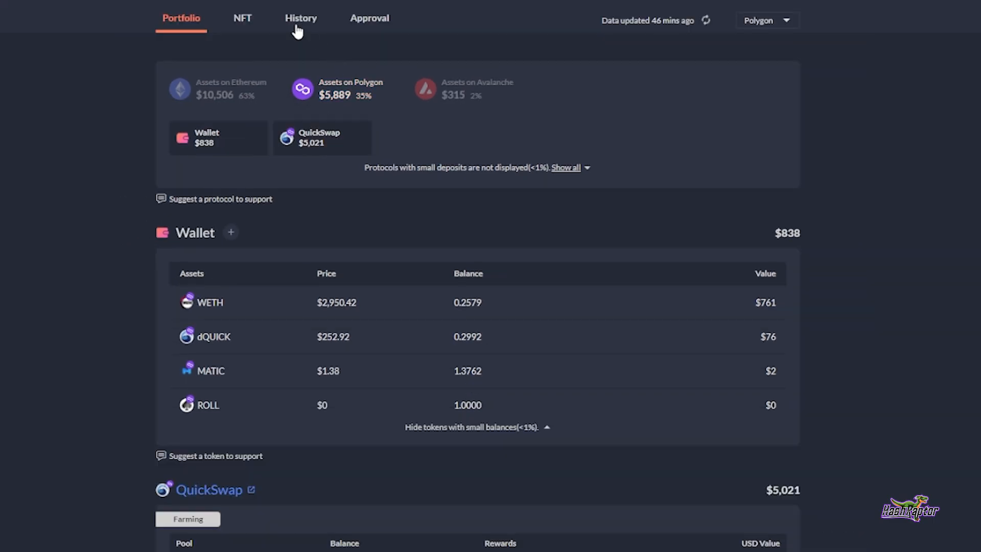
# Browse the History list of daily WETH receipts through April 2022 and the dQUICK reward
pyautogui.click(300, 18)
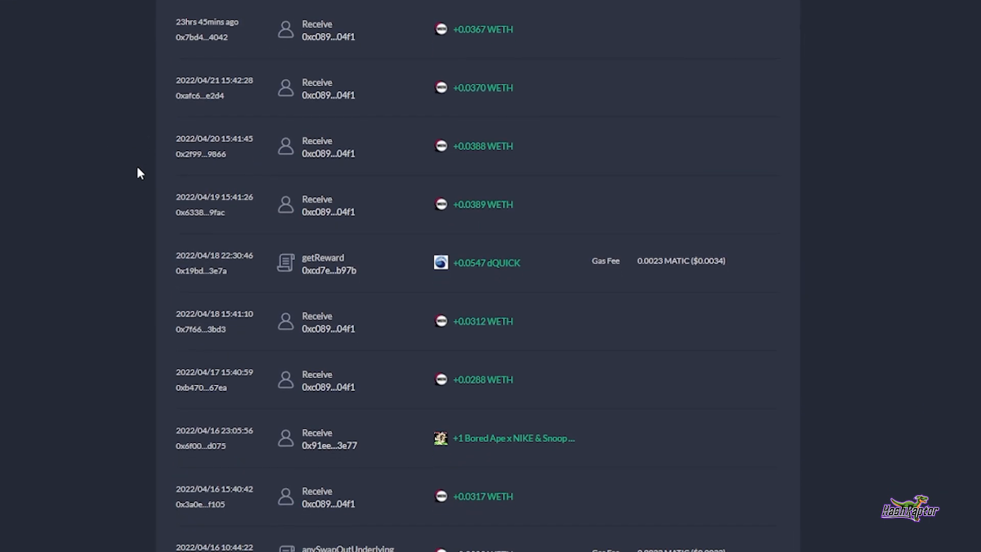
pyautogui.scroll(-3)
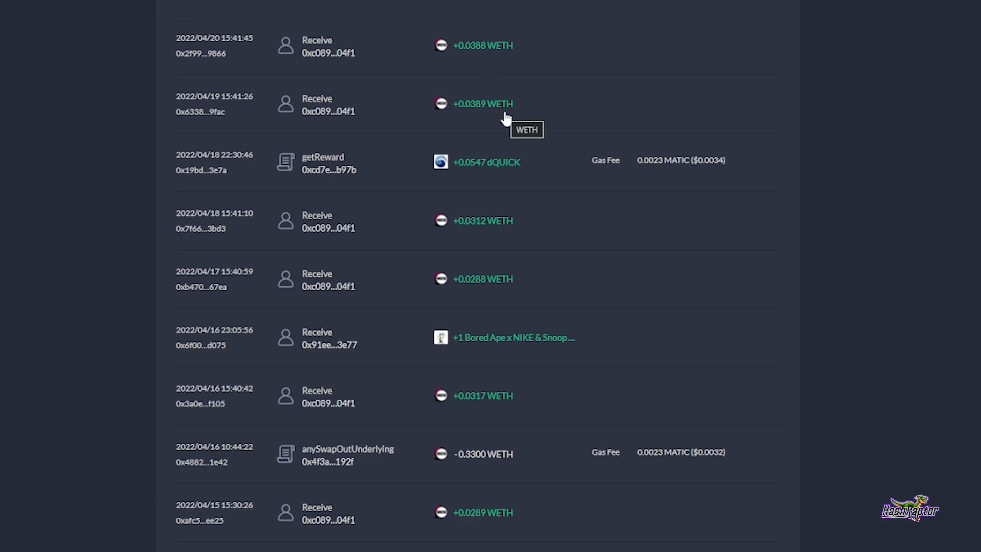
pyautogui.moveTo(497, 77)
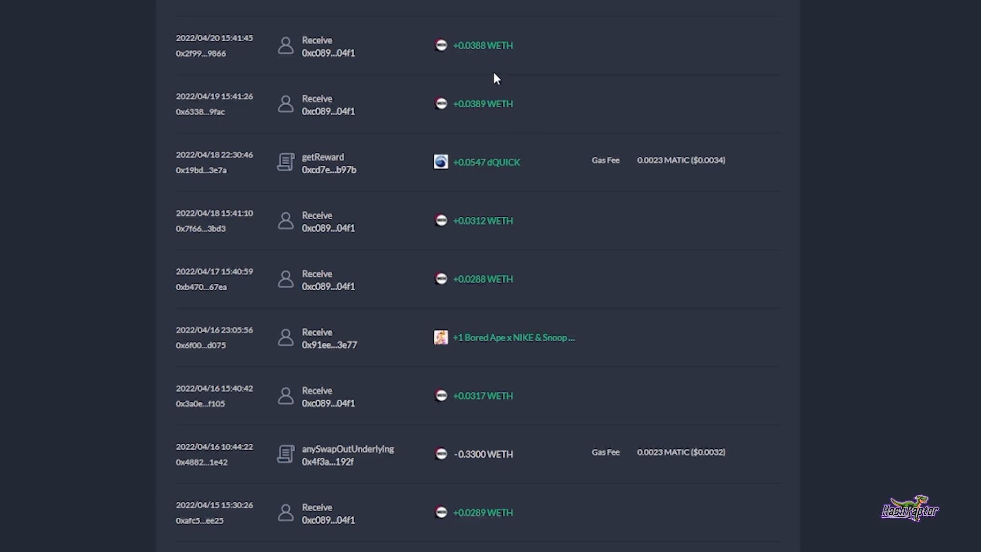
pyautogui.moveTo(572, 70)
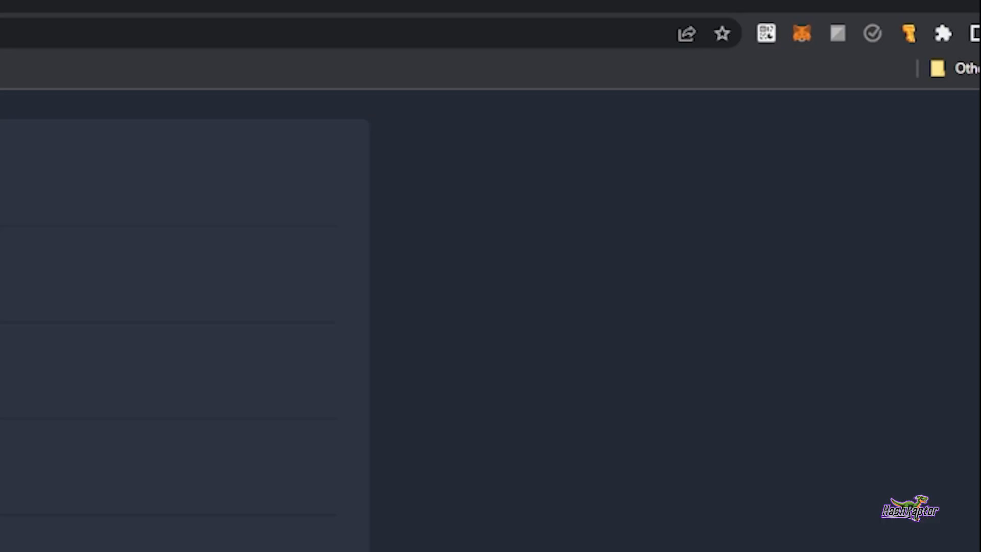
pyautogui.moveTo(716, 258)
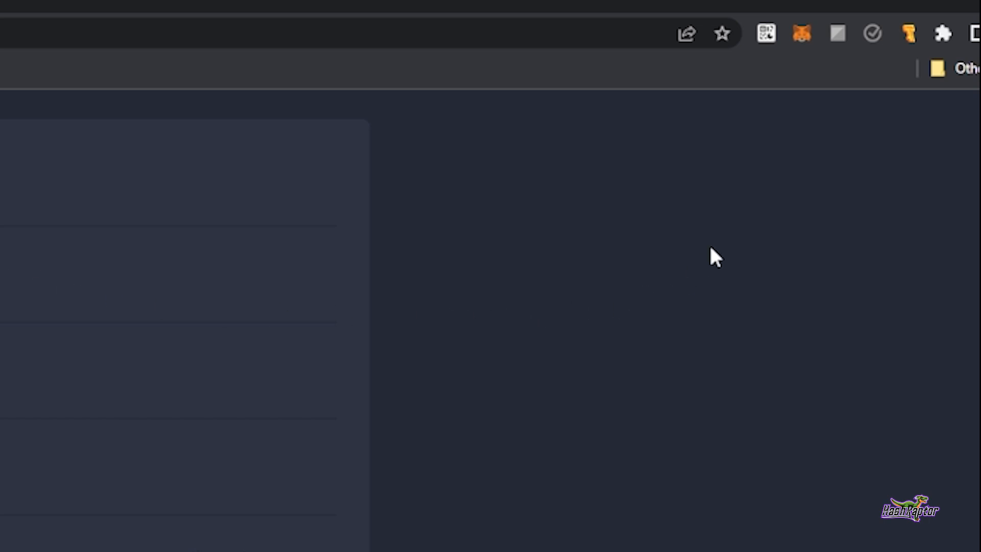
pyautogui.moveTo(801, 88)
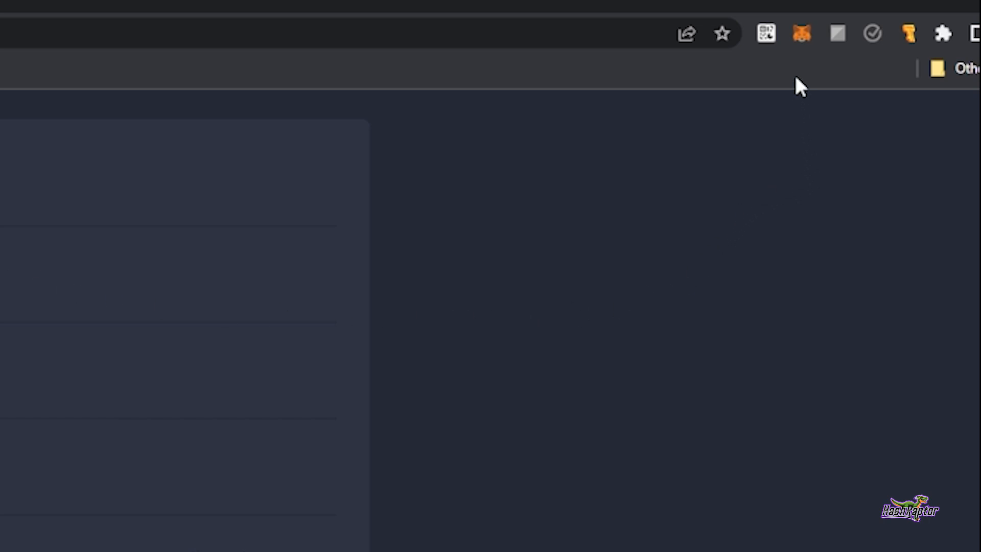
# Show Account 1's Matic Mainnet tokens: 1.3762 MATIC, 0.25789 ETH, 0 USDC, 0 QUICK
pyautogui.click(801, 32)
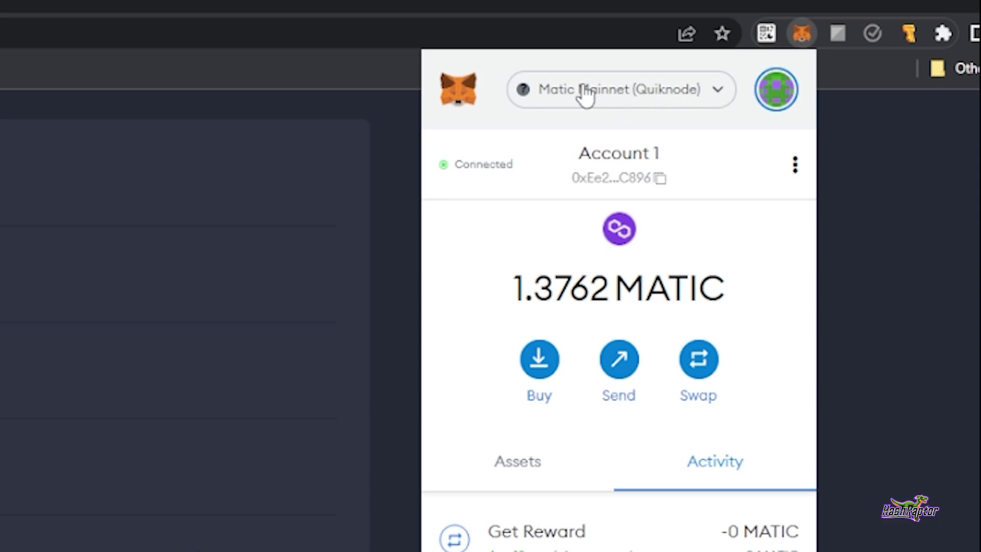
pyautogui.moveTo(604, 103)
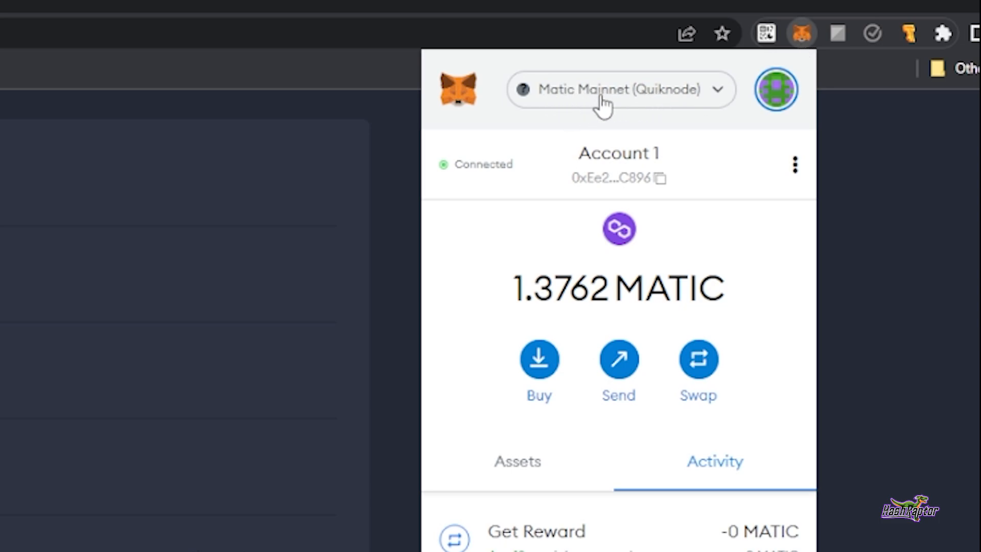
pyautogui.click(517, 461)
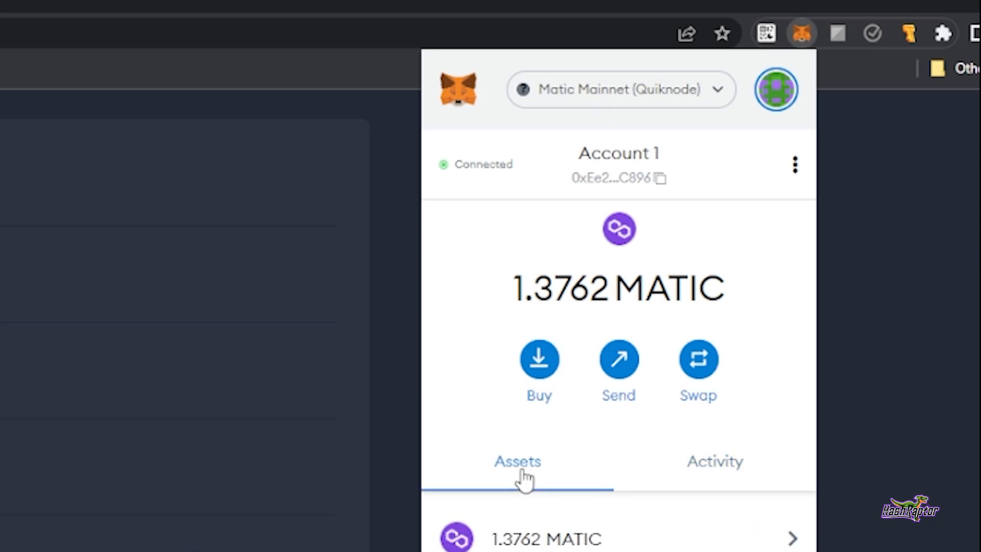
pyautogui.scroll(-3)
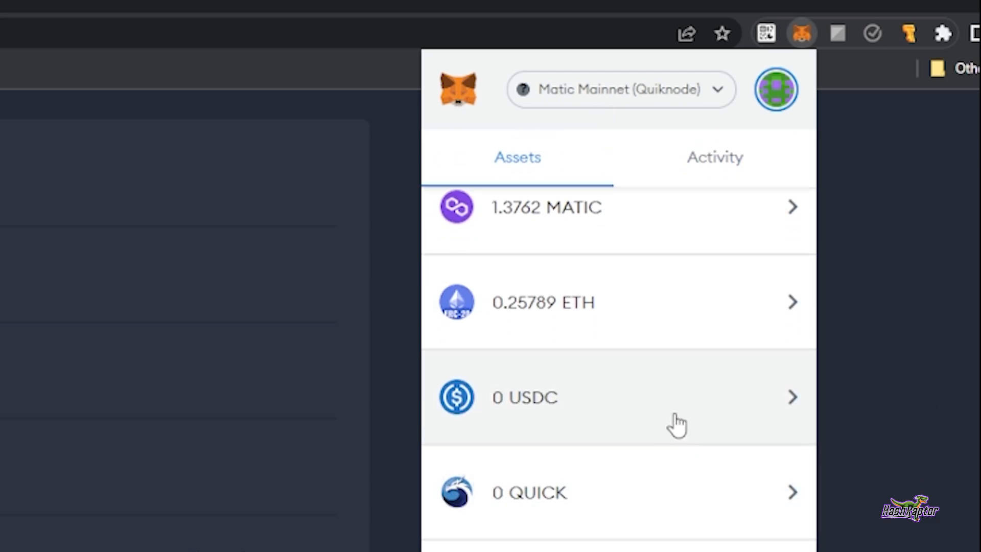
pyautogui.moveTo(526, 316)
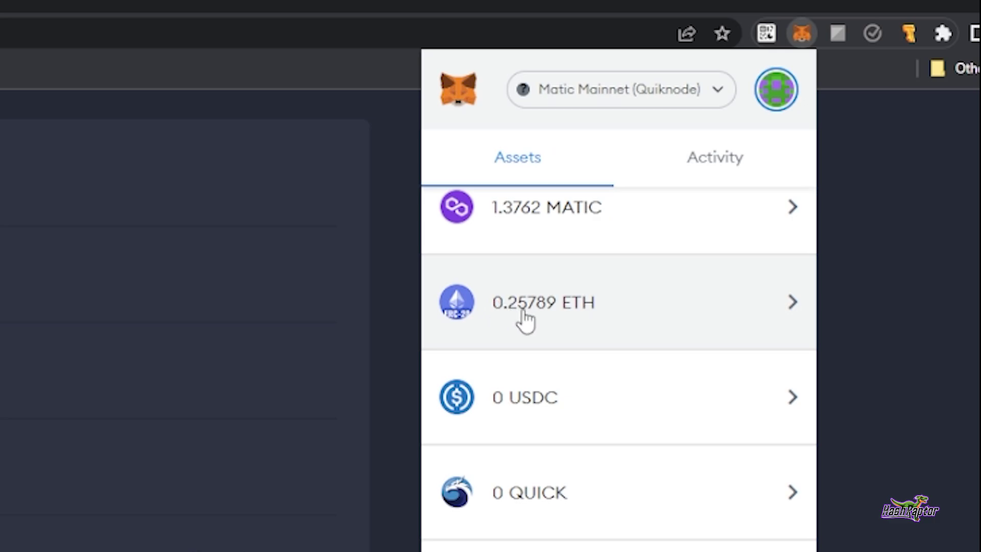
pyautogui.moveTo(603, 327)
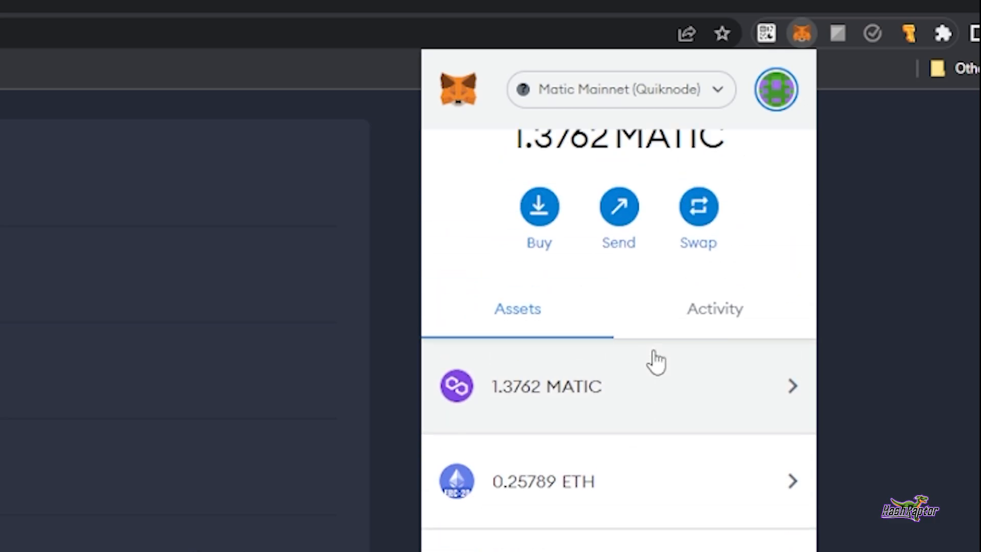
pyautogui.scroll(-3)
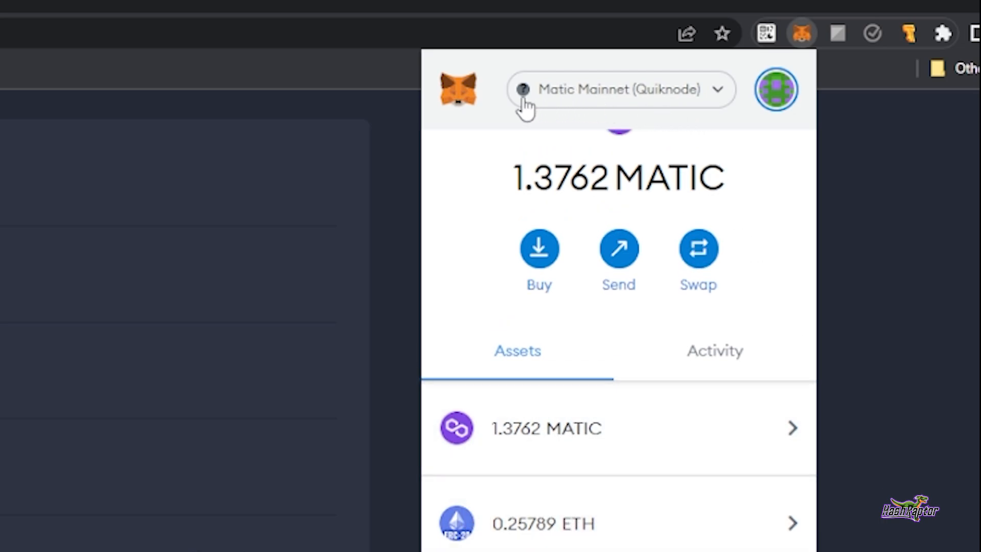
pyautogui.moveTo(619, 110)
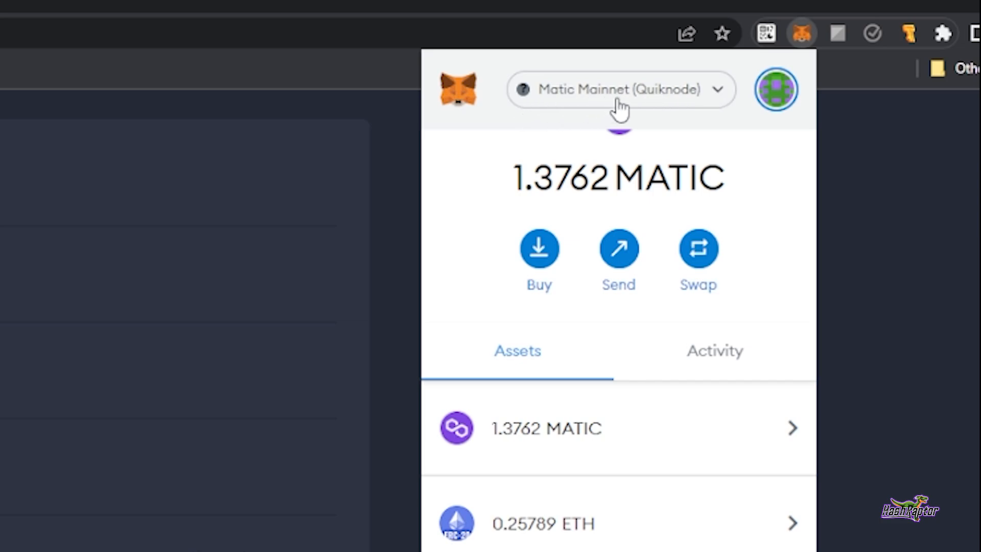
pyautogui.moveTo(623, 109)
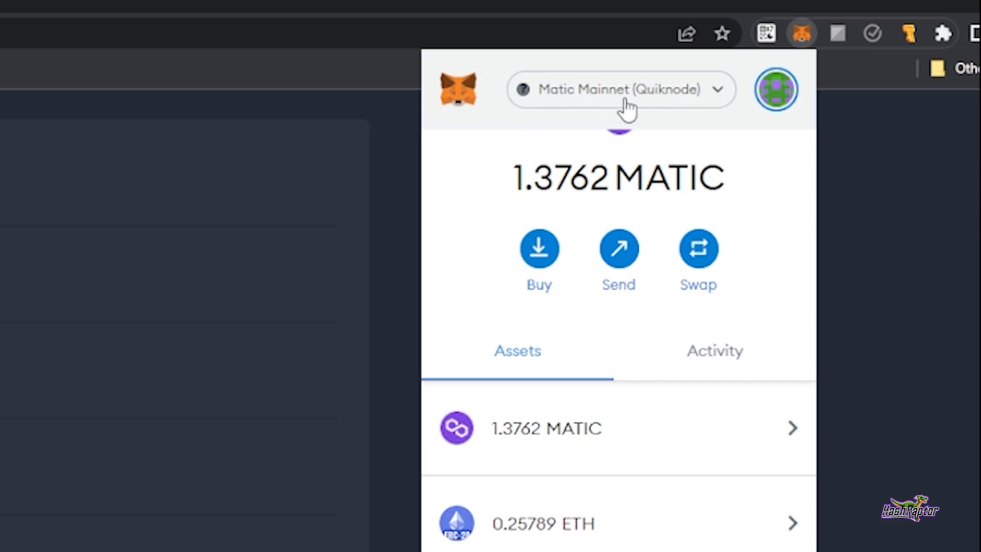
pyautogui.moveTo(527, 523)
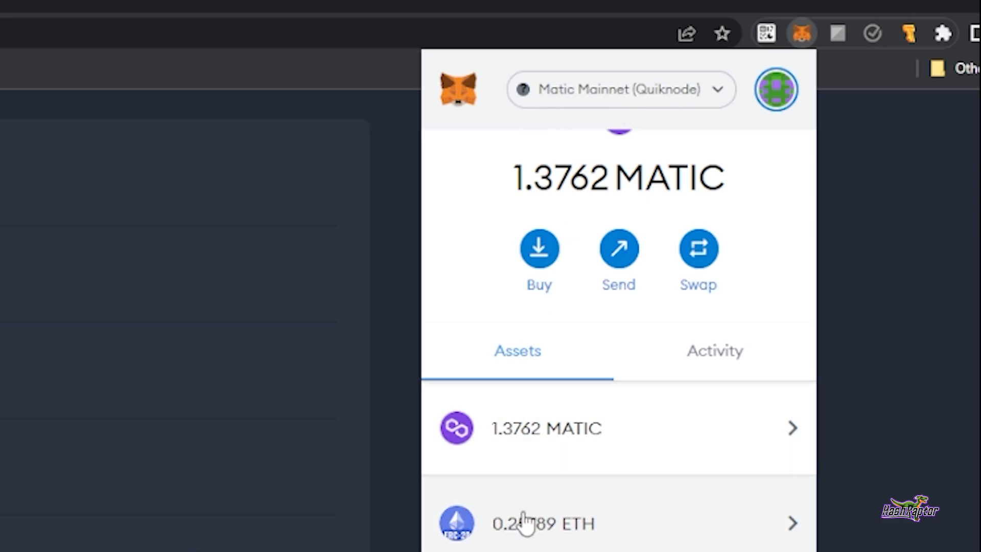